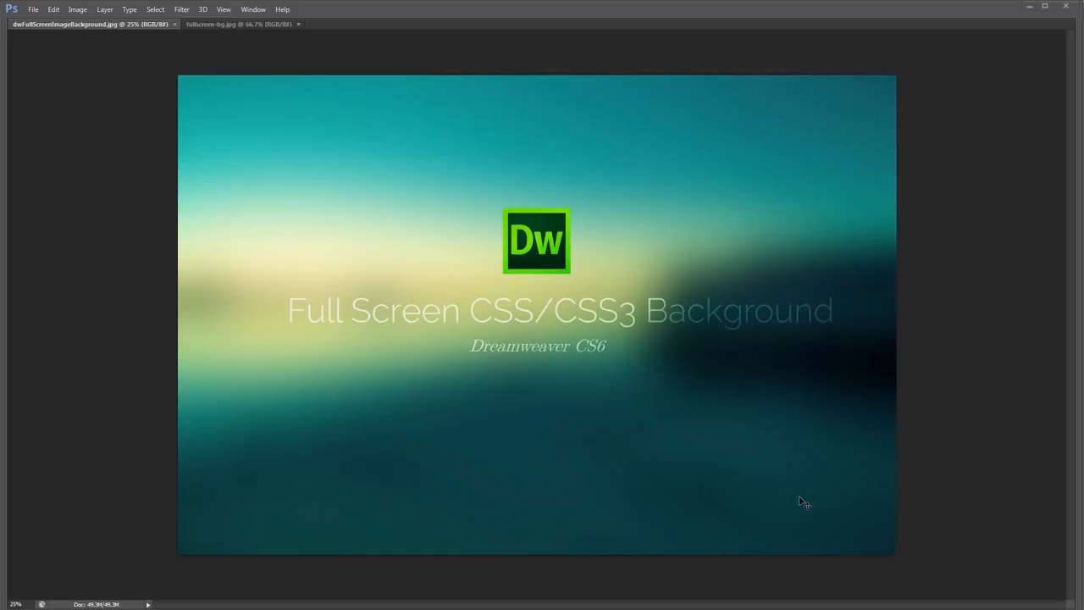
mouse_move(476, 450)
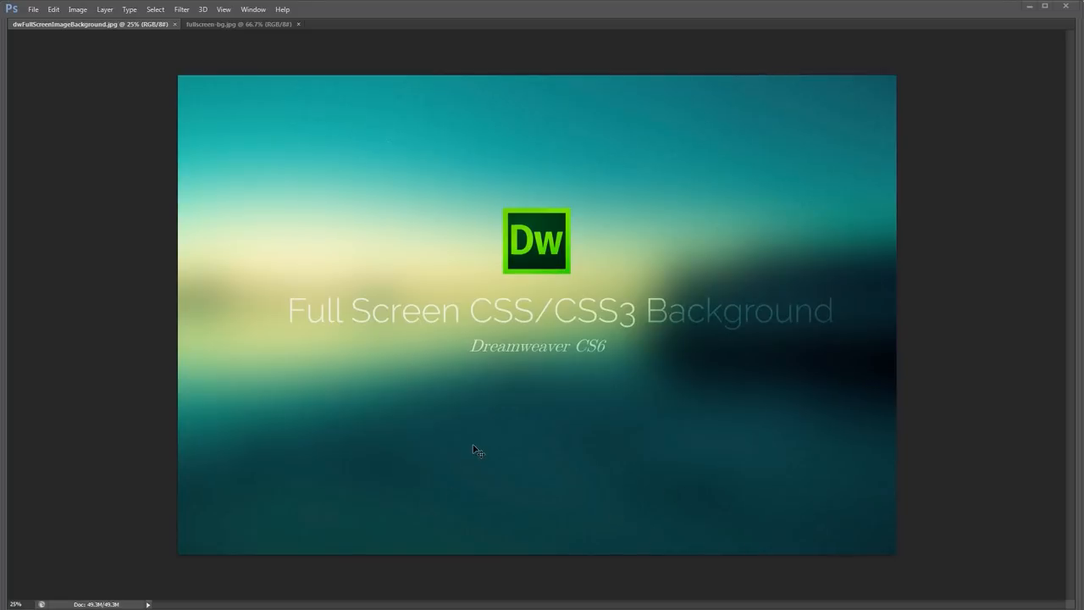
Bring the fullscreen-bg.jpg golden hillside photo to the front in Photoshop.
click(239, 23)
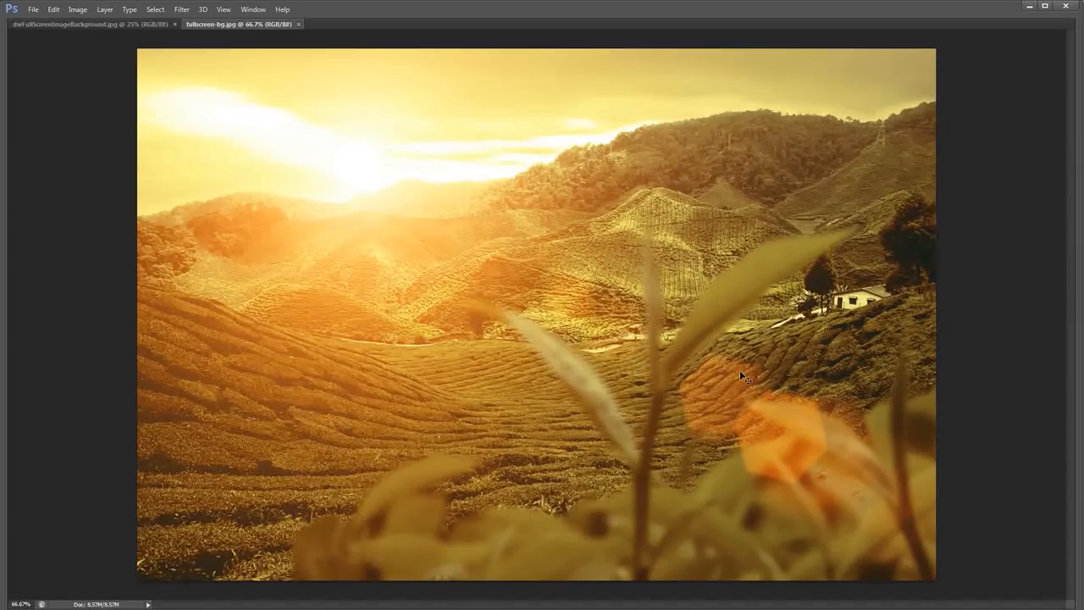
mouse_move(504, 280)
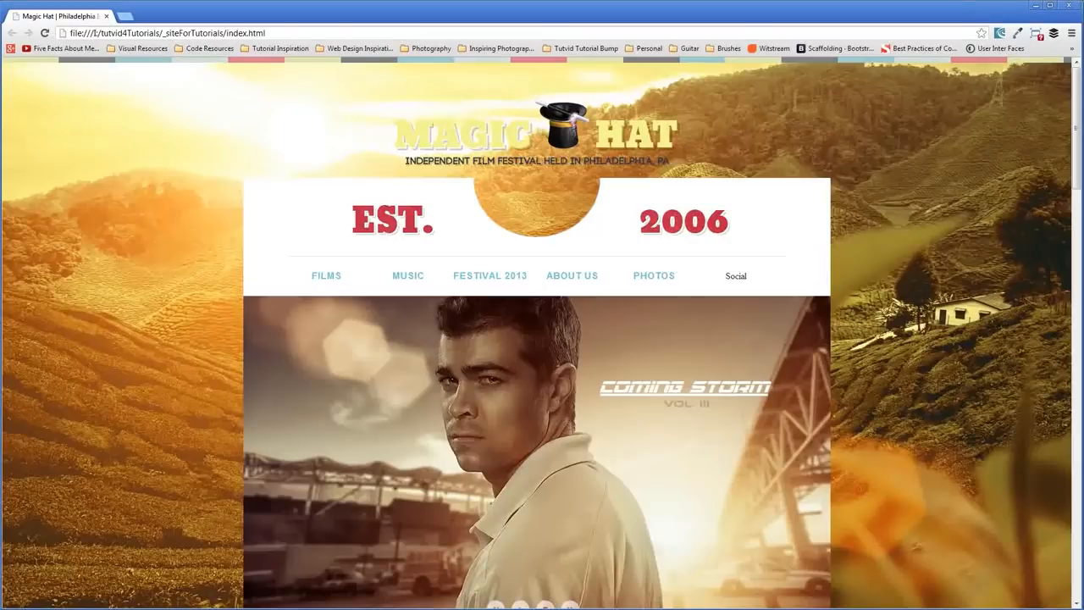
mouse_move(778, 425)
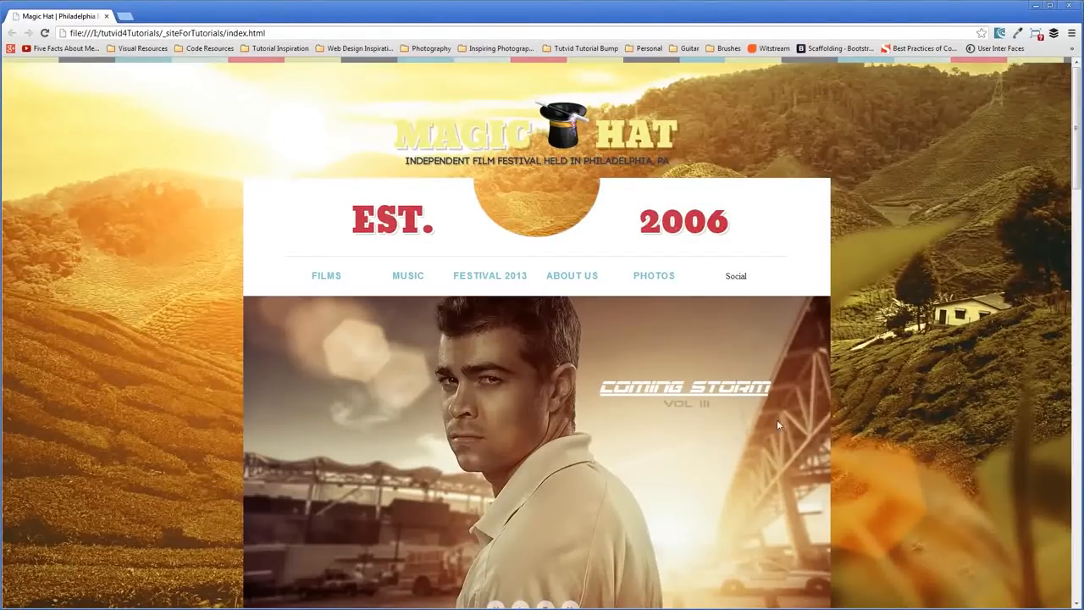
Scroll the Chrome preview down to the footer and back up to review the background.
scroll(down, 3)
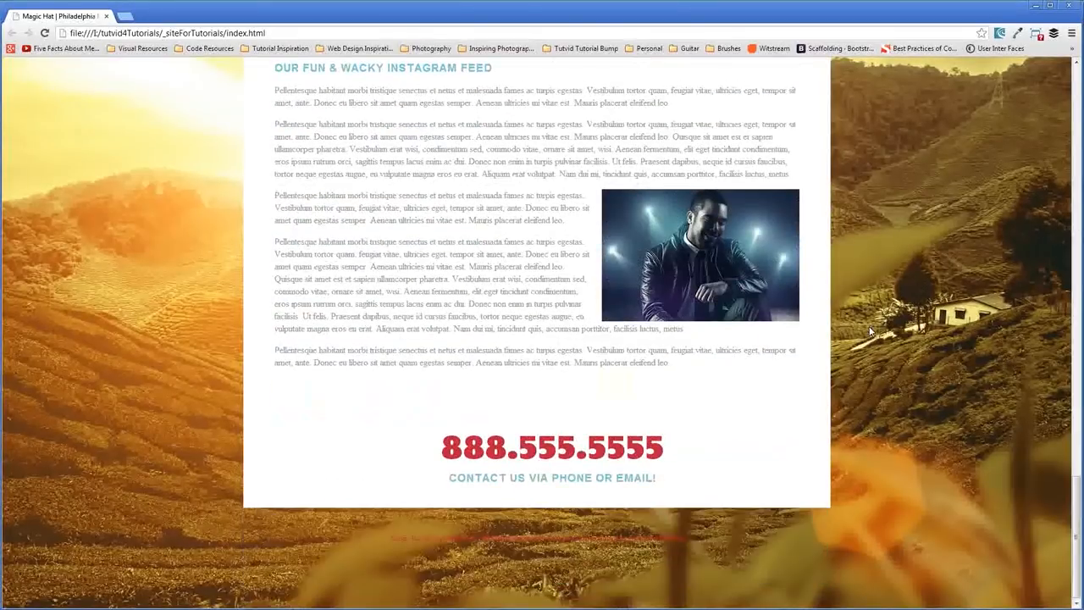
scroll(up, 3)
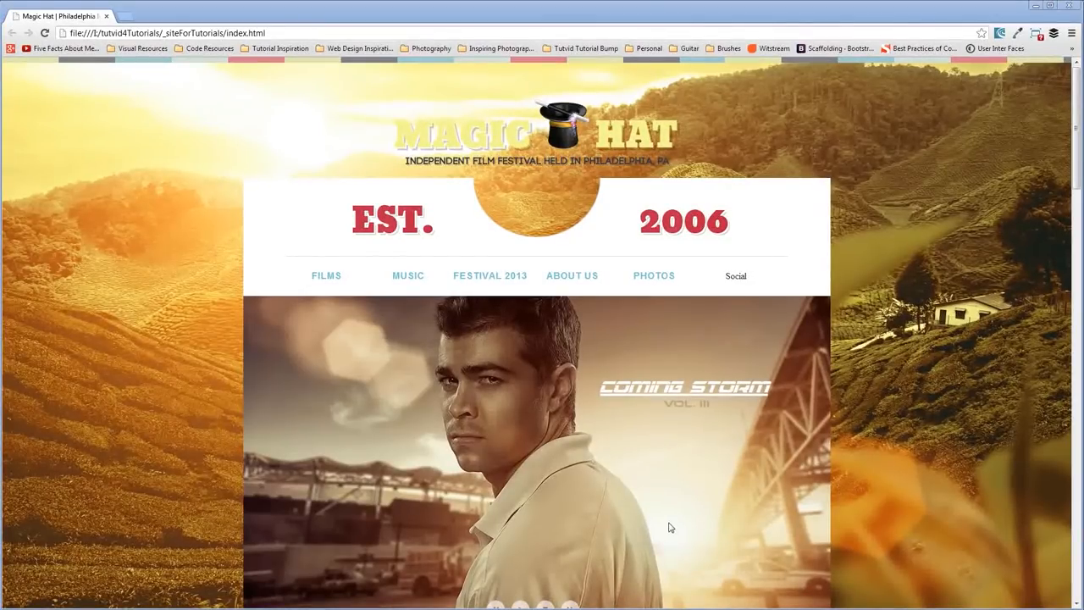
mouse_move(381, 146)
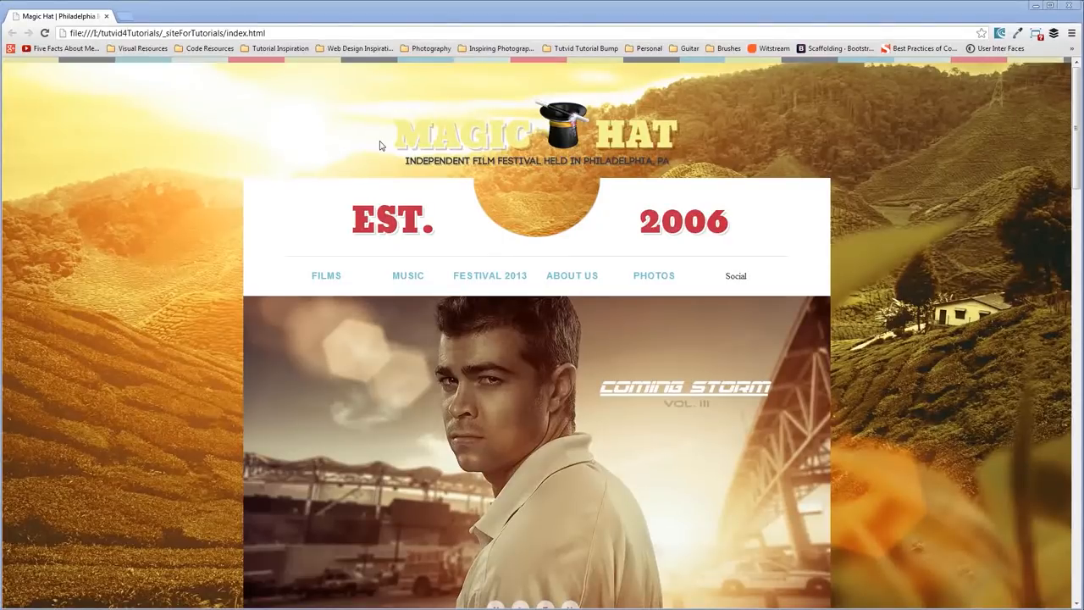
mouse_move(200, 300)
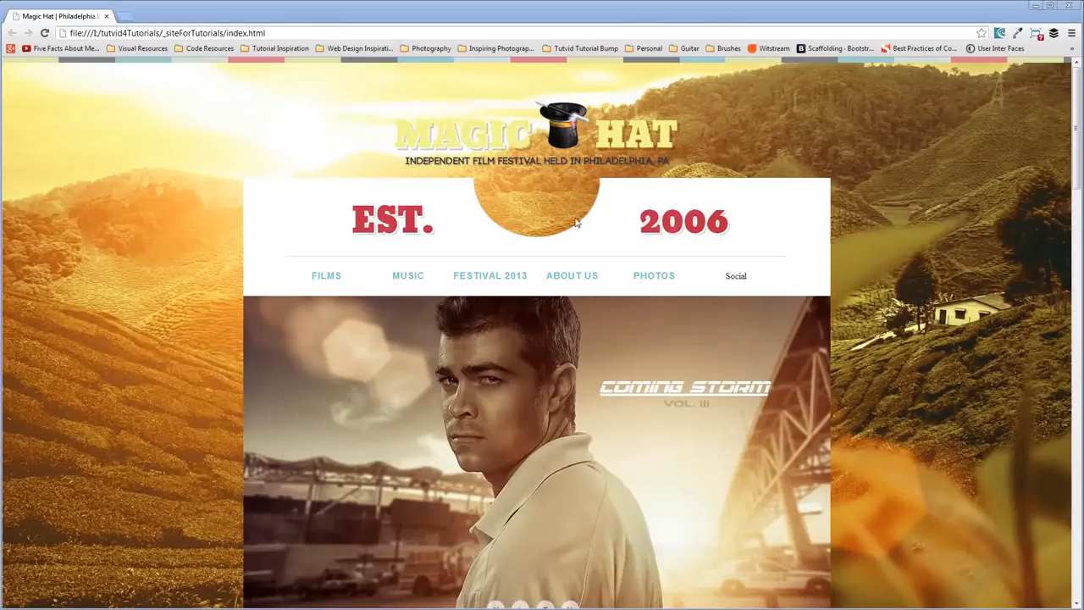
mouse_move(148, 398)
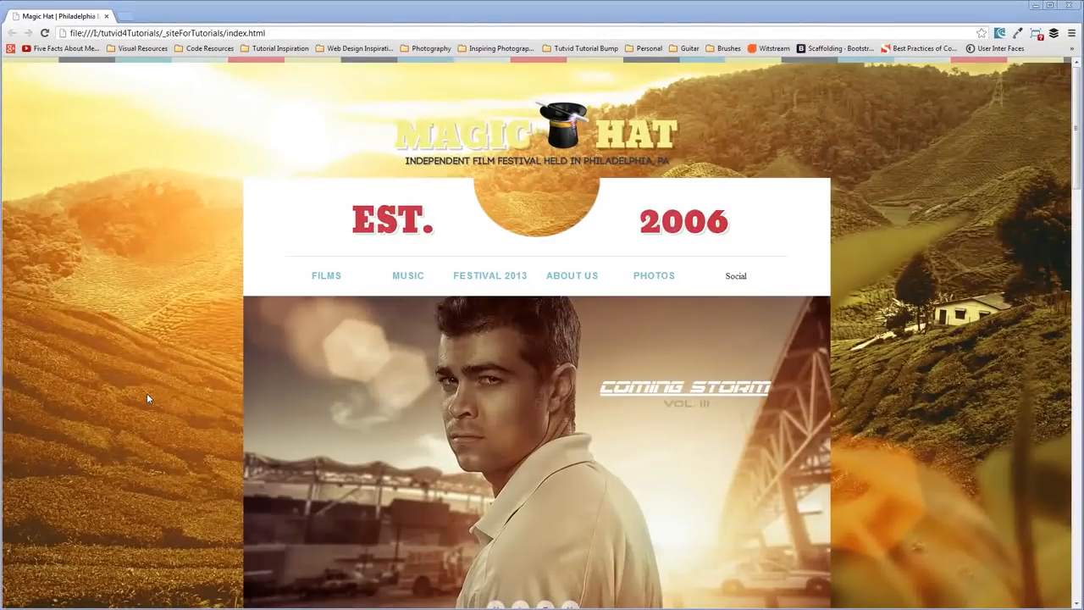
mouse_move(896, 462)
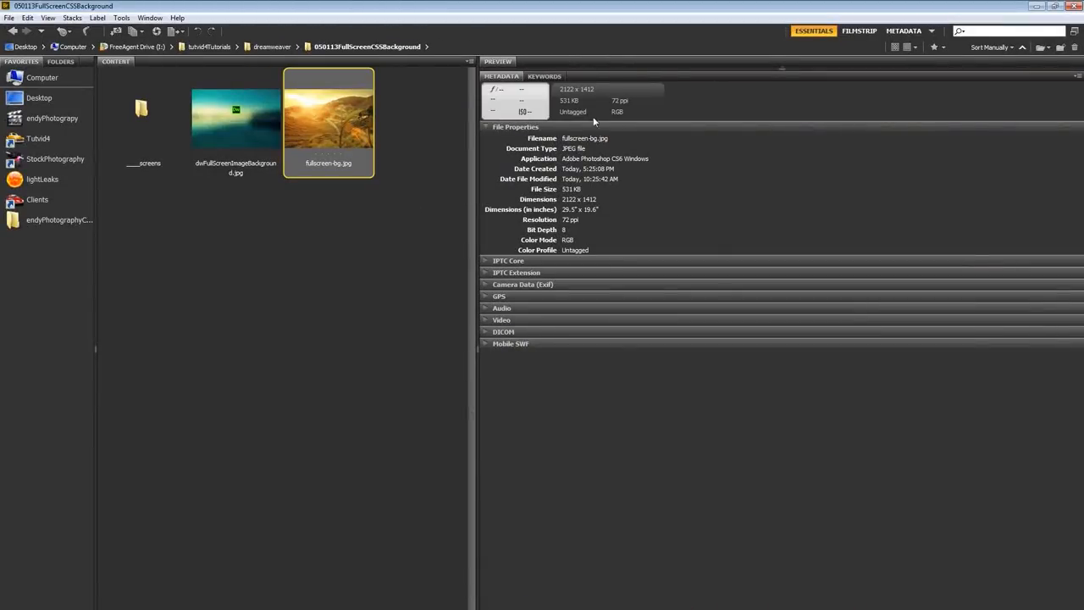
mouse_move(585, 93)
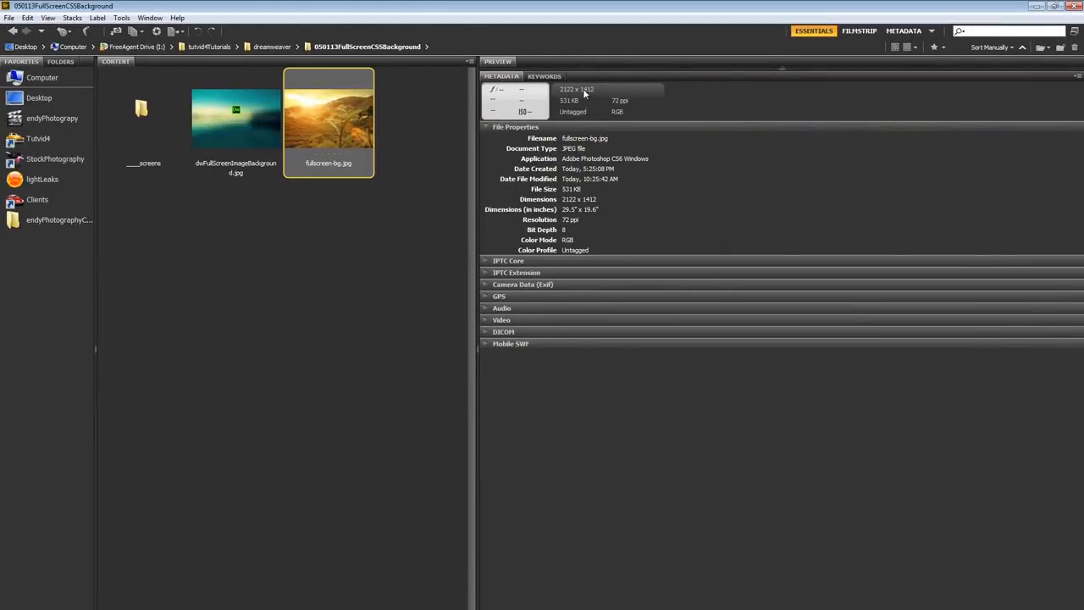
mouse_move(550, 103)
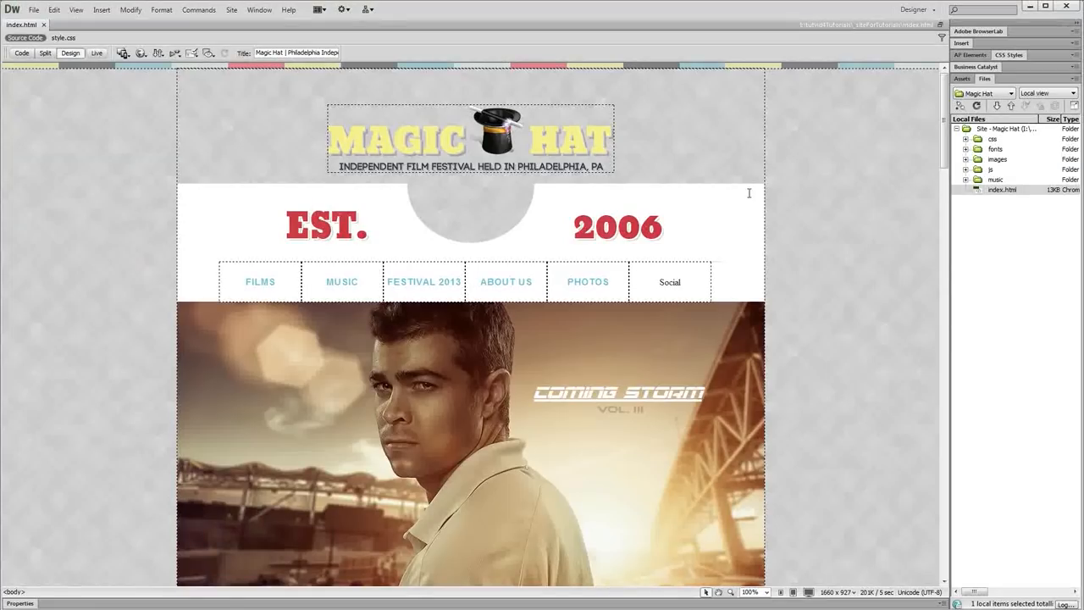
Expand the site's images folder and select fullscreen-bg.jpg in the Files panel.
click(965, 160)
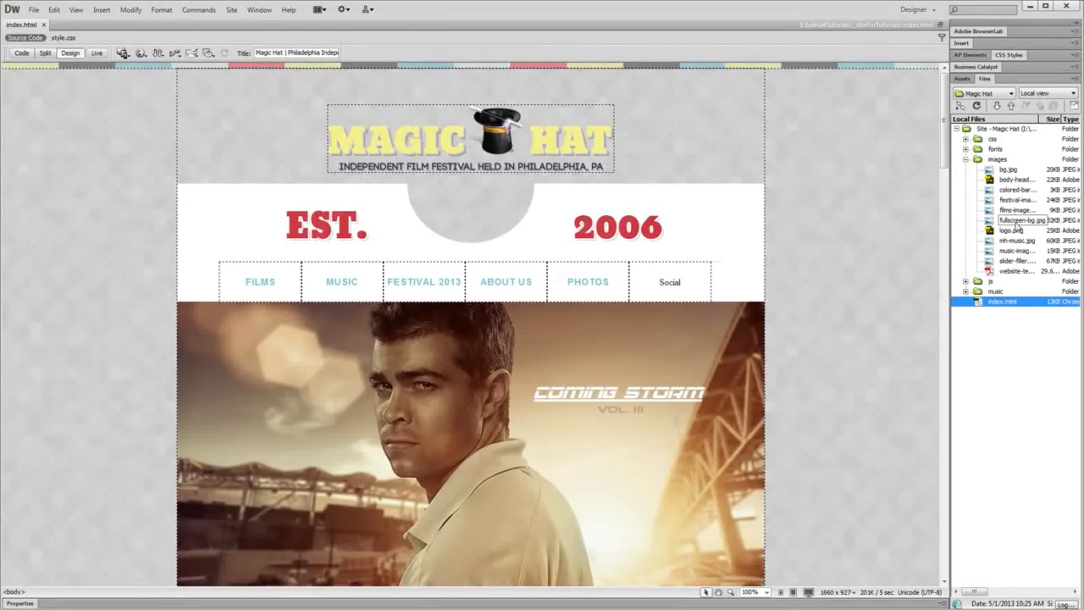
click(1017, 221)
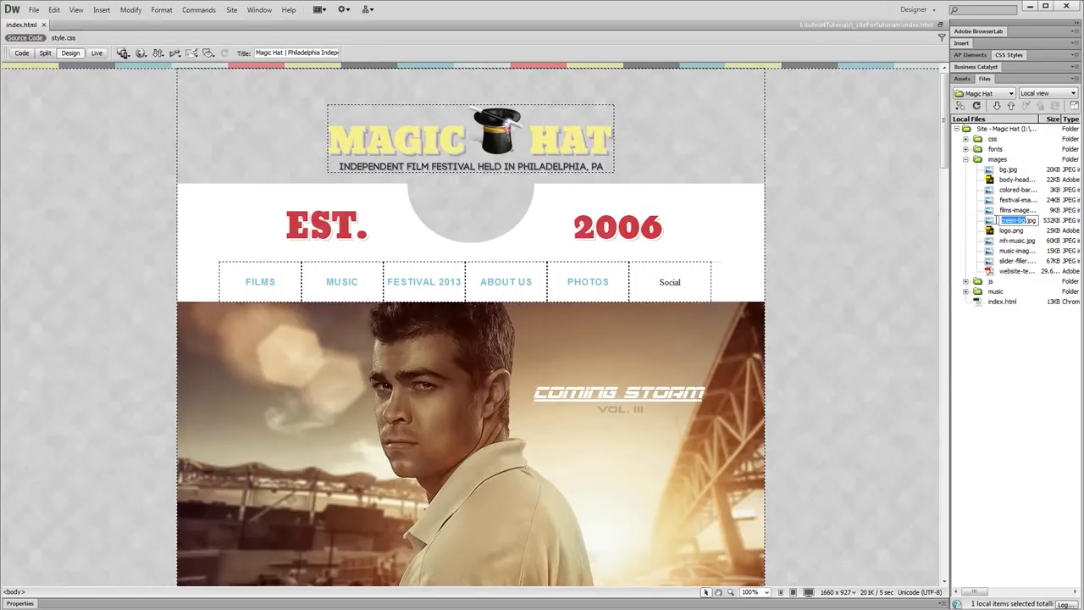
click(1012, 220)
text(fullscreen-)
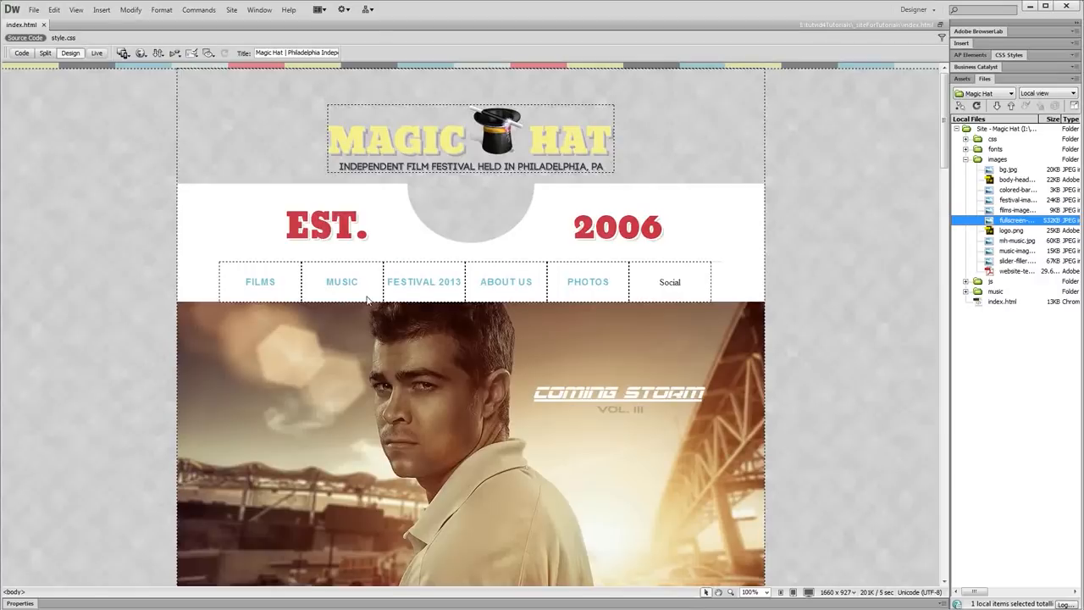
mouse_move(362, 312)
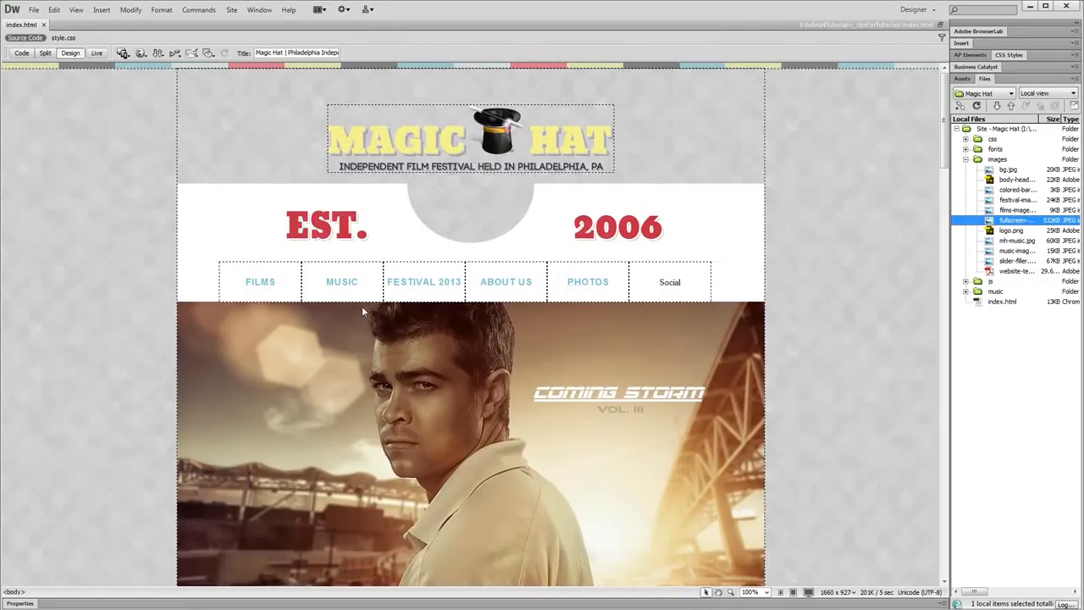
mouse_move(510, 347)
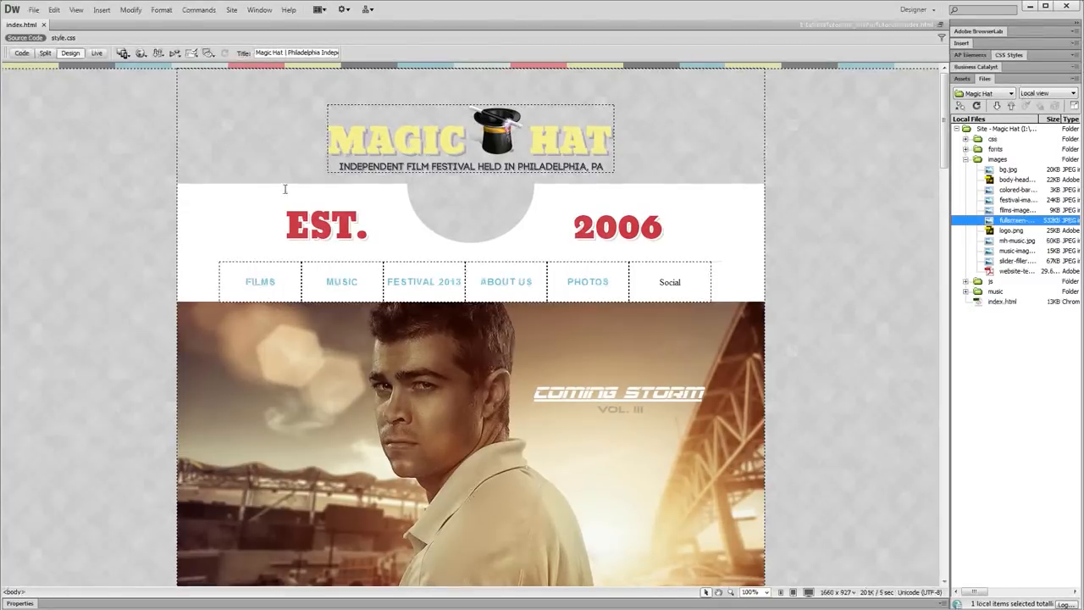
click(21, 53)
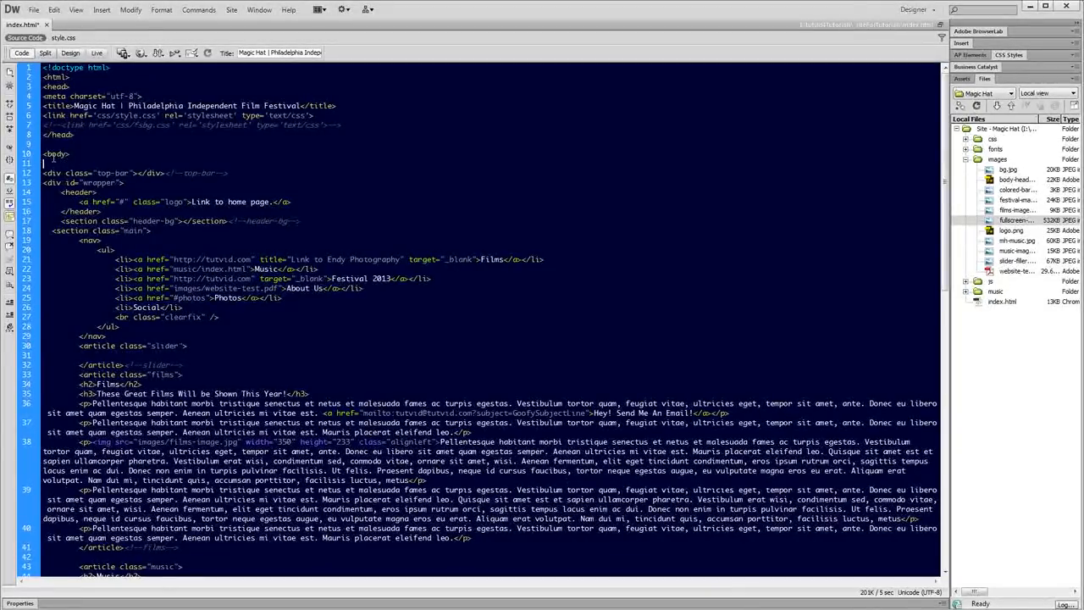
Insert fullscreen-bg.jpg (2122×1412) right after the body tag, without alternate text.
click(1016, 221)
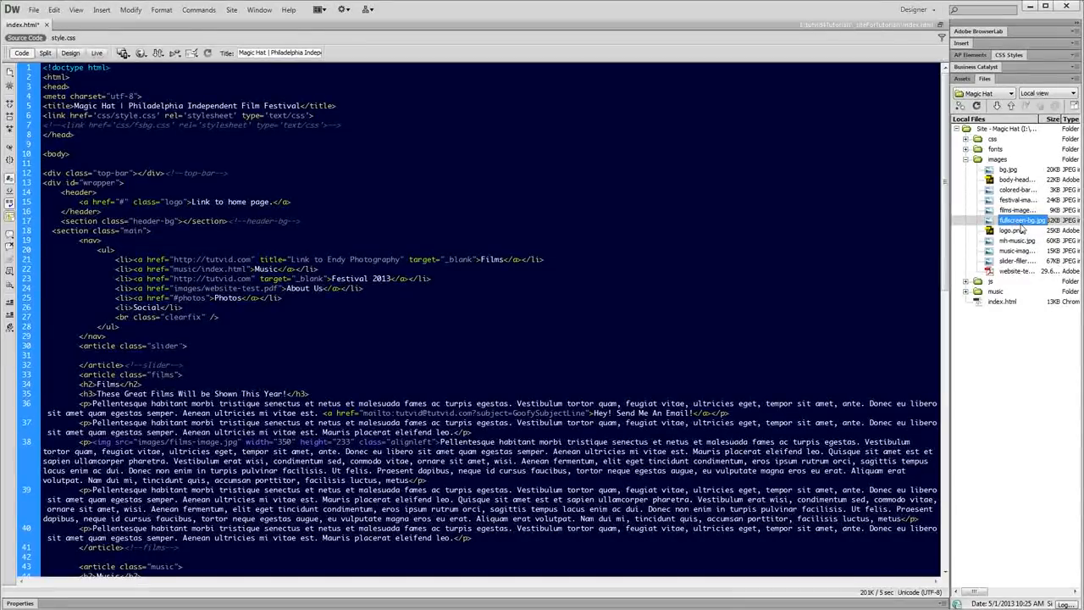
click(1017, 220)
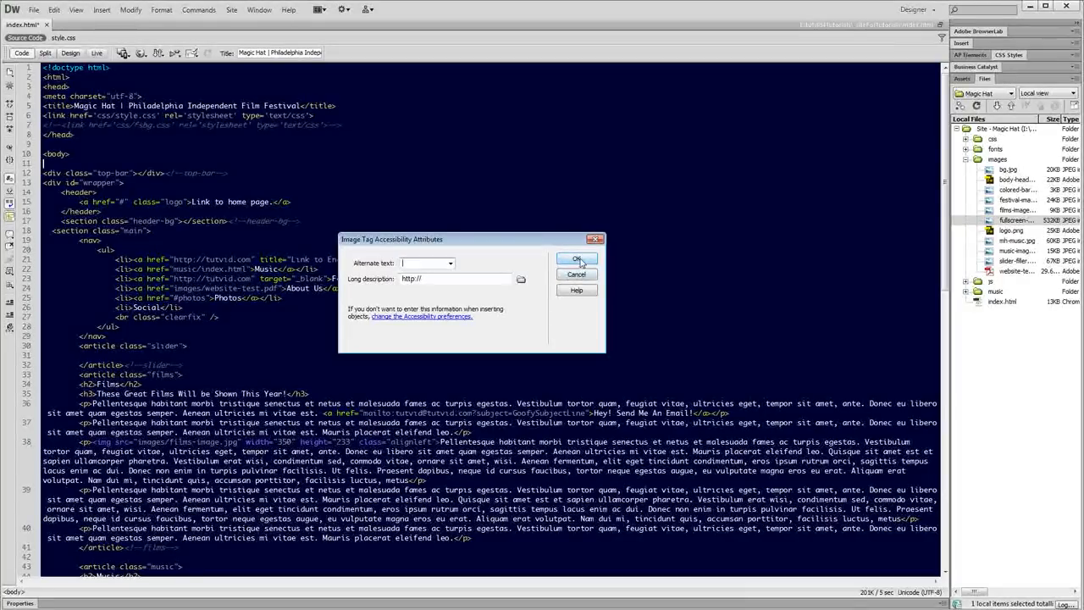
click(577, 259)
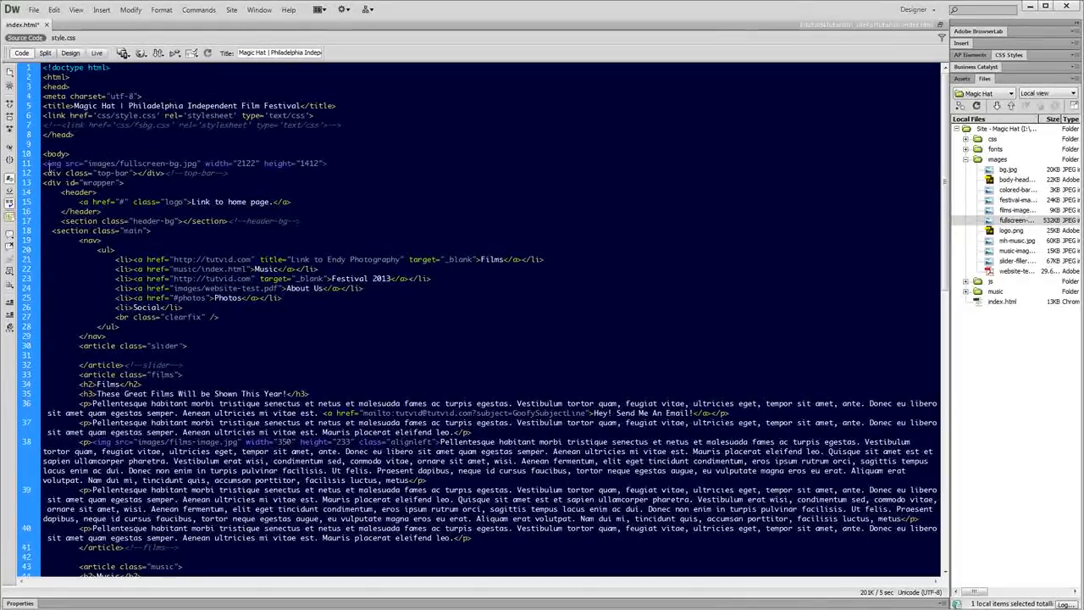
double_click(138, 162)
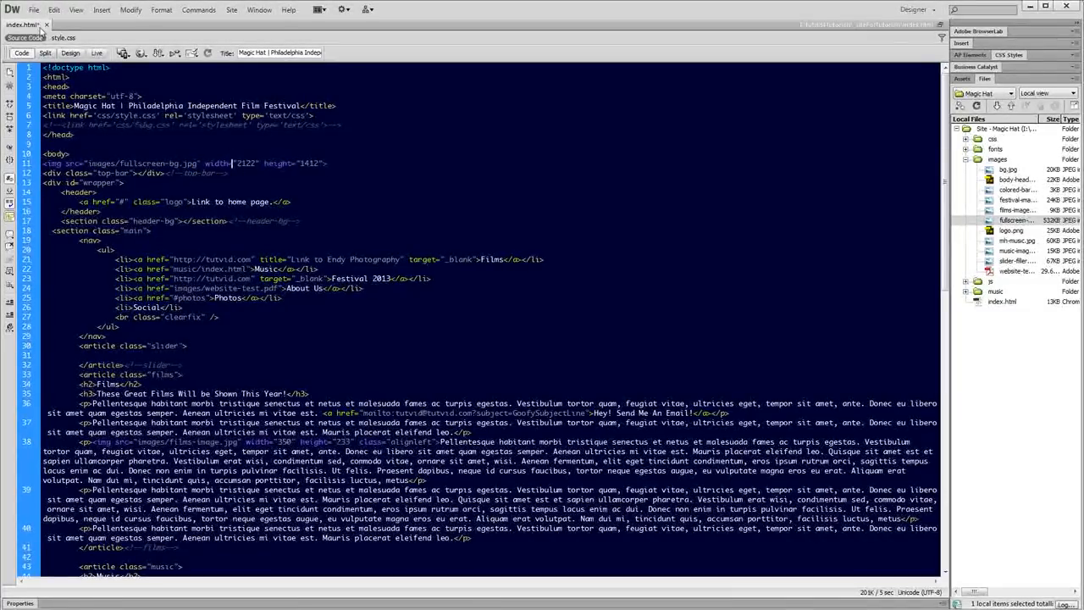
click(70, 53)
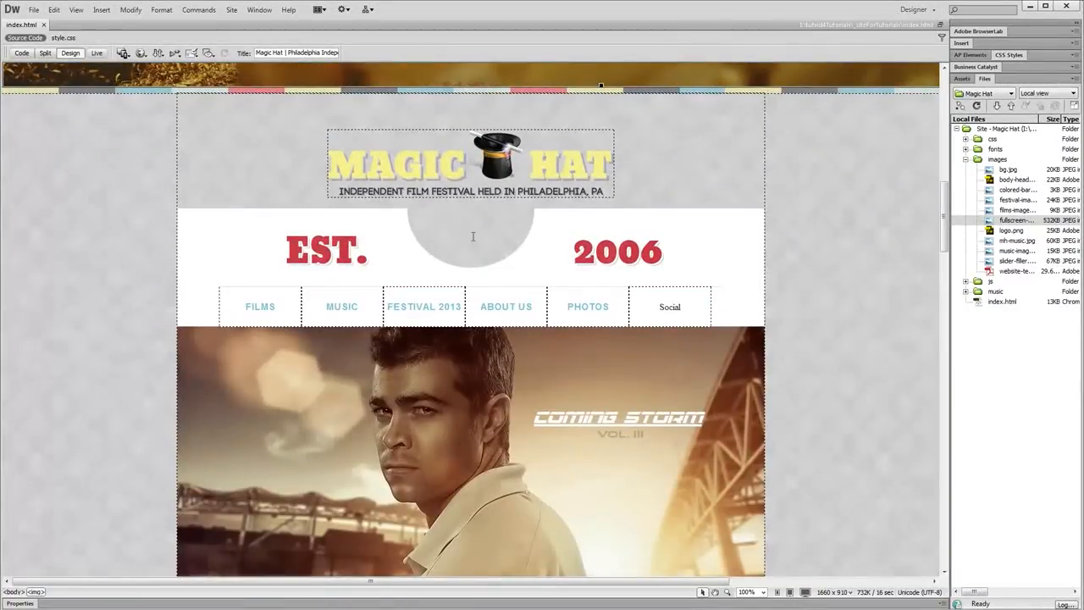
Enter fsbg as the landscape image's ID in the Properties panel.
scroll(down, 3)
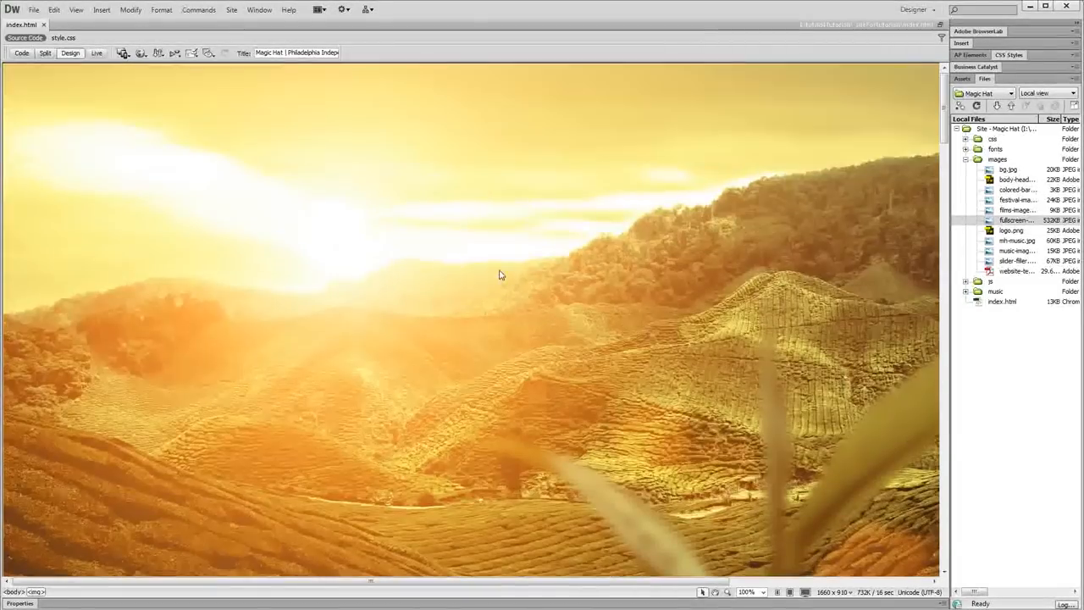
mouse_move(21, 53)
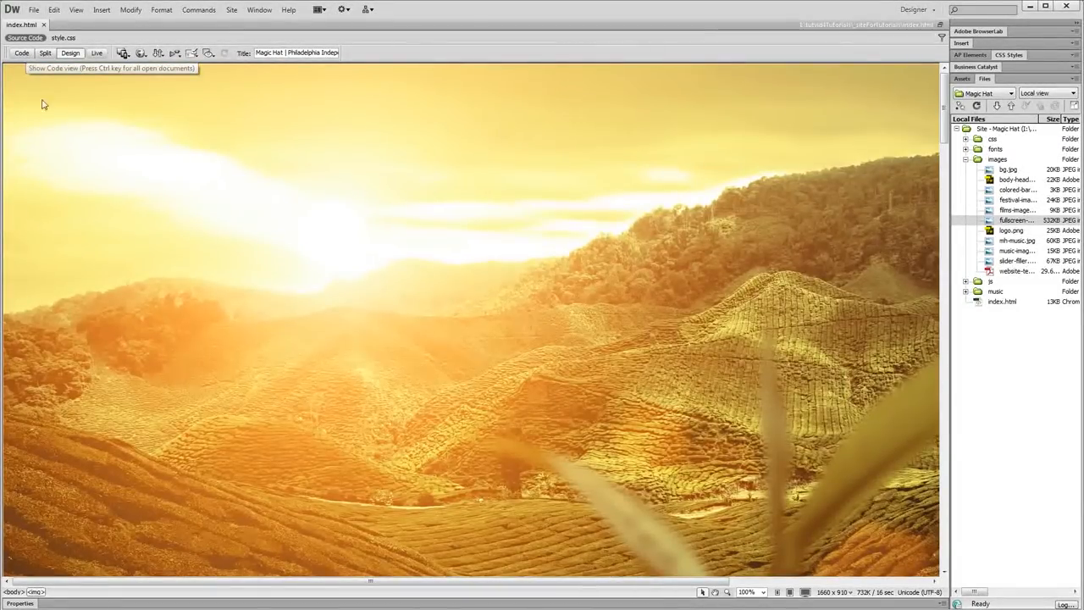
mouse_move(263, 230)
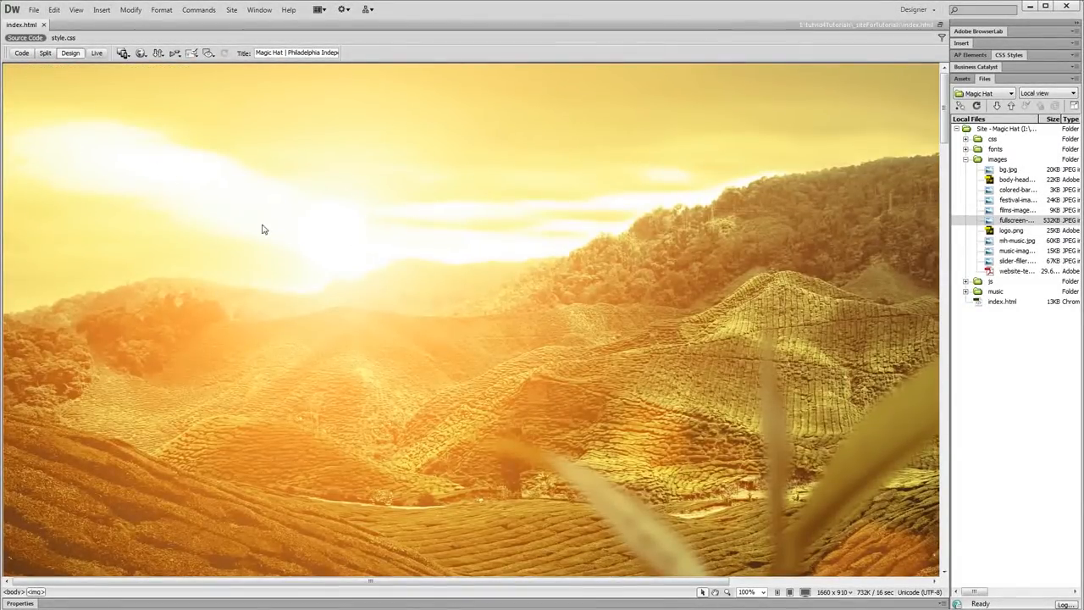
mouse_move(445, 290)
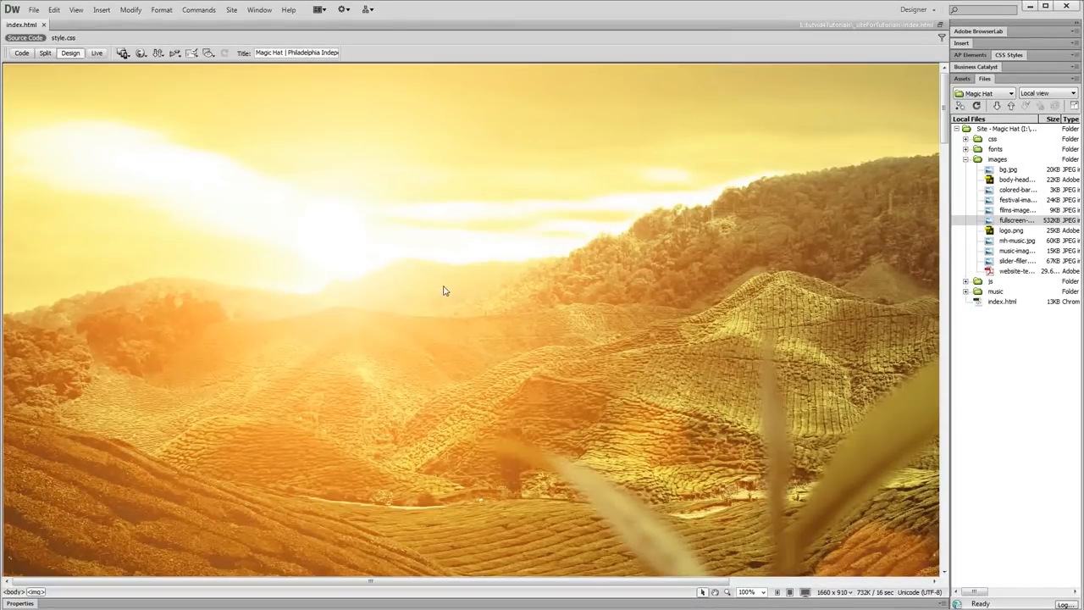
mouse_move(540, 120)
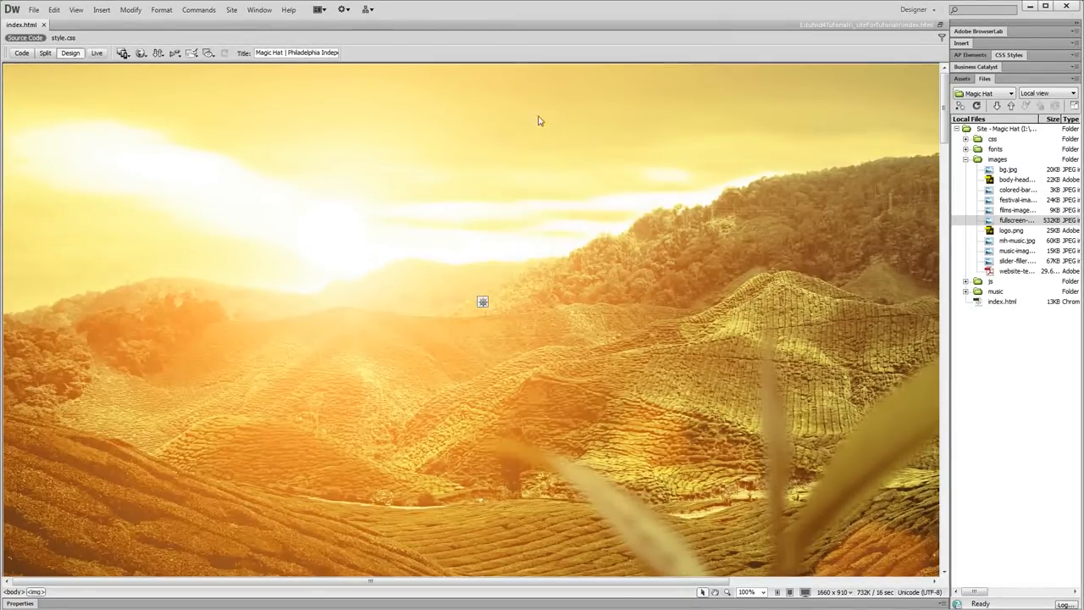
scroll(down, 3)
text(fsbg)
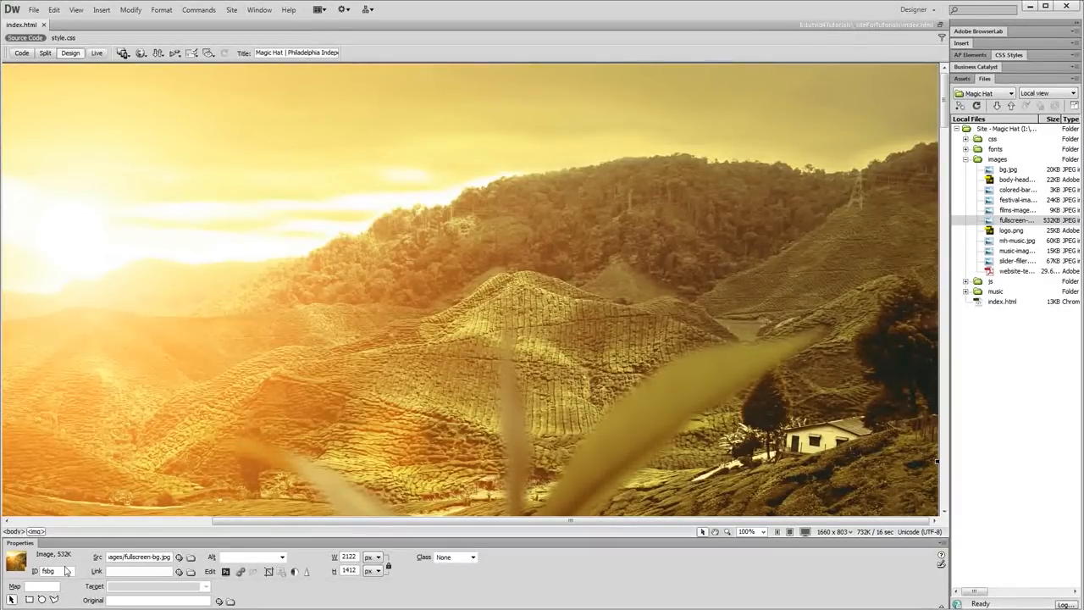
click(15, 562)
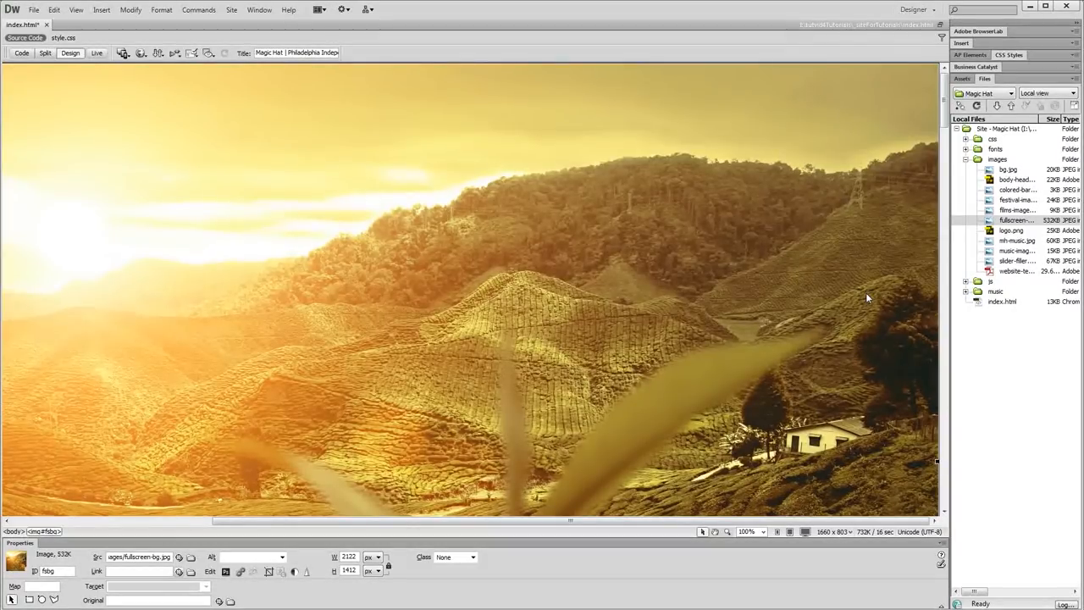
mouse_move(849, 452)
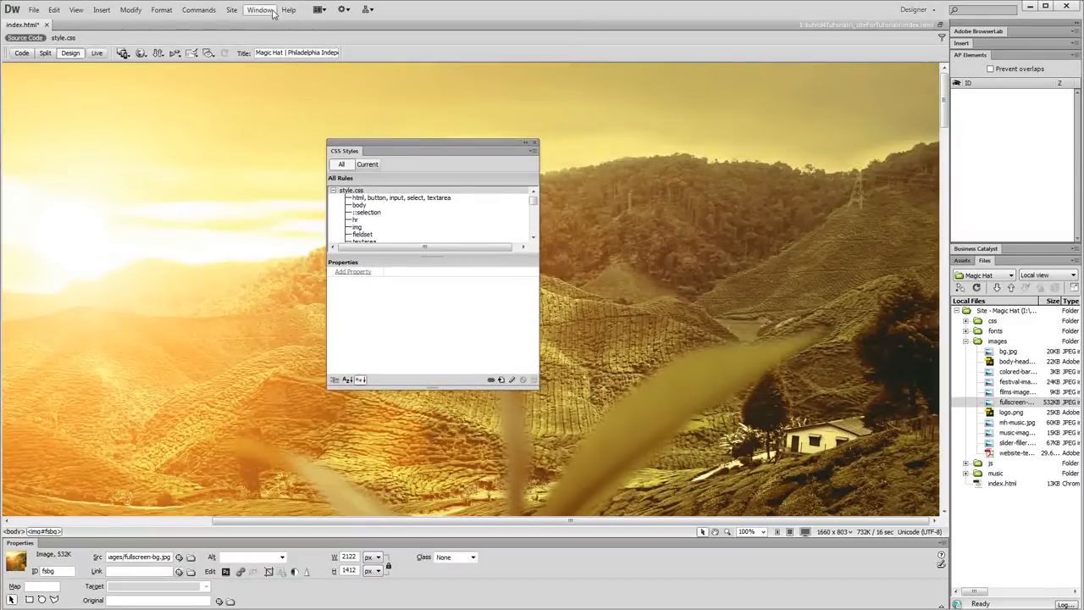
Create a new #fsbg ID rule stored in this document only, via the CSS Styles panel.
click(260, 9)
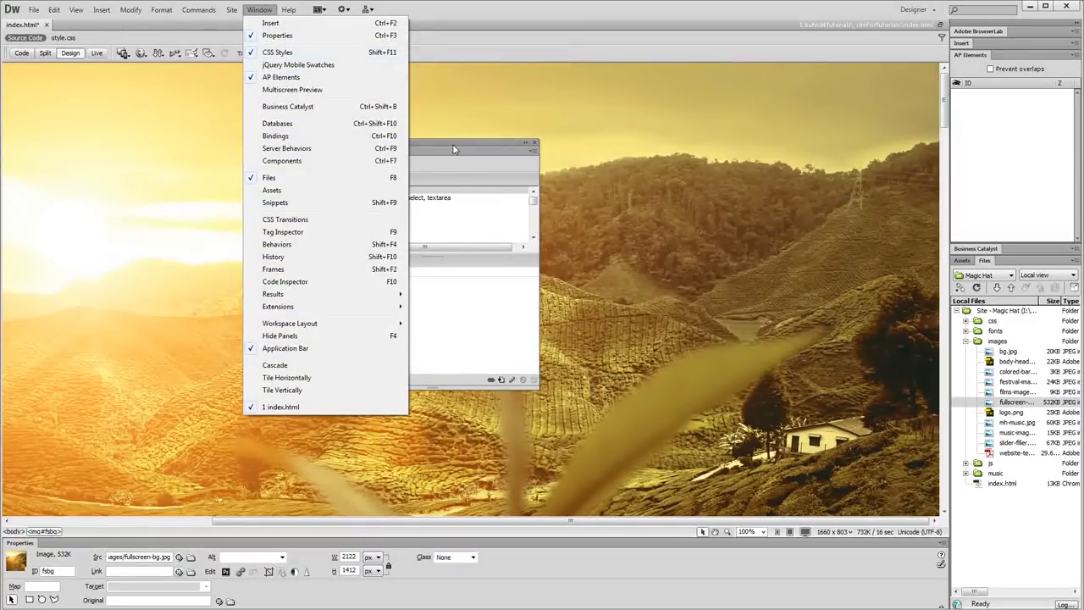
click(277, 52)
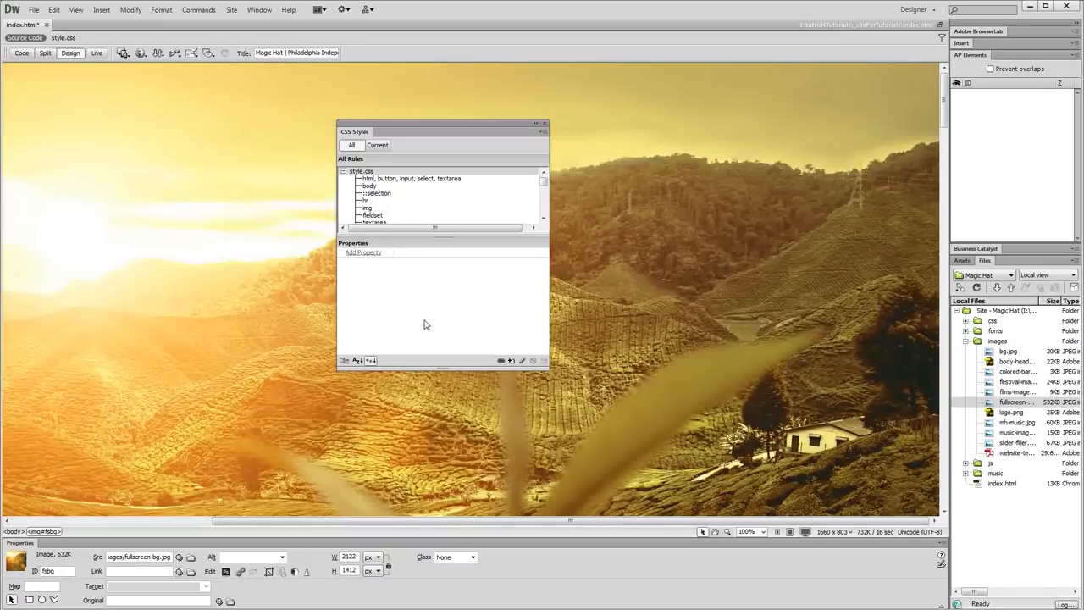
mouse_move(511, 361)
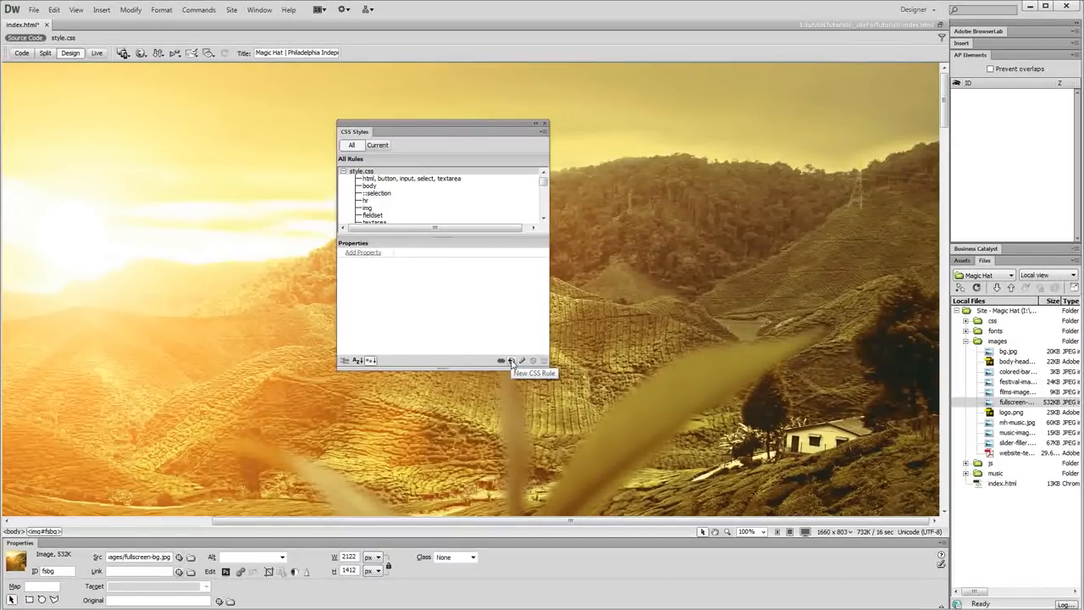
click(510, 361)
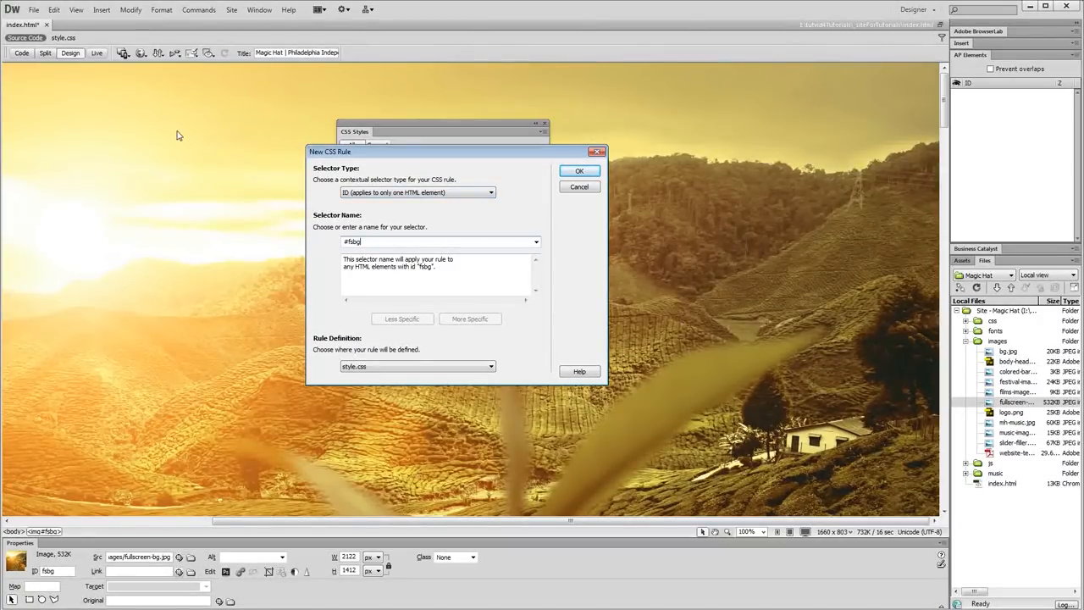
mouse_move(339, 246)
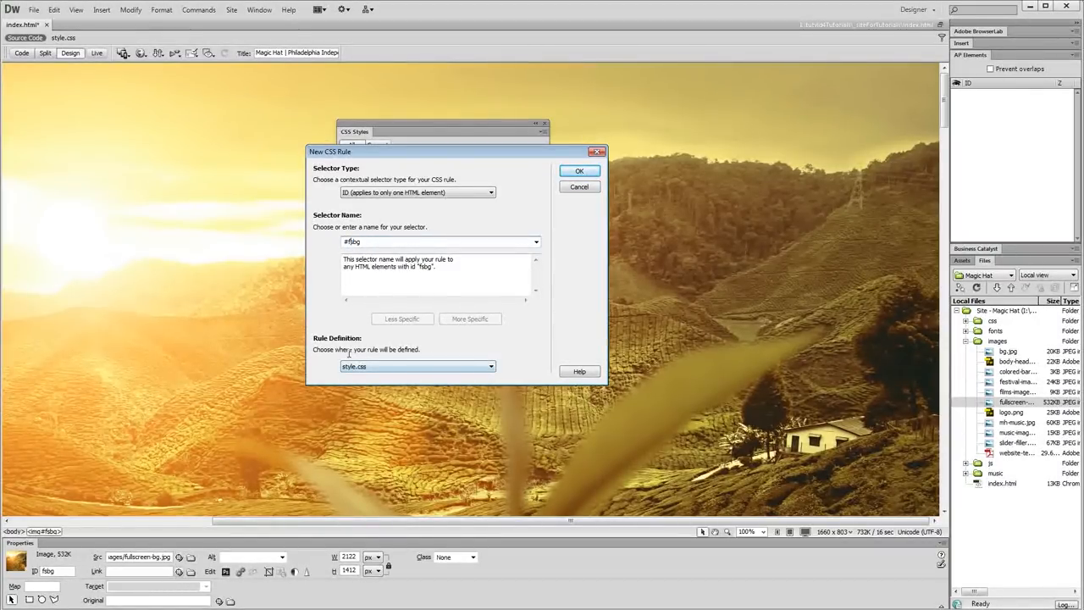
click(490, 366)
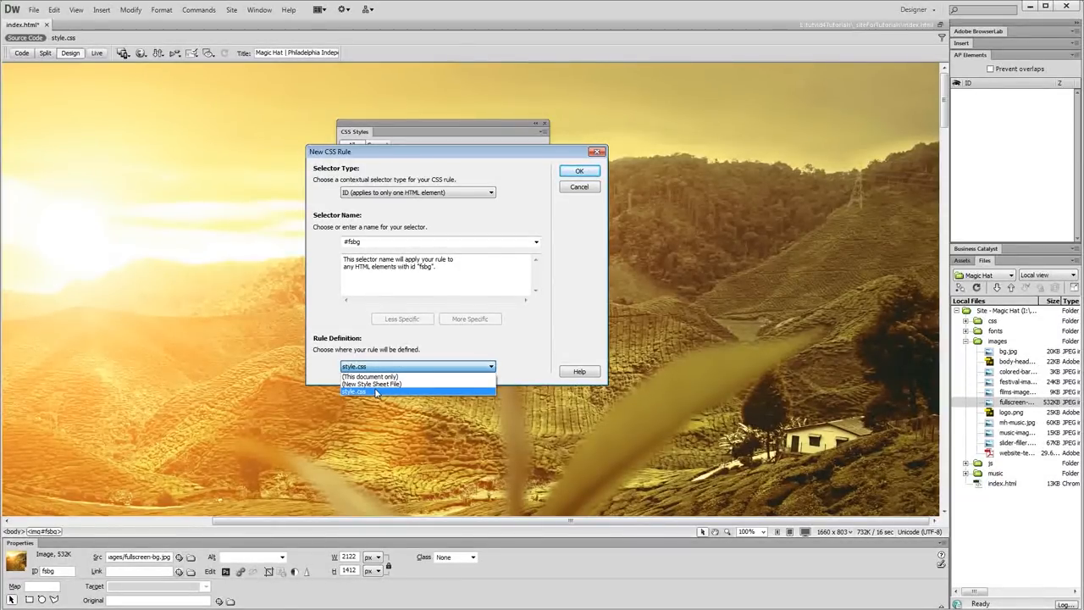
mouse_move(368, 376)
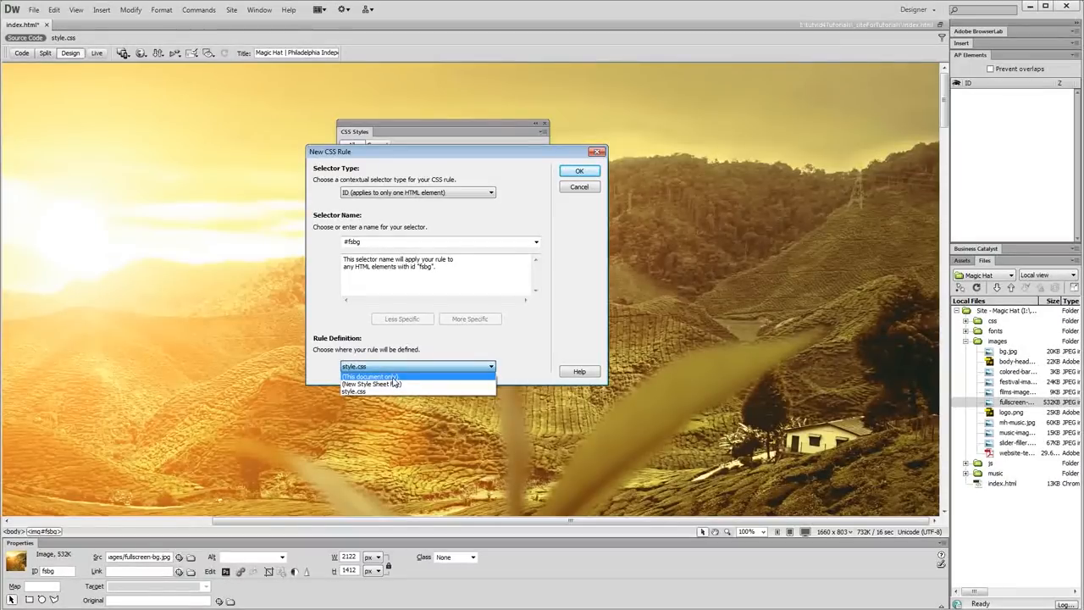
click(369, 376)
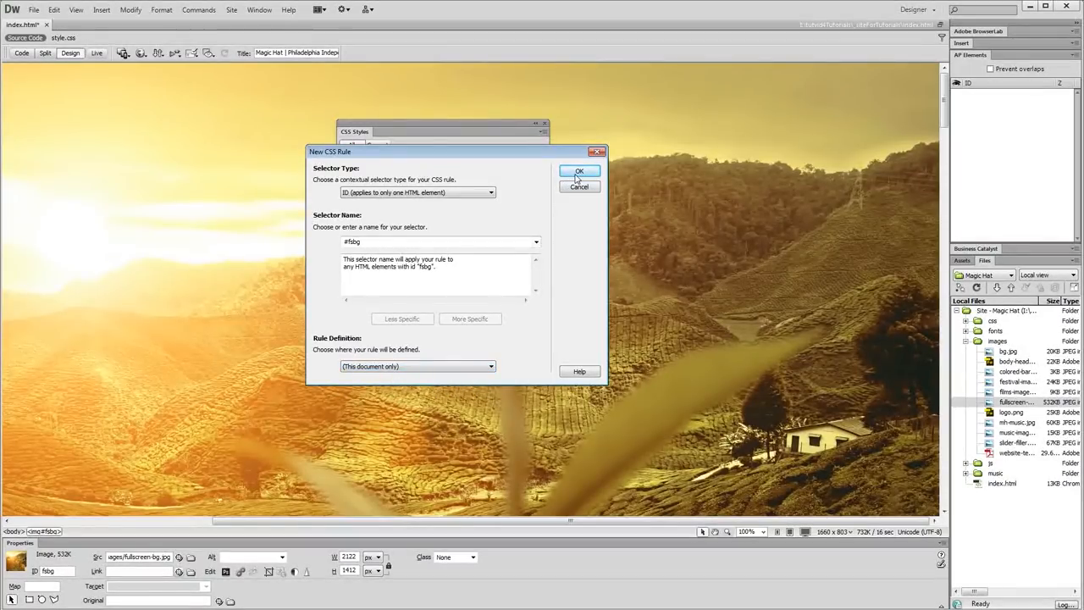
click(579, 171)
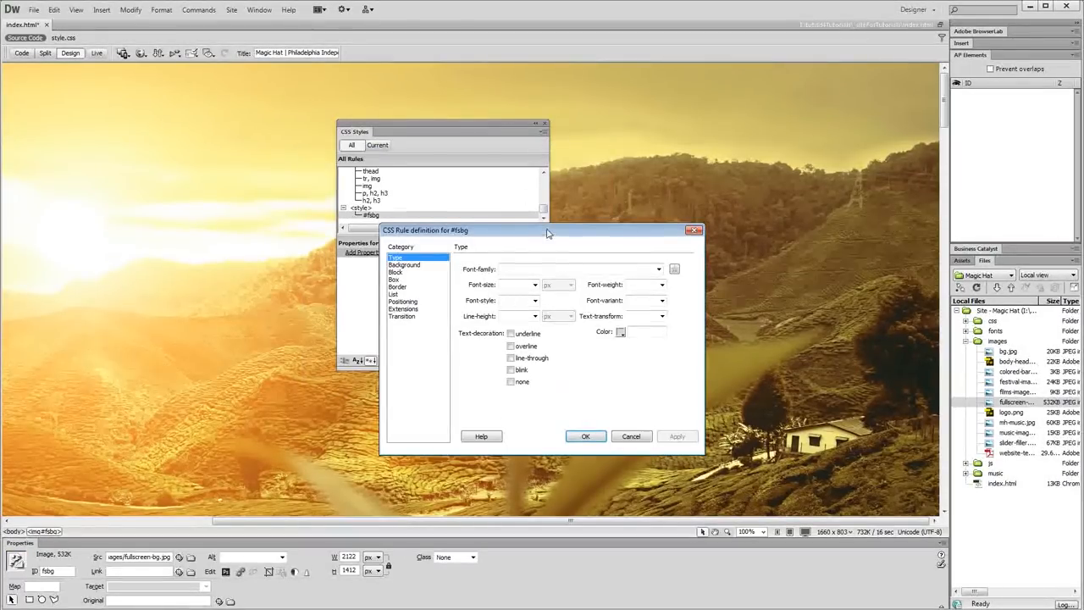
Set the #fsbg box width to 100% and height to auto, and apply.
drag(547, 230, 461, 142)
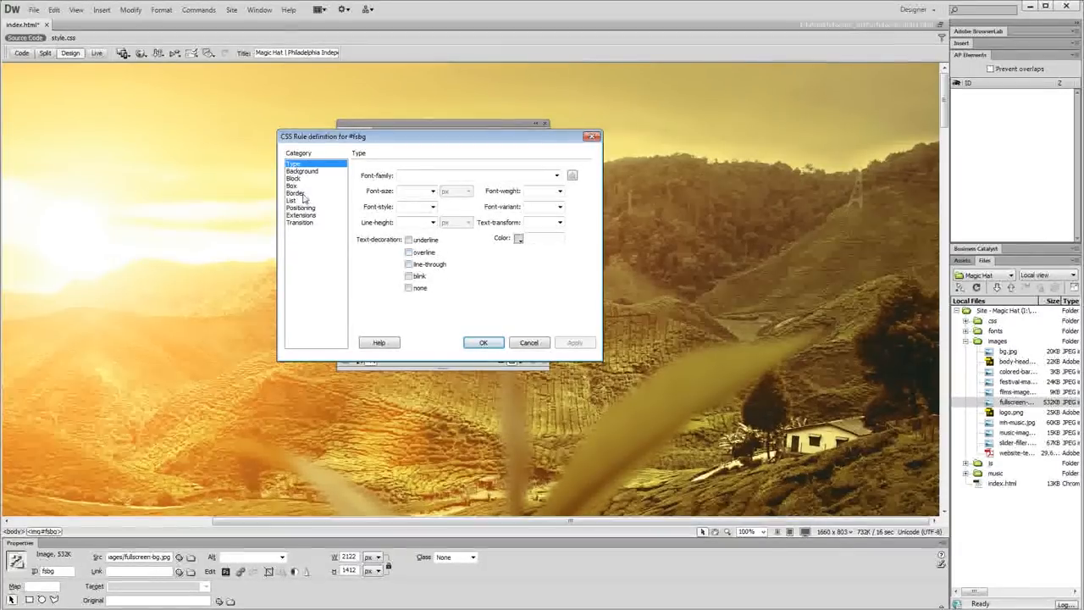
click(292, 185)
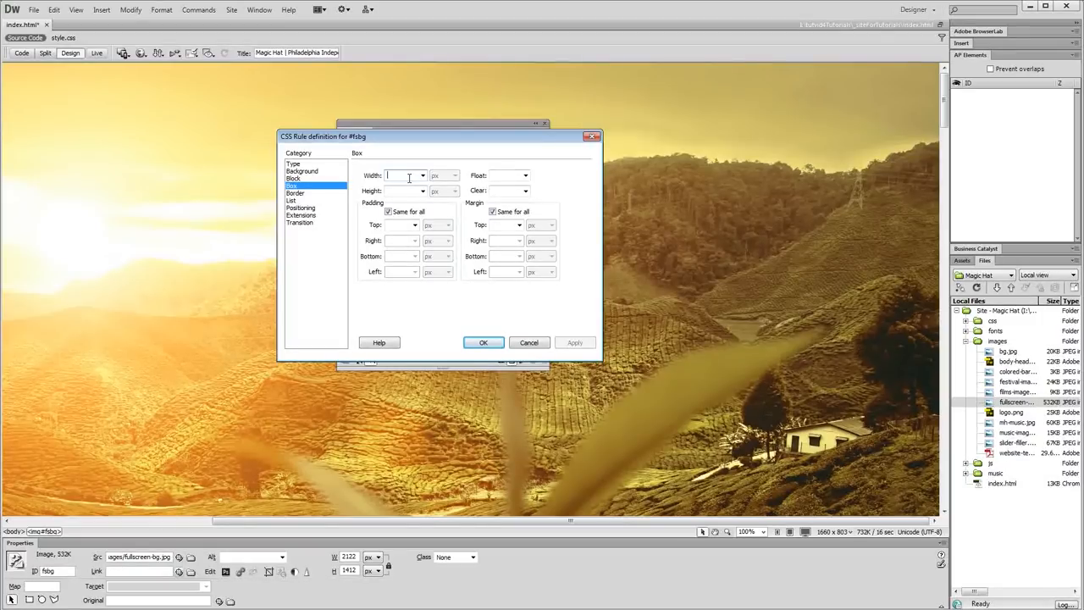
text(100)
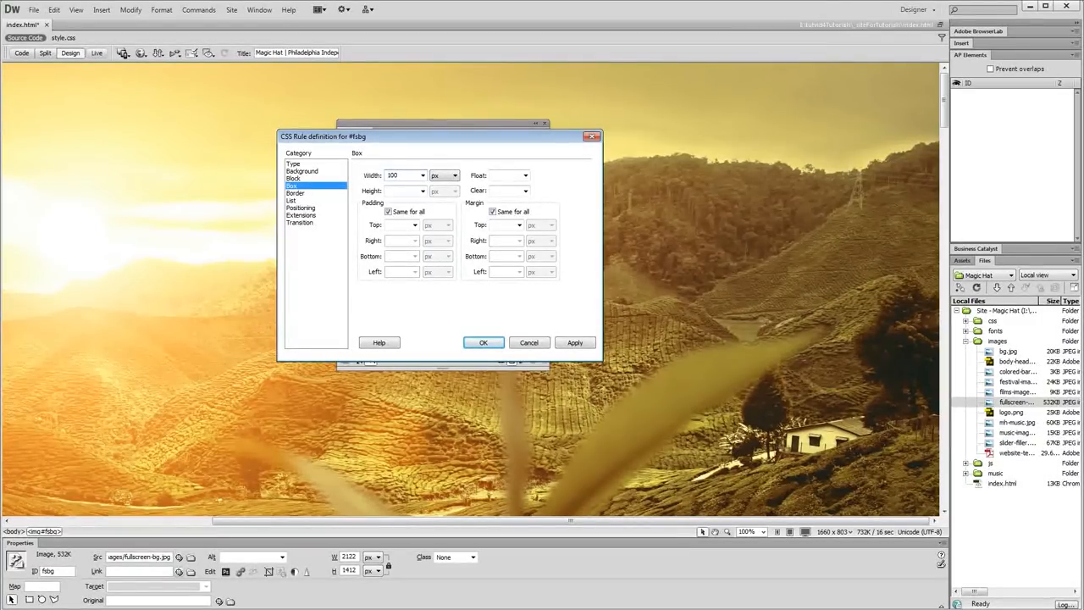
click(445, 176)
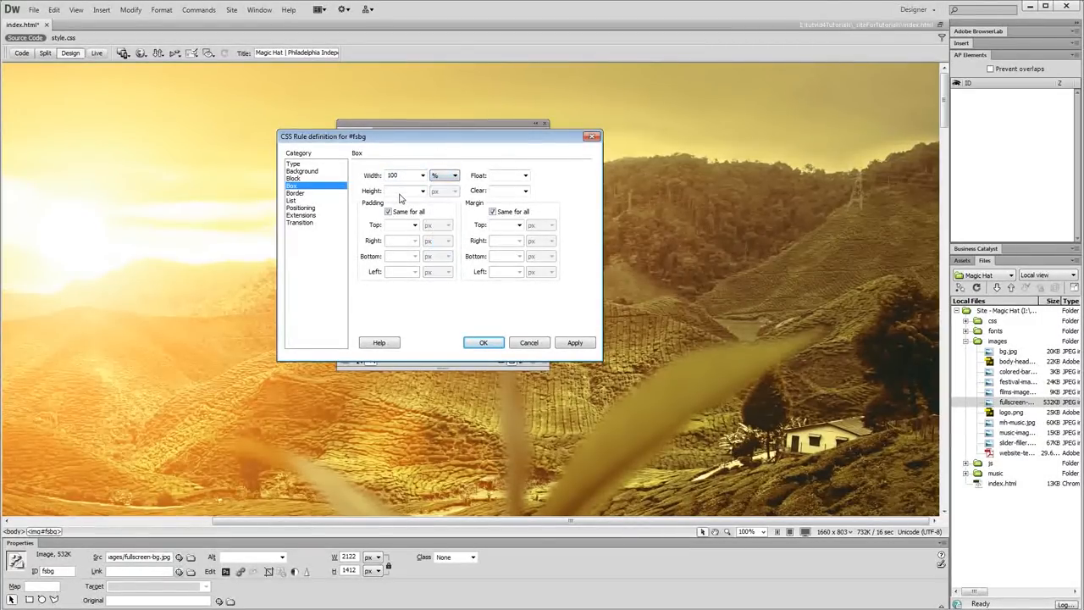
text(auto)
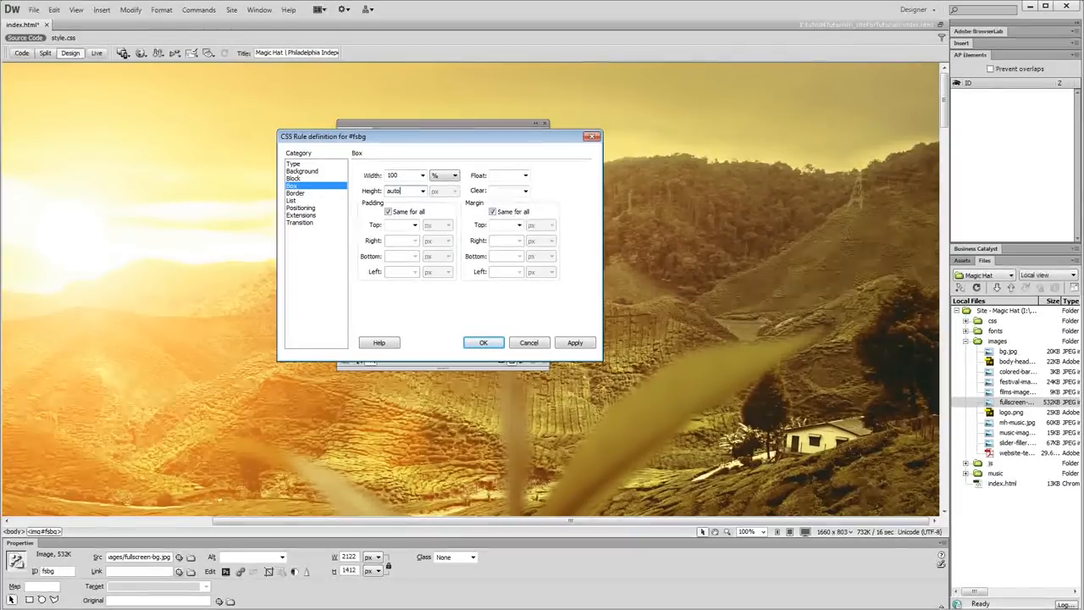
click(575, 342)
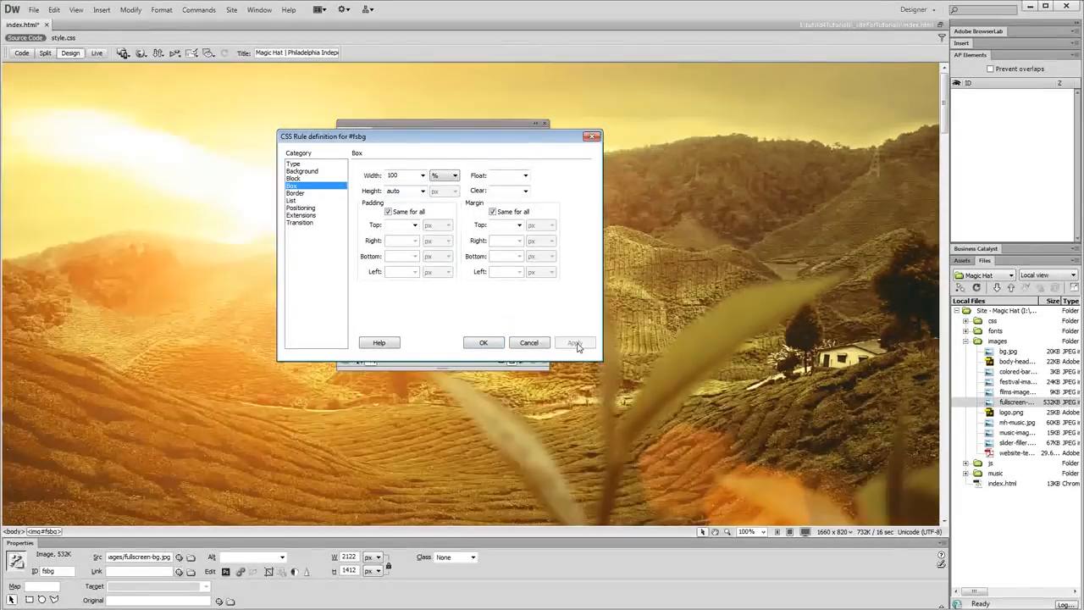
click(574, 342)
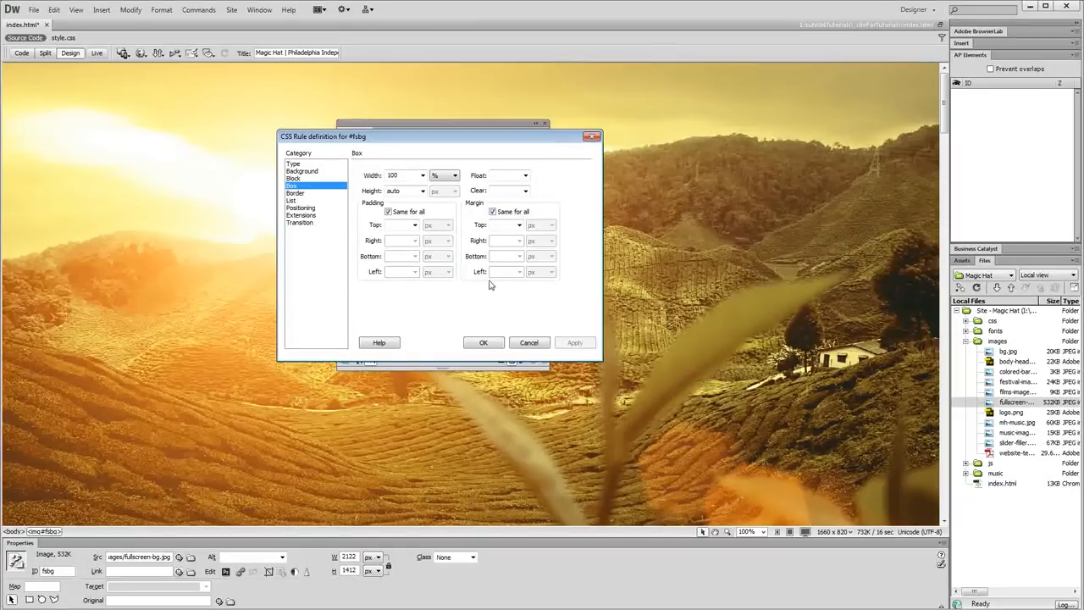
click(300, 207)
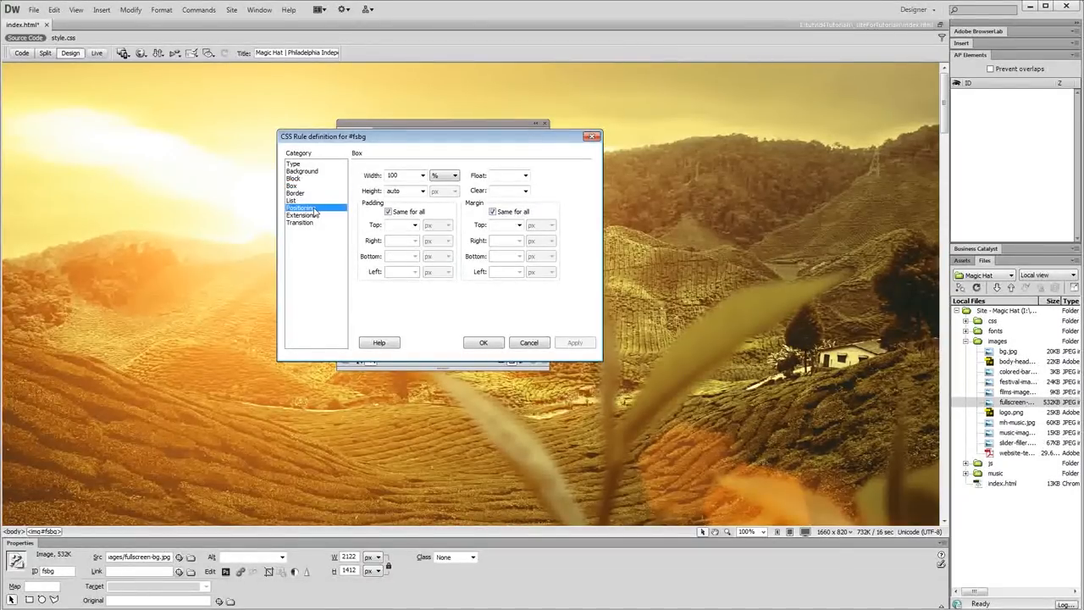
Set #fsbg positioning to fixed, top and left 0, z-index -100.
click(448, 175)
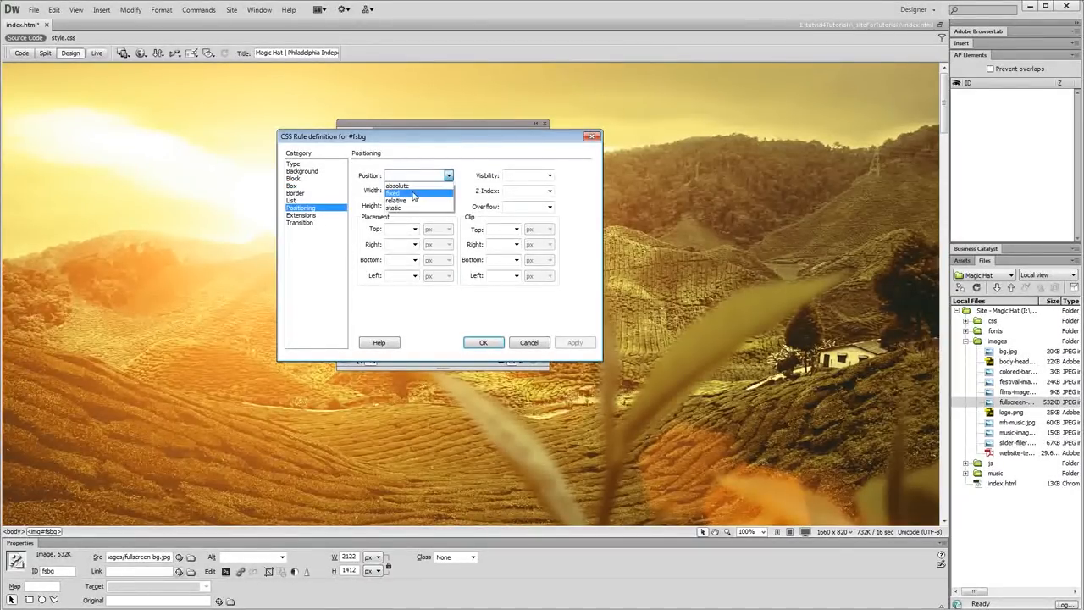
click(393, 192)
text(10)
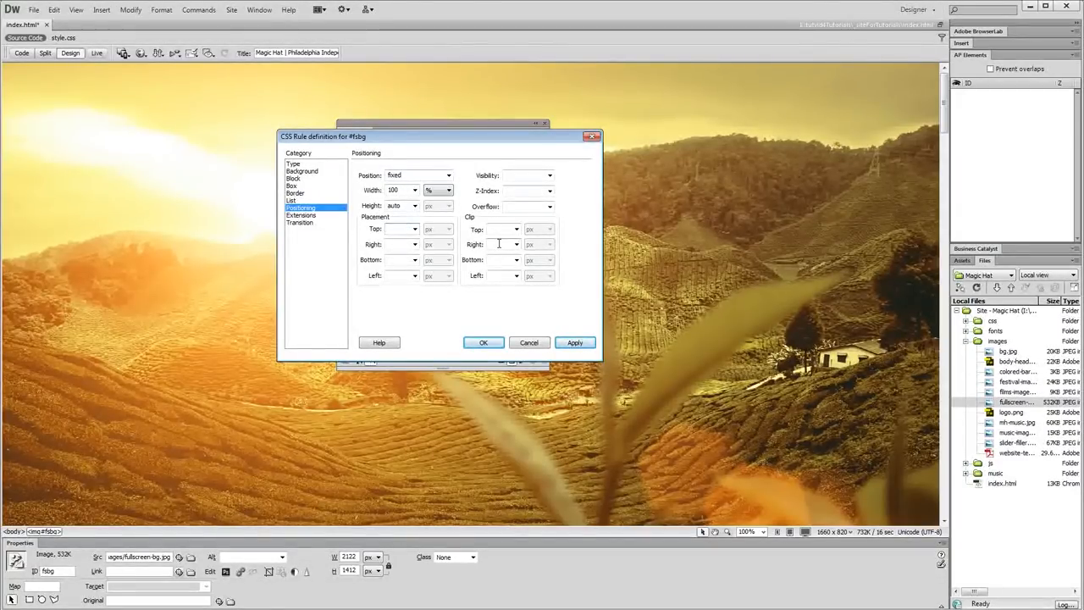
text(0)
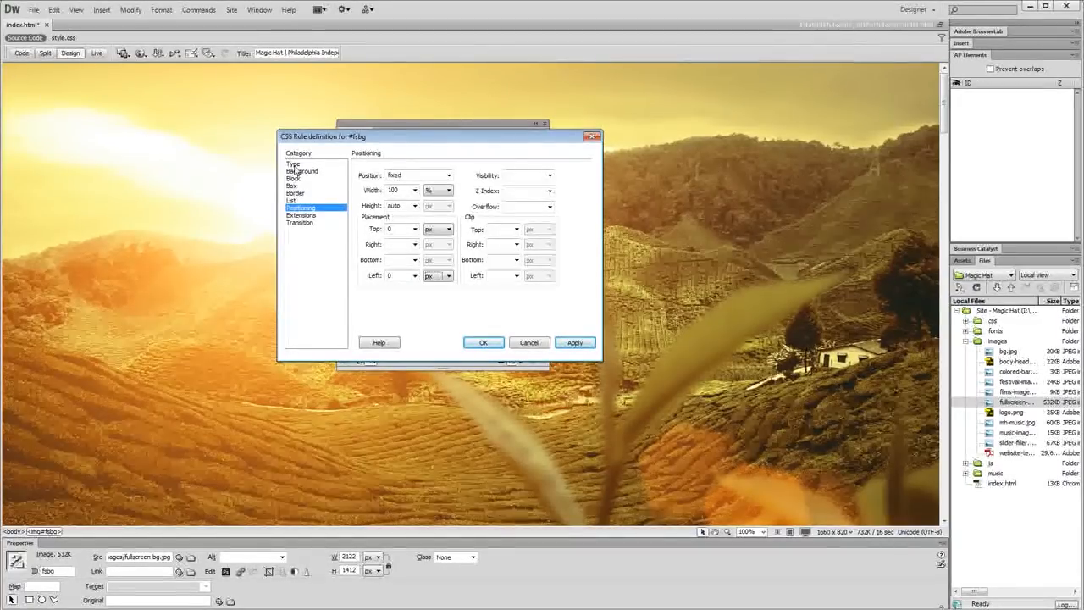
click(521, 189)
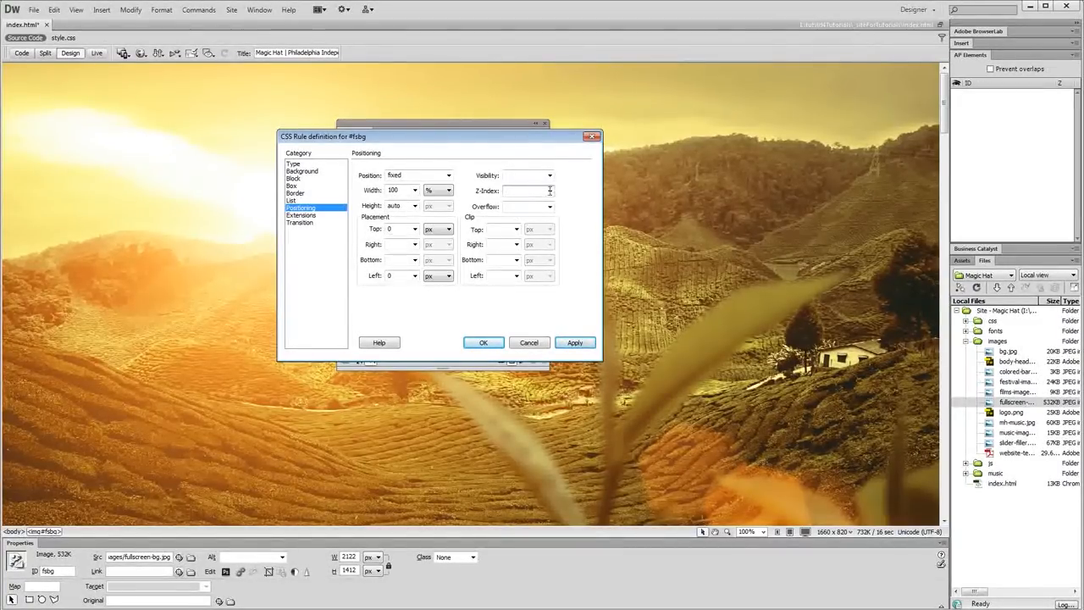
text(-100)
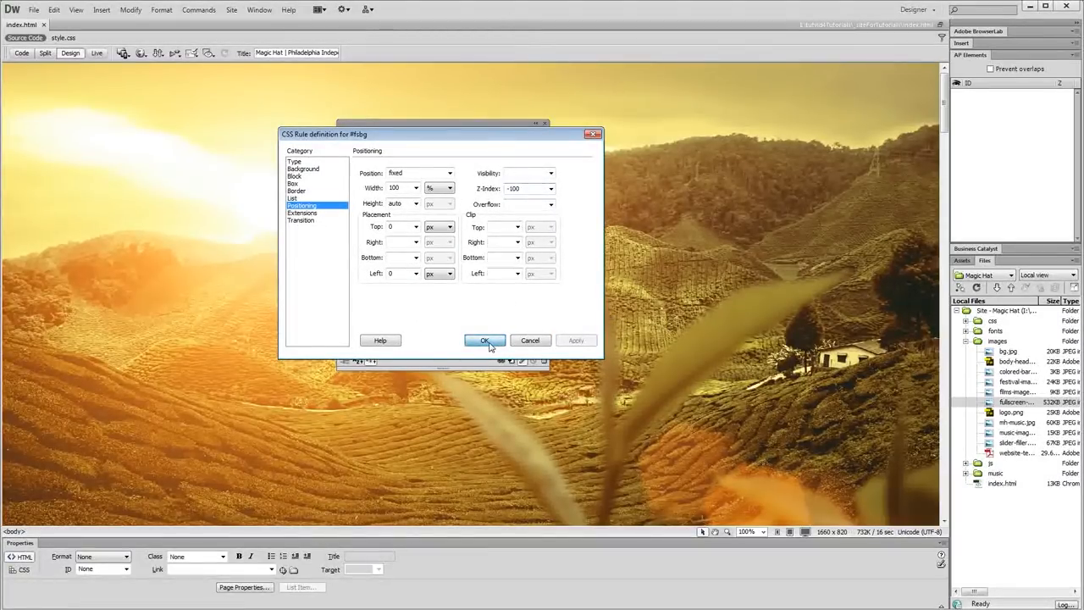
Confirm the #fsbg rule and add a min-height of 100% to it.
click(485, 340)
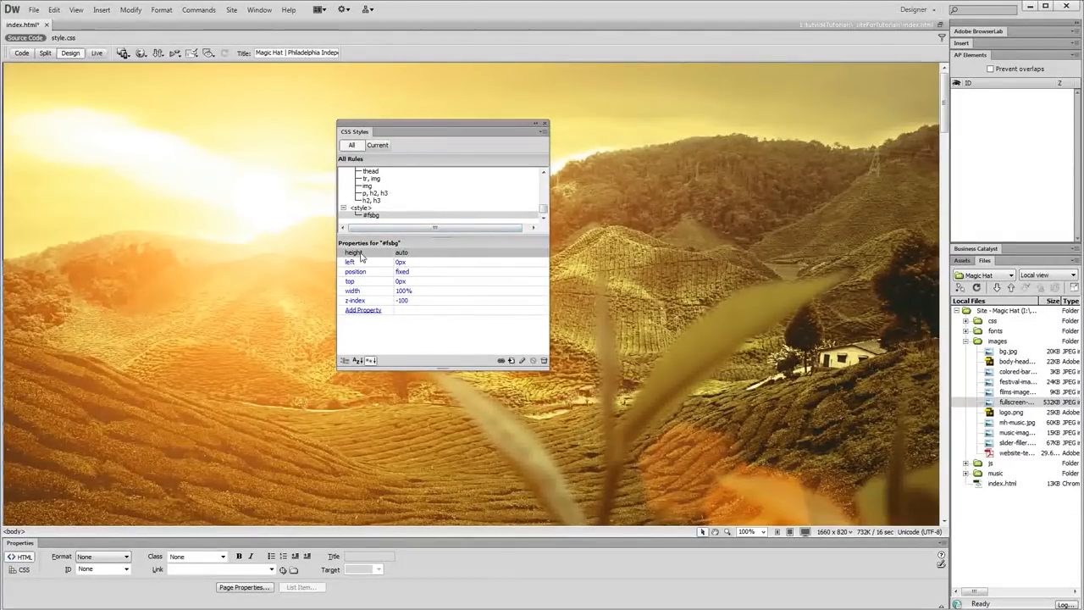
mouse_move(363, 310)
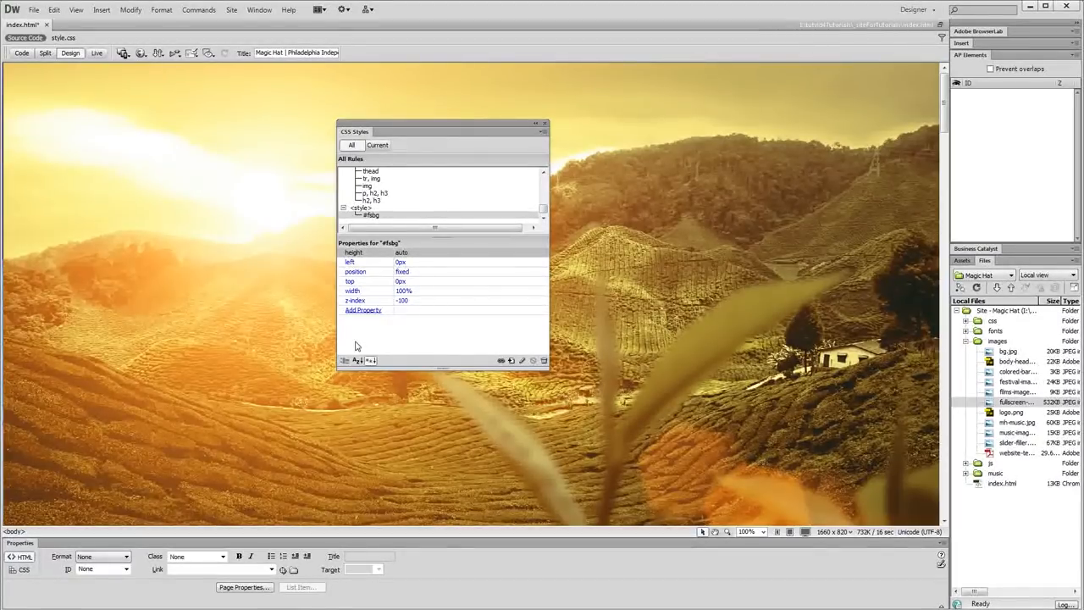
click(364, 310)
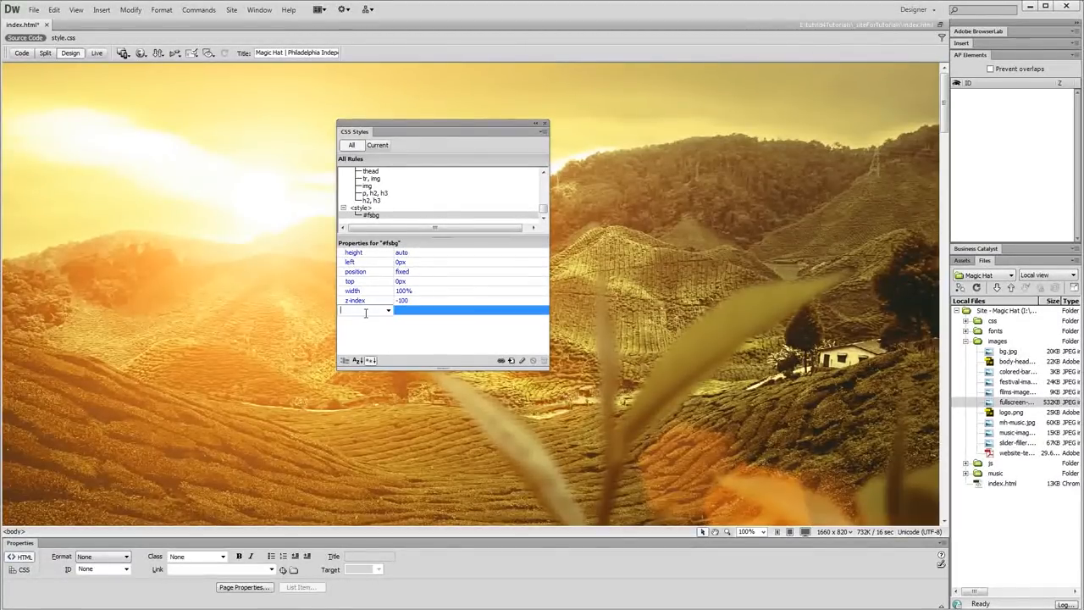
text(min-height)
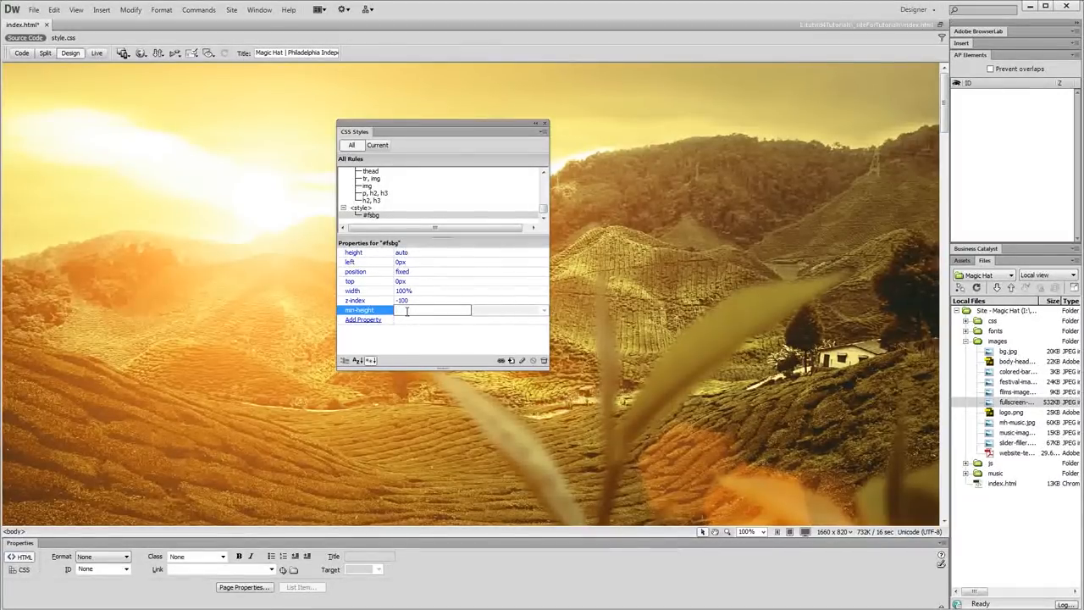
text(100)
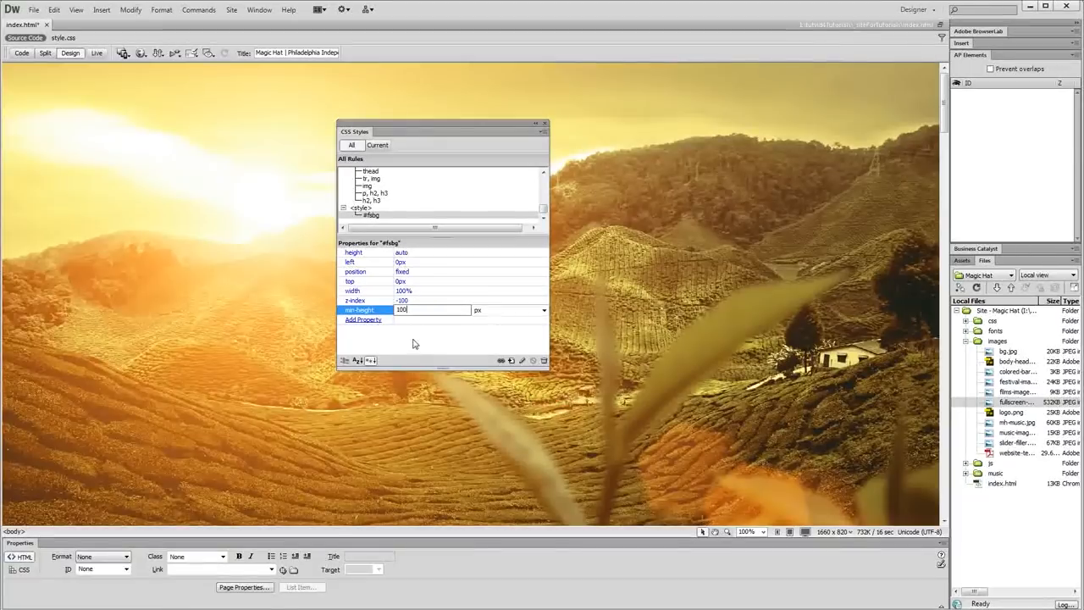
click(543, 310)
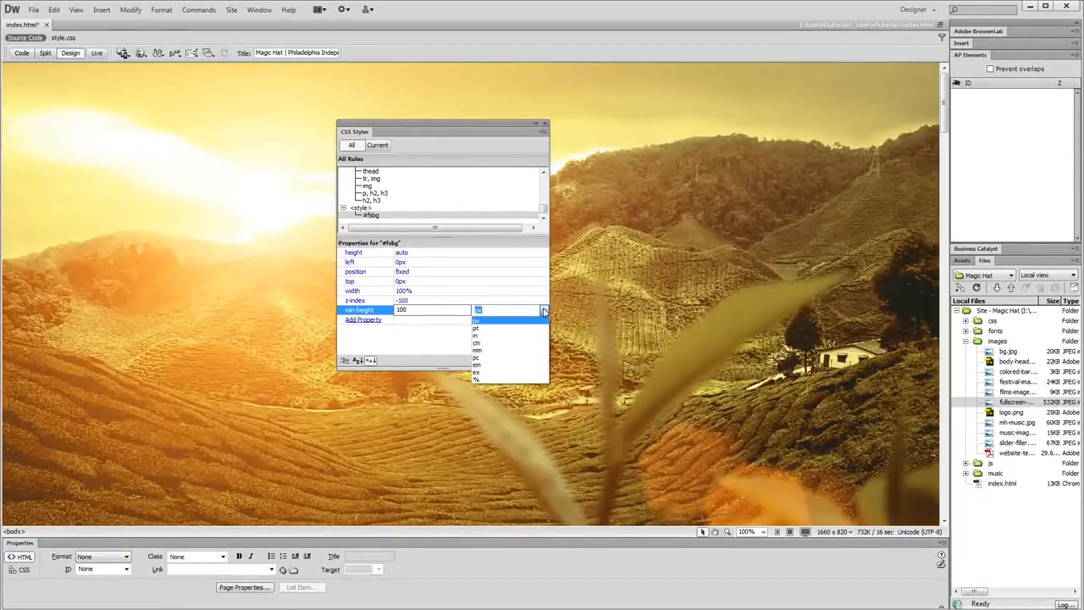
click(476, 378)
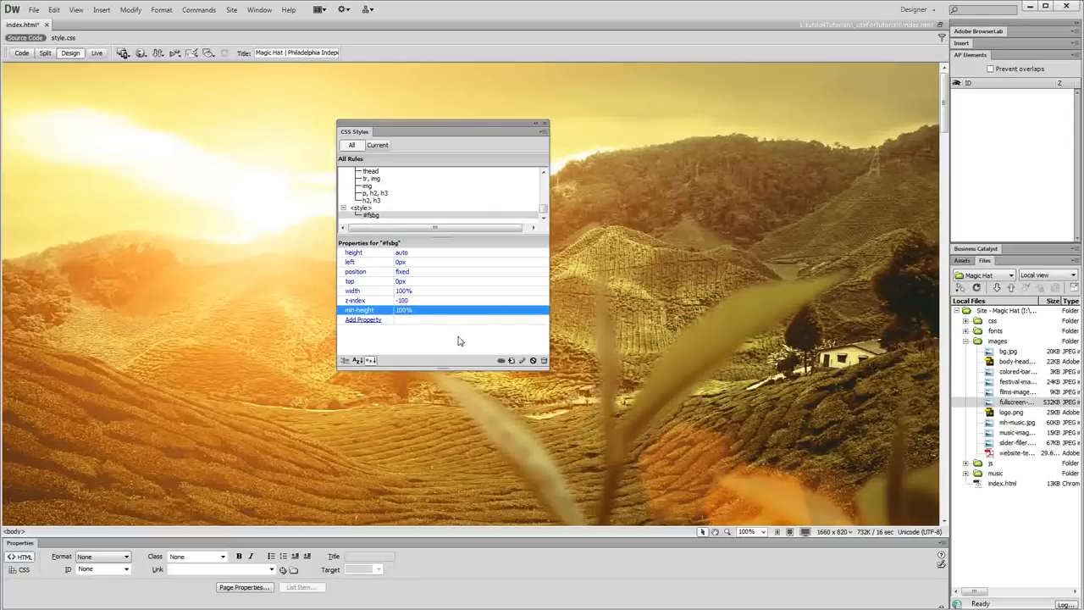
Add min-width 1040px to #fsbg and dock the CSS Styles panel on the right.
click(362, 319)
text(min-width)
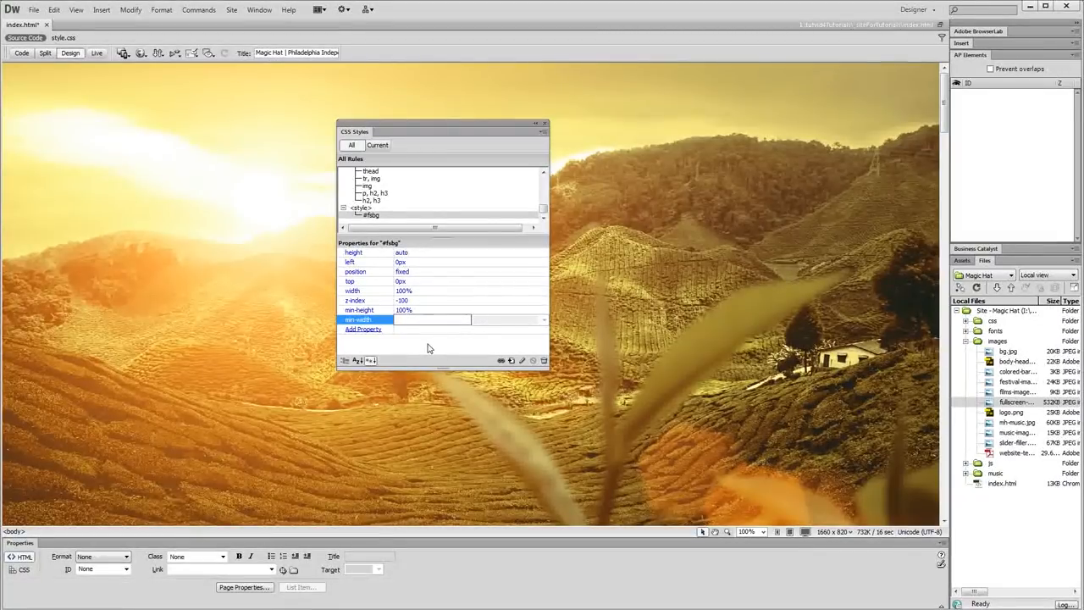
text(1040px)
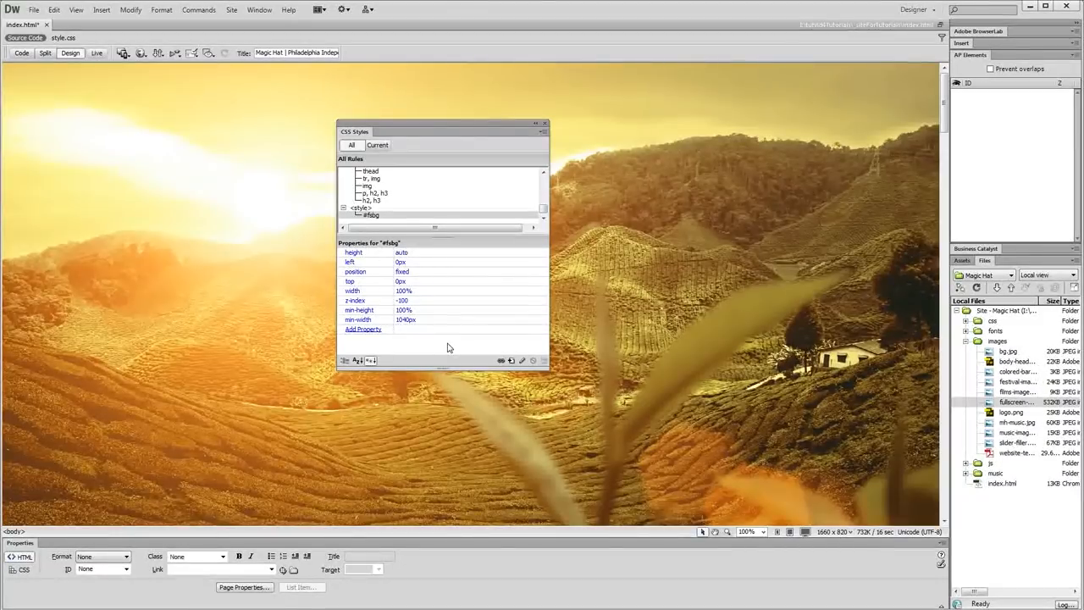
mouse_move(424, 325)
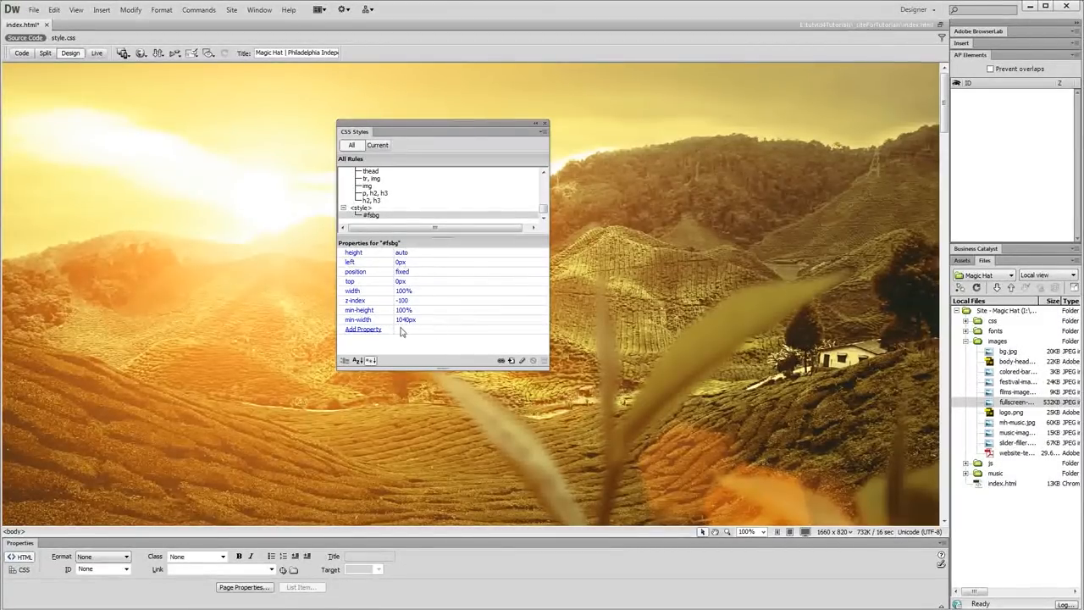
mouse_move(411, 348)
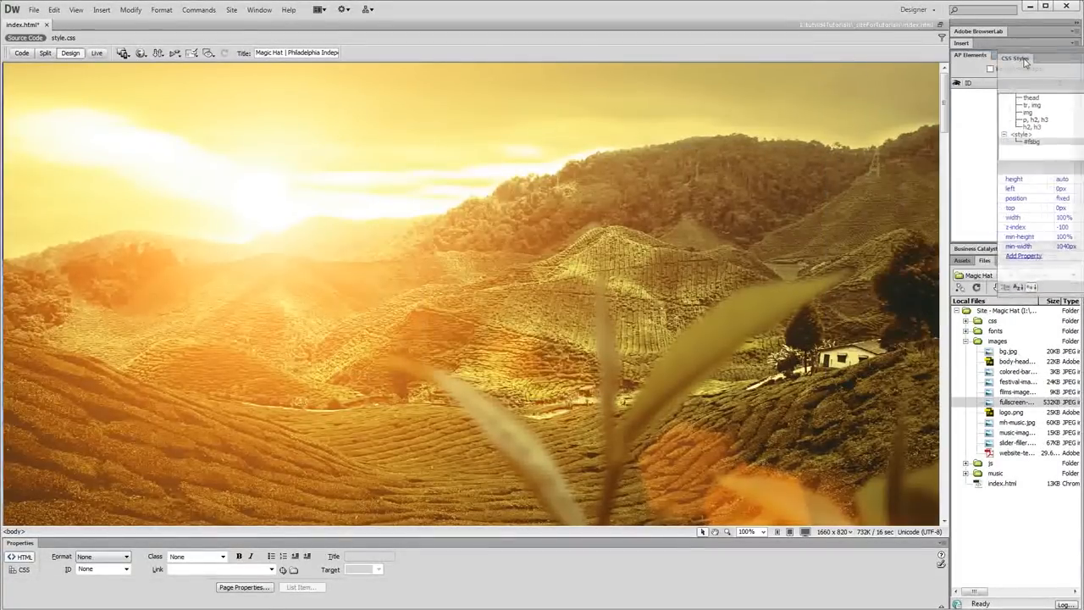
click(1009, 54)
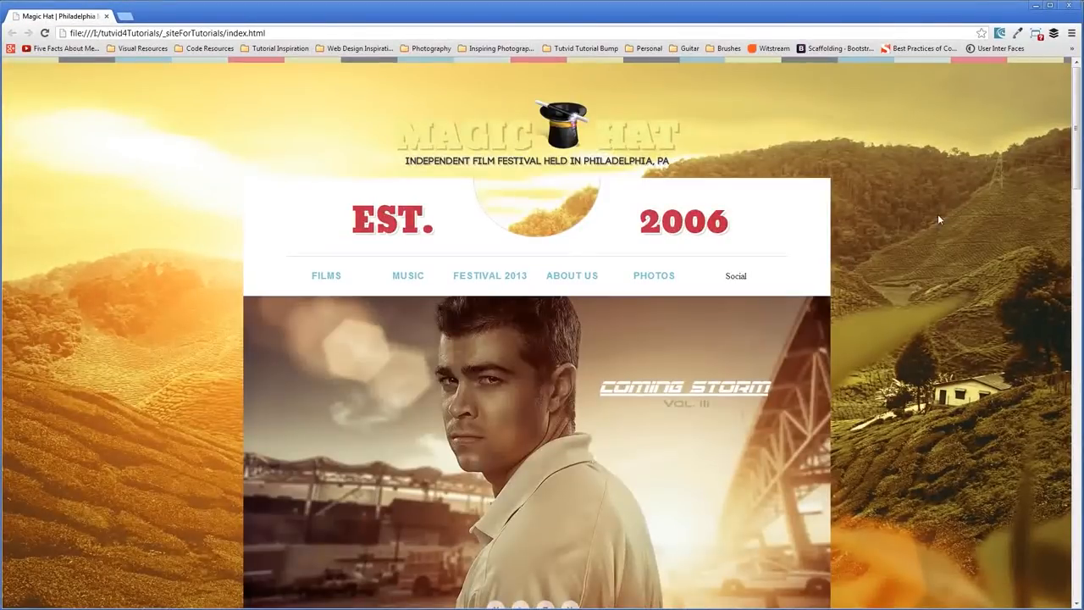
Scroll the Chrome preview down and up to check the landscape background stays fixed.
scroll(down, 3)
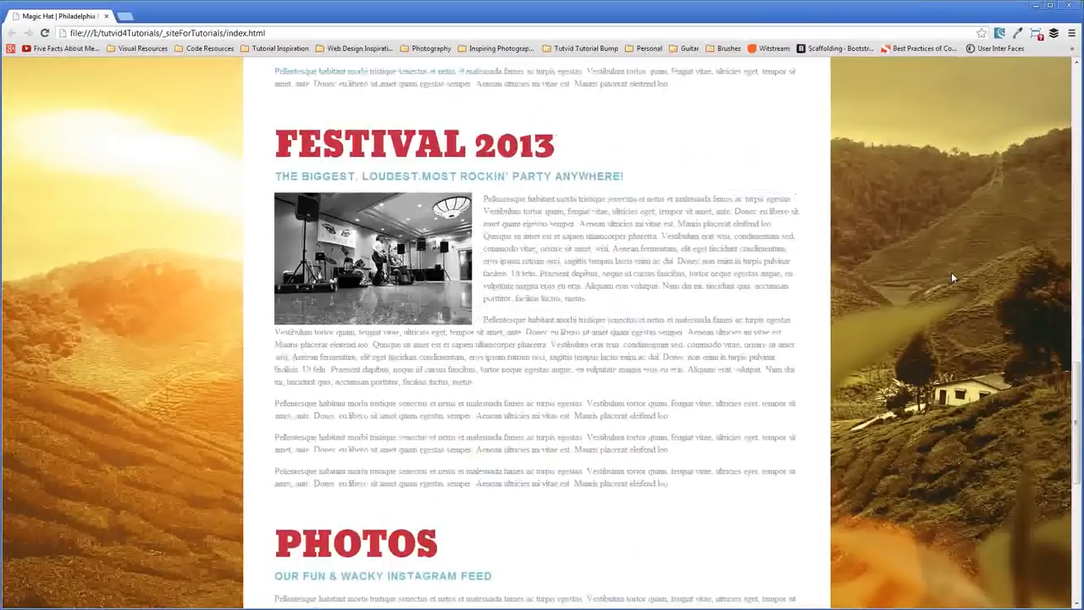
scroll(up, 3)
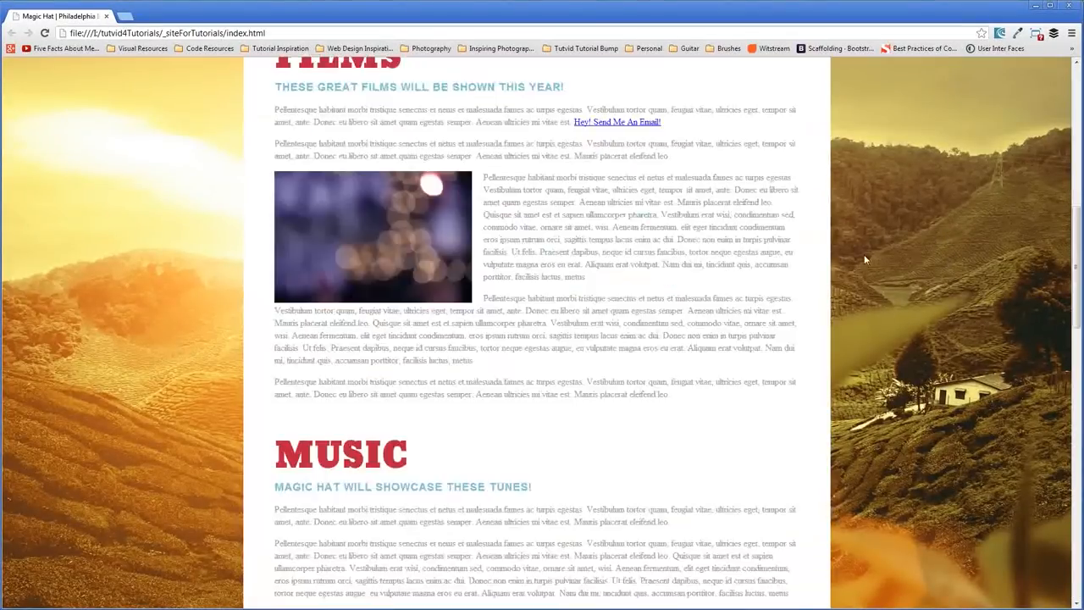
scroll(down, 3)
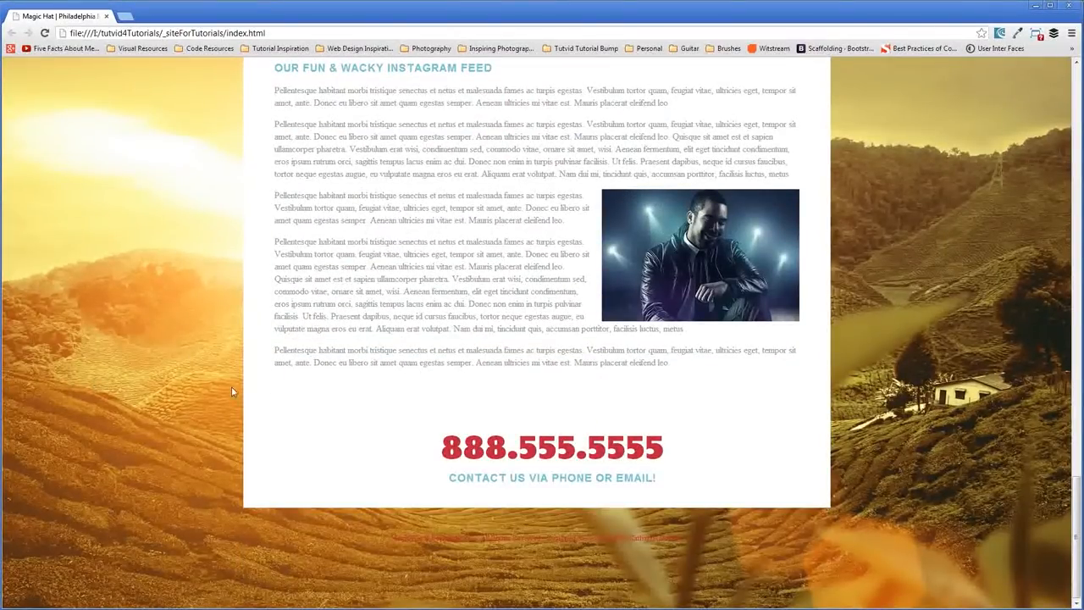
scroll(up, 3)
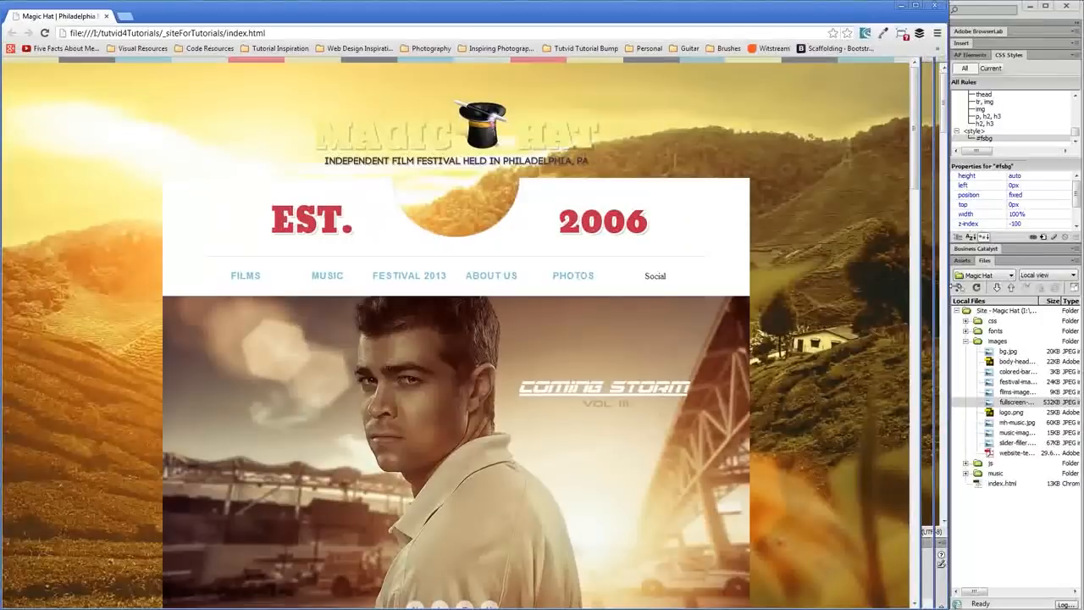
click(924, 6)
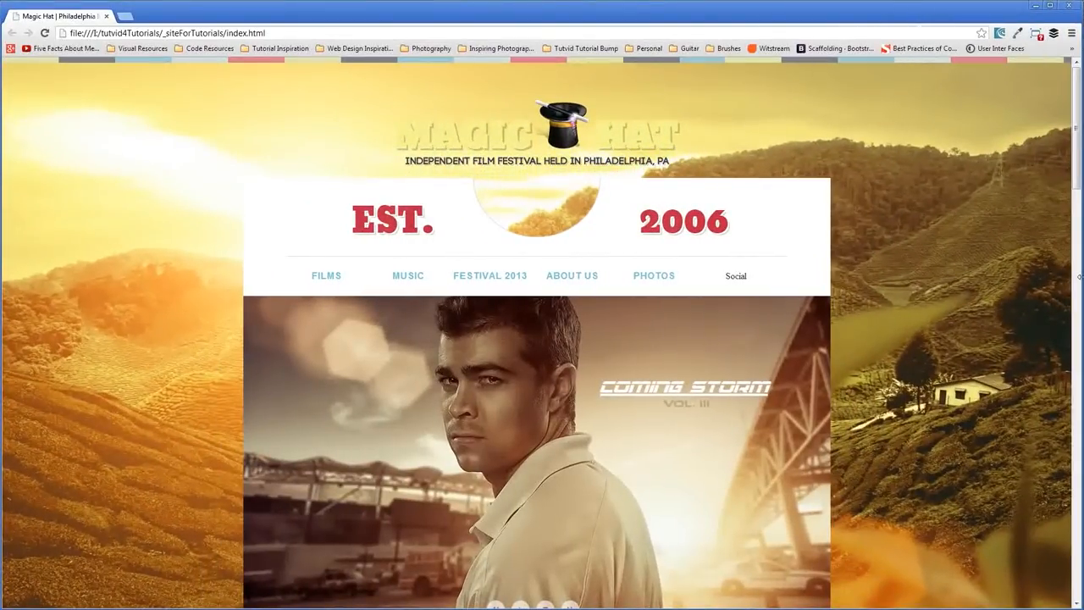
mouse_move(951, 493)
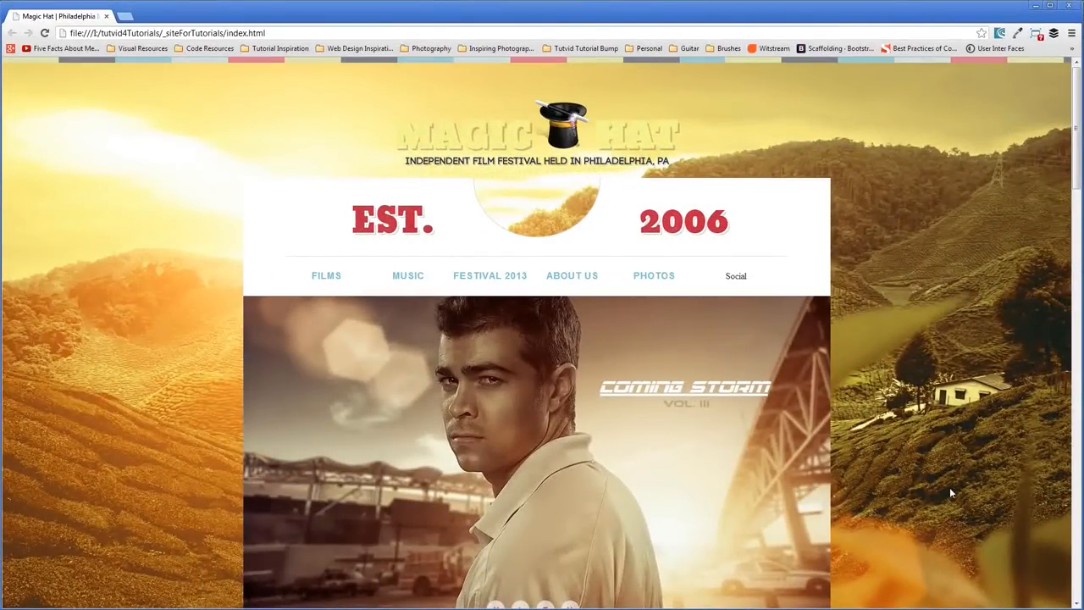
mouse_move(884, 323)
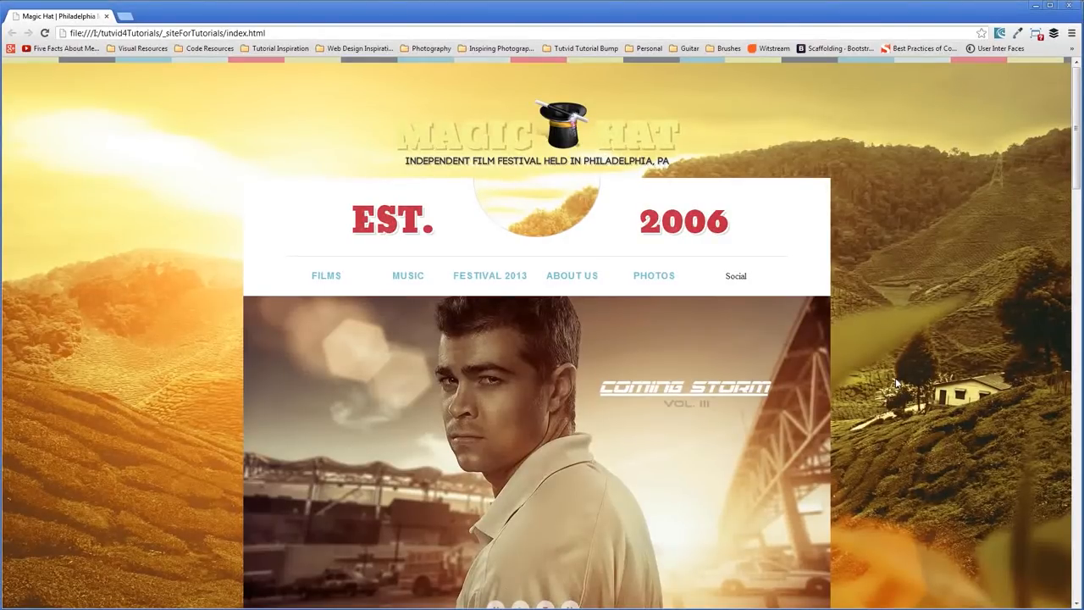
mouse_move(930, 548)
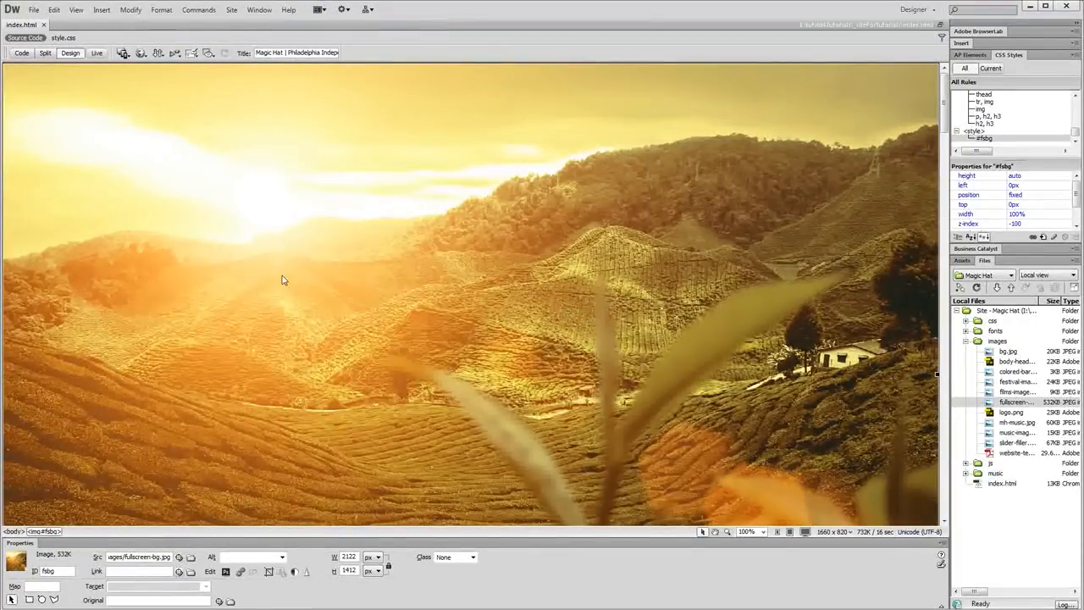
mouse_move(542, 265)
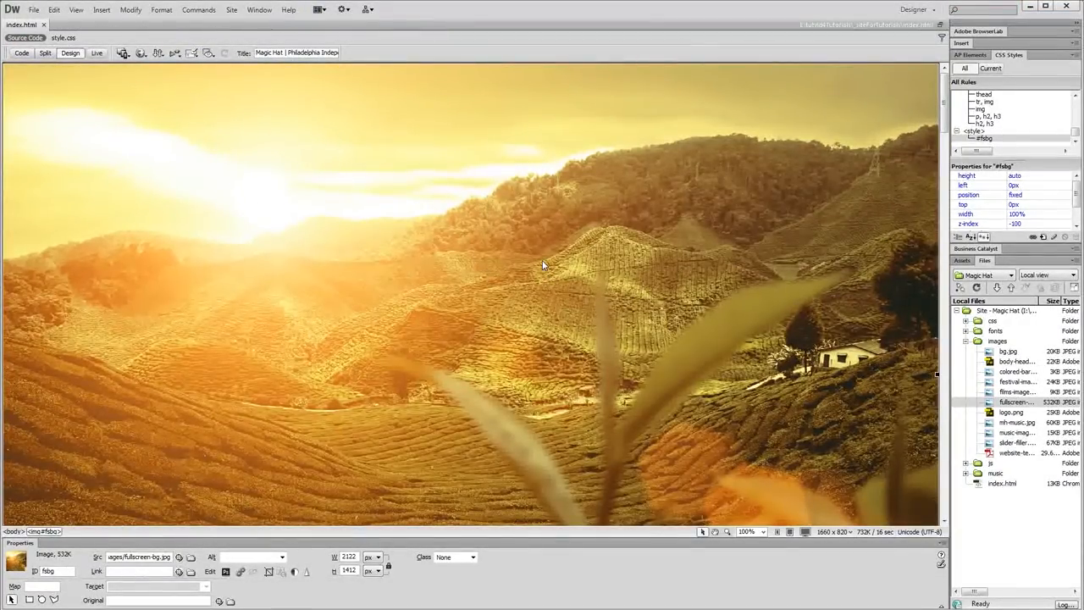
mouse_move(555, 399)
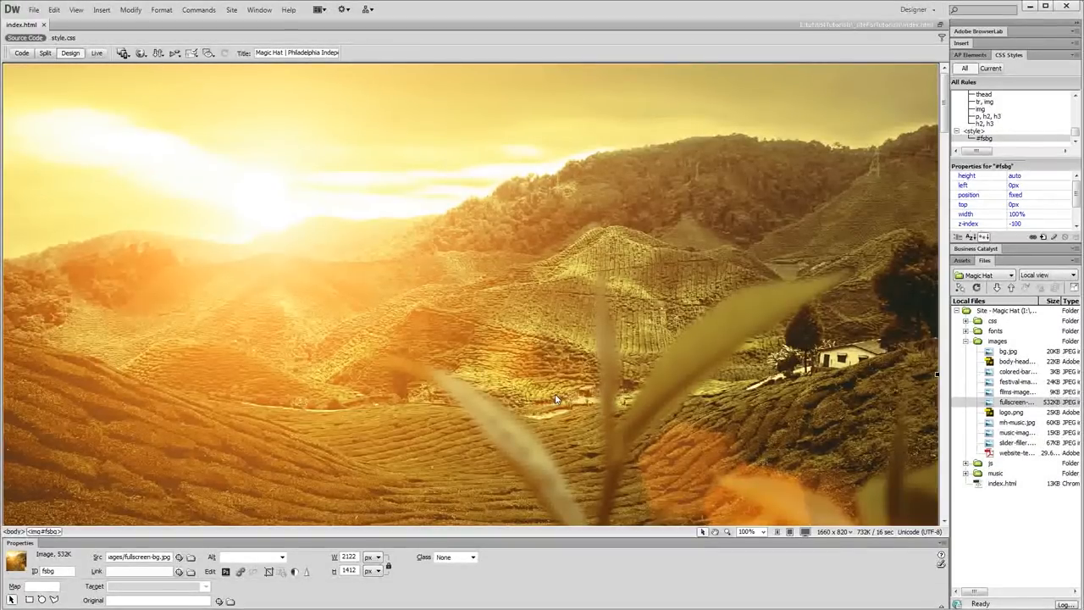
mouse_move(526, 409)
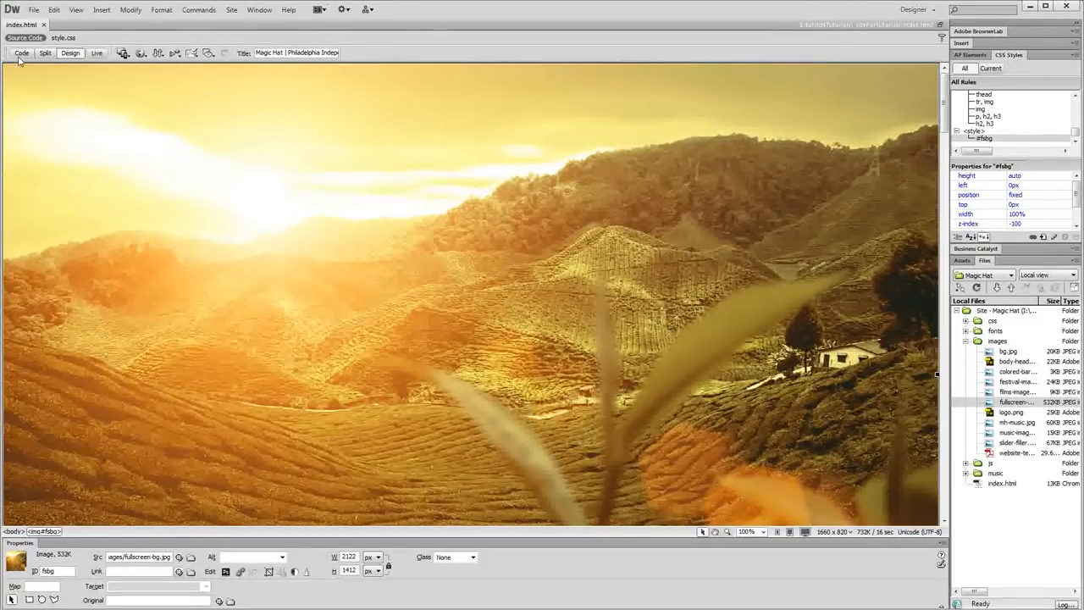
Switch index.html to Code view to edit the embedded #fsbg styles.
click(21, 52)
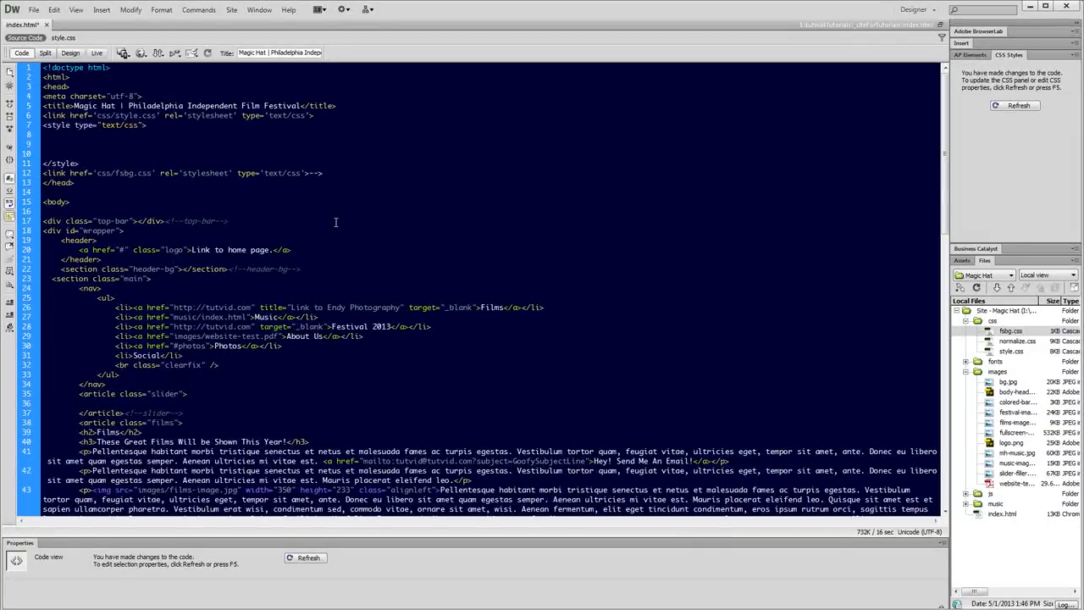
Delete the empty style block from the head and open fsbg.css from the Files panel.
drag(43, 134, 81, 163)
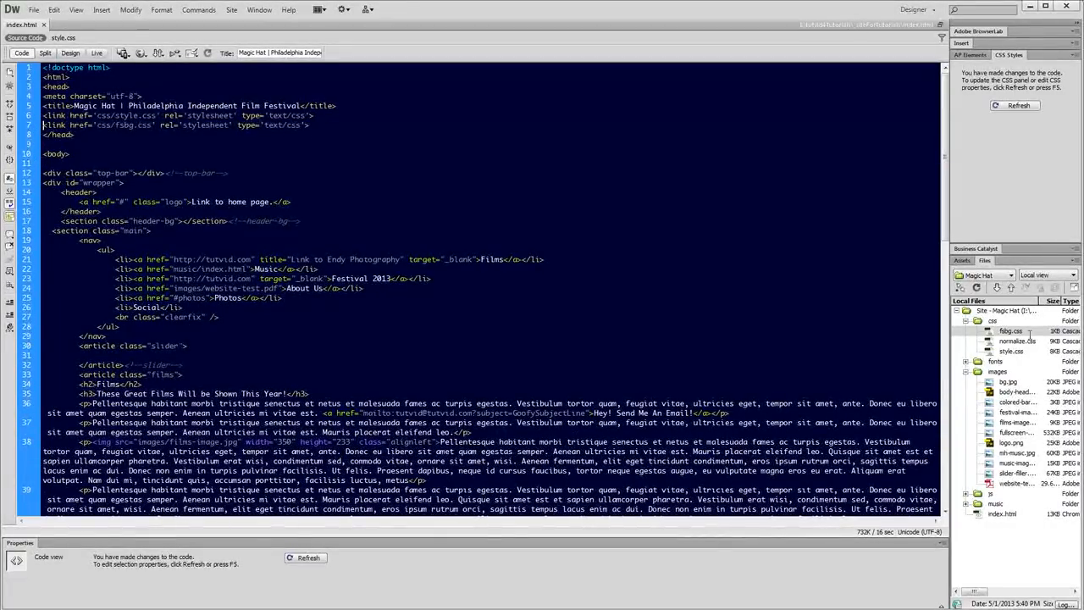
double_click(1011, 330)
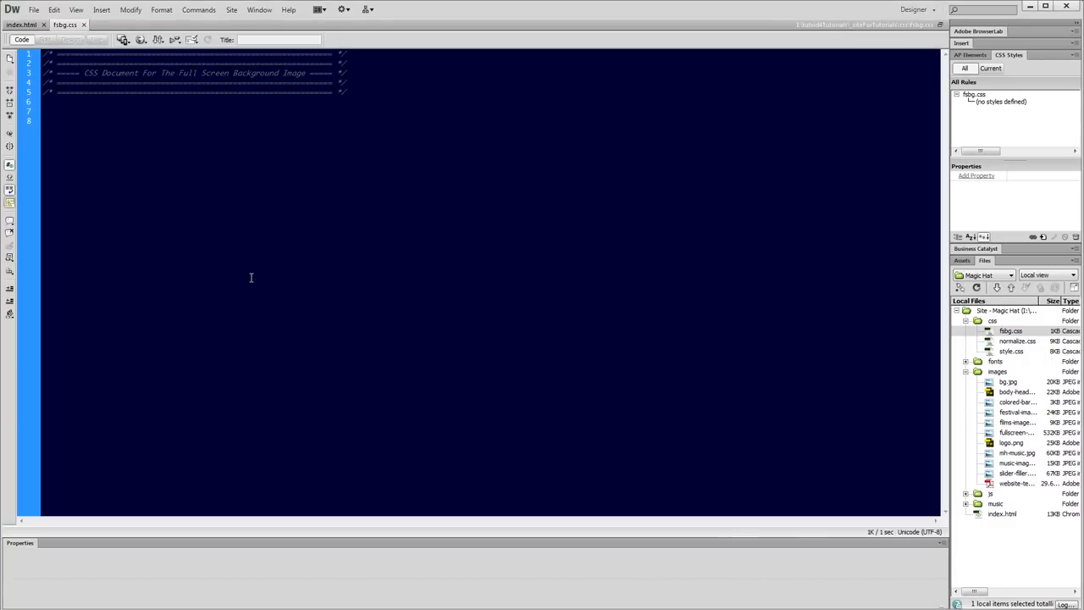
Add an empty body rule to fsbg.css.
text(body {)
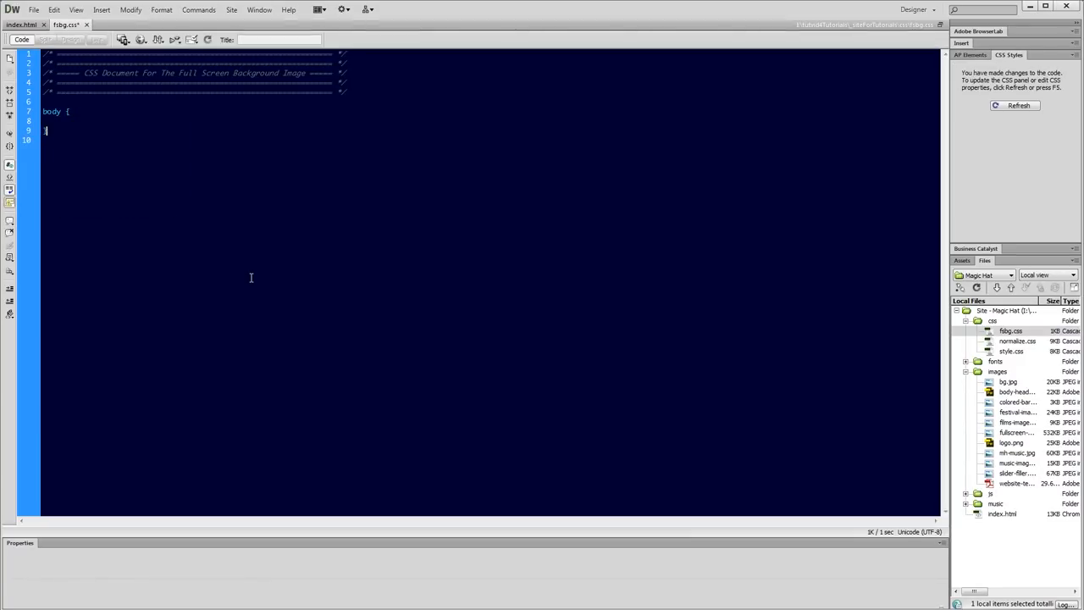
text(})
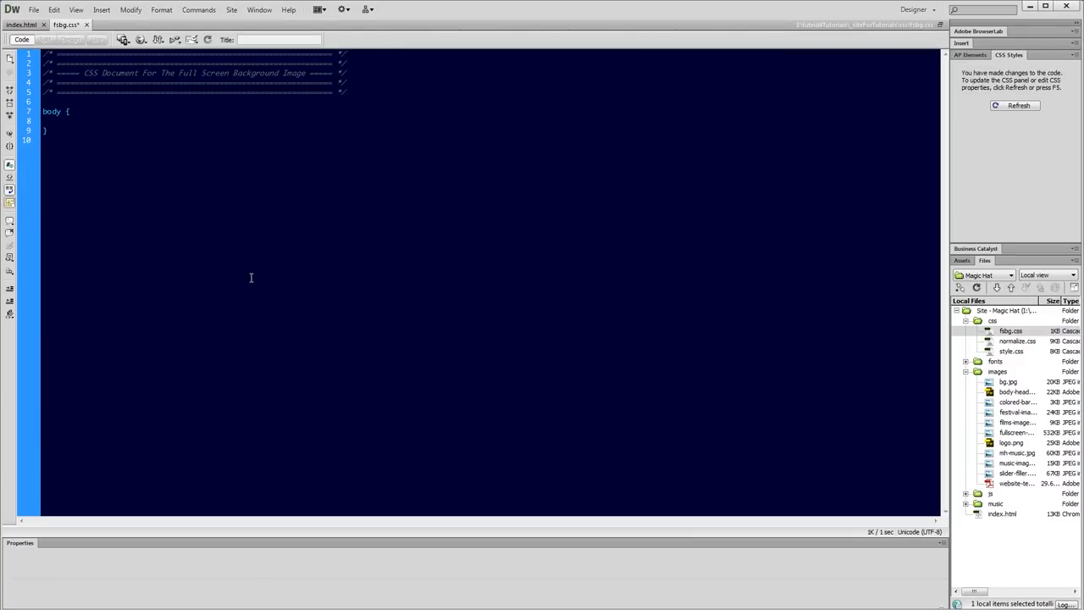
click(59, 121)
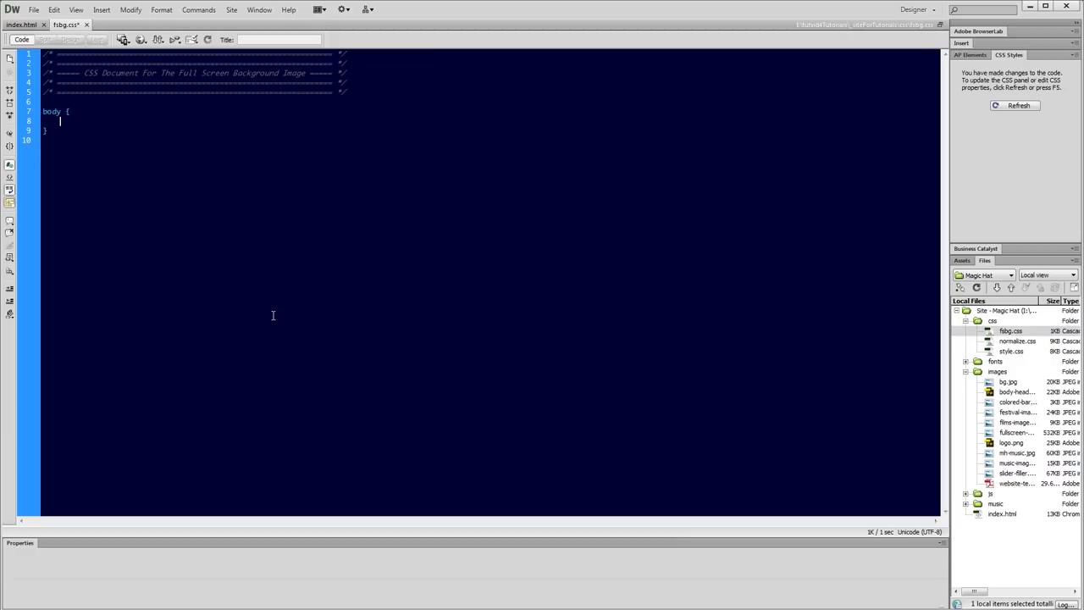
Set the body background to images/fullscreen-bg.jpg no-repeat center center fixed.
text(background)
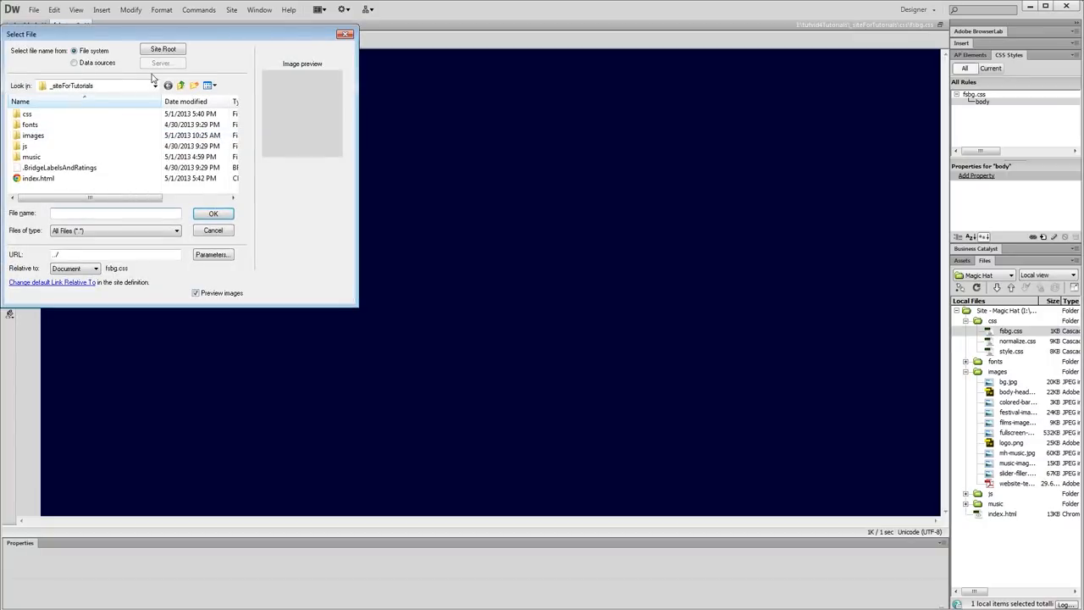
double_click(32, 134)
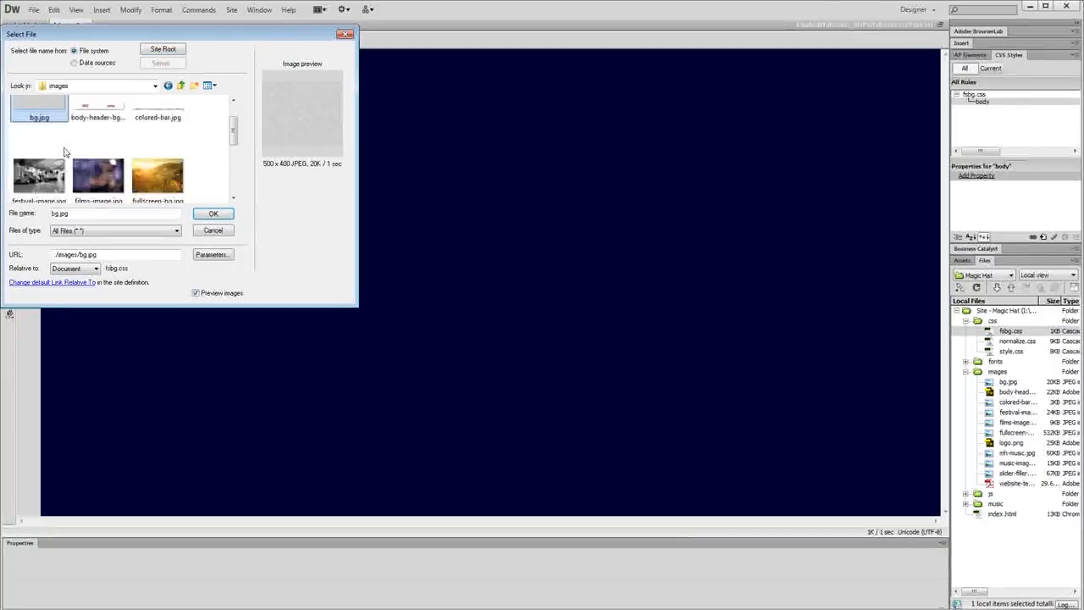
click(157, 173)
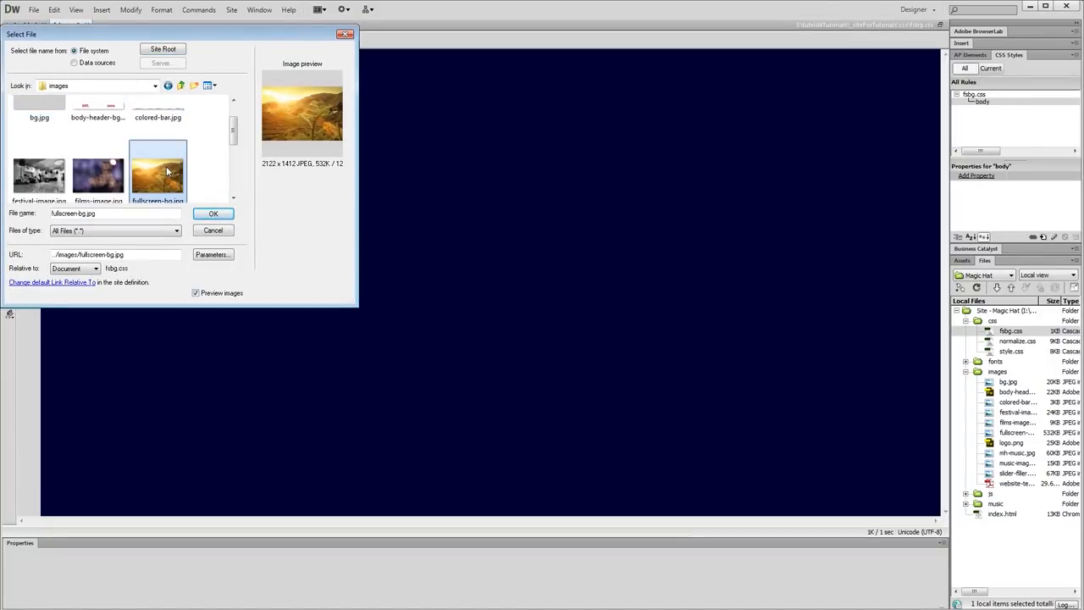
click(213, 213)
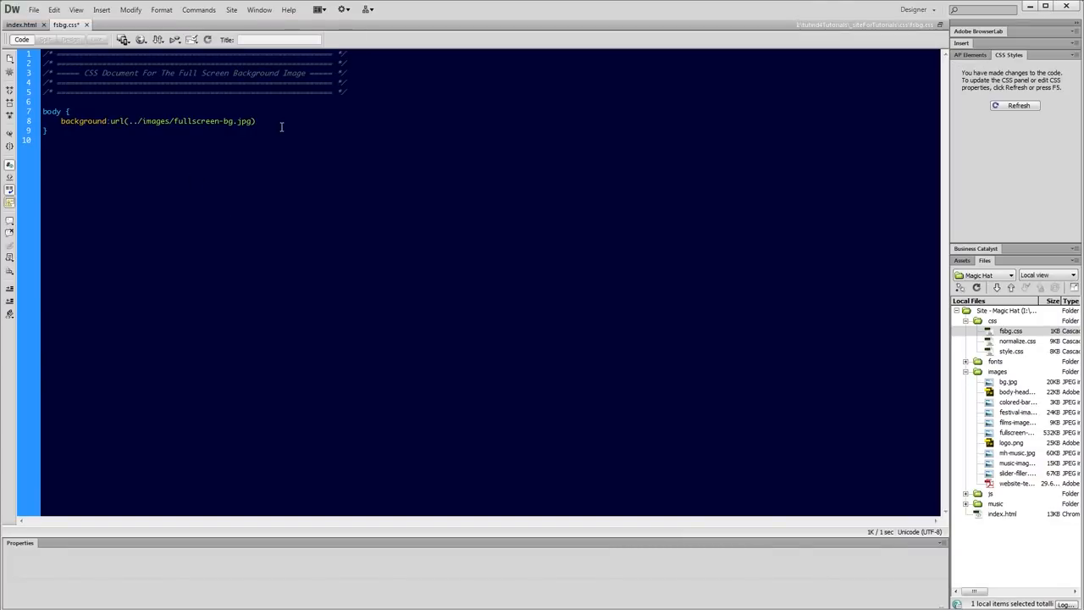
text(no-repeat center center)
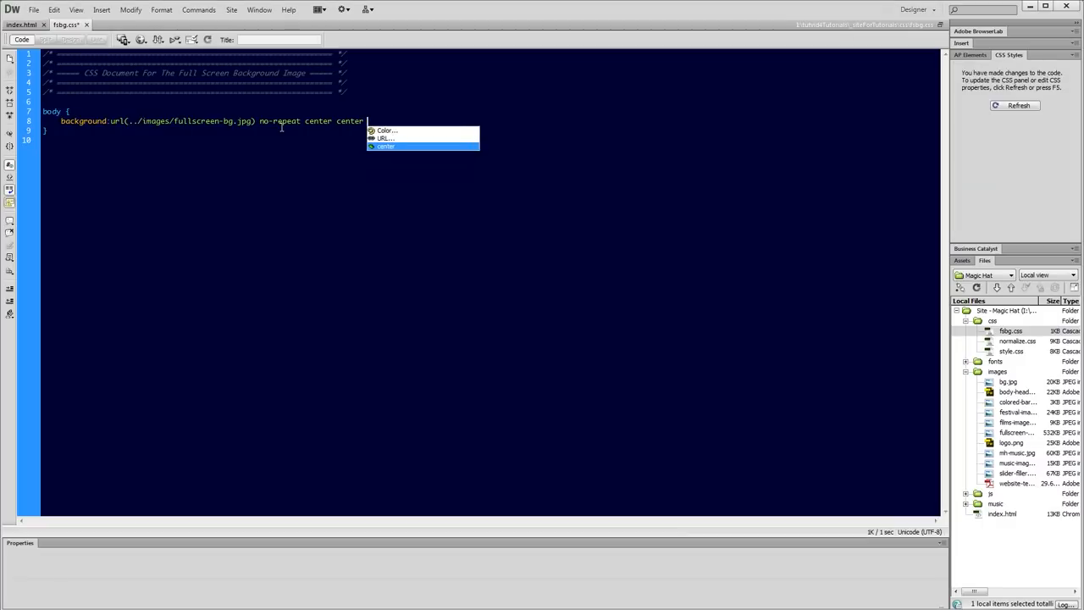
text(fixed)
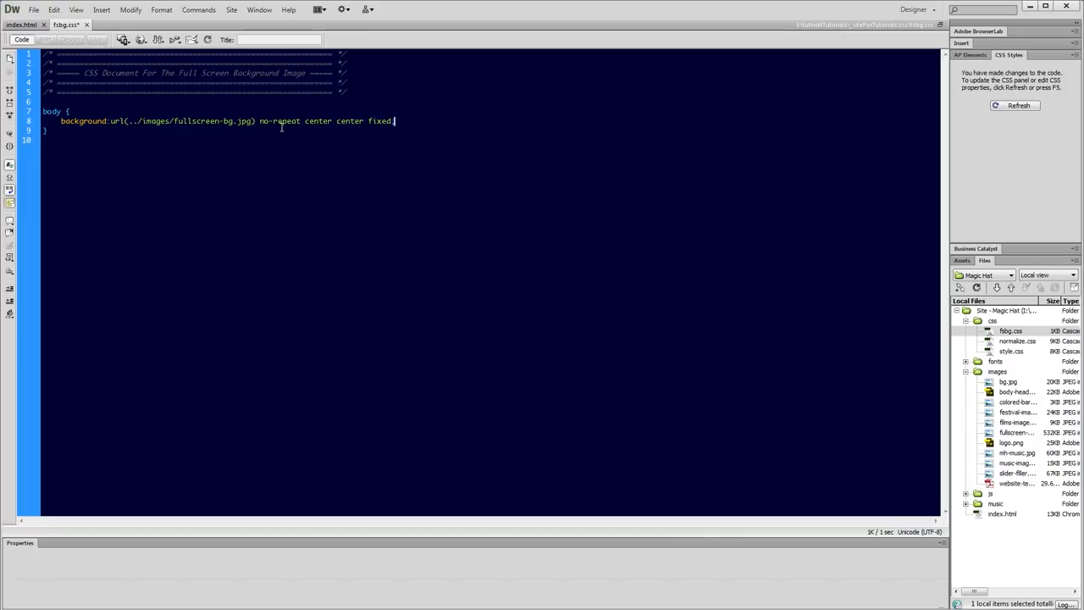
text(;)
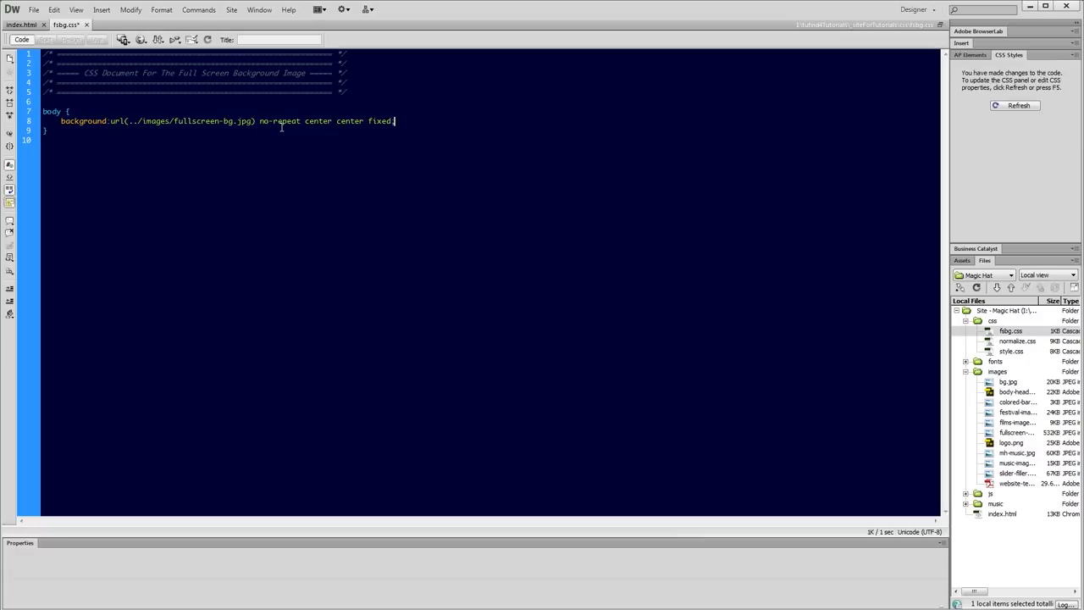
text(;)
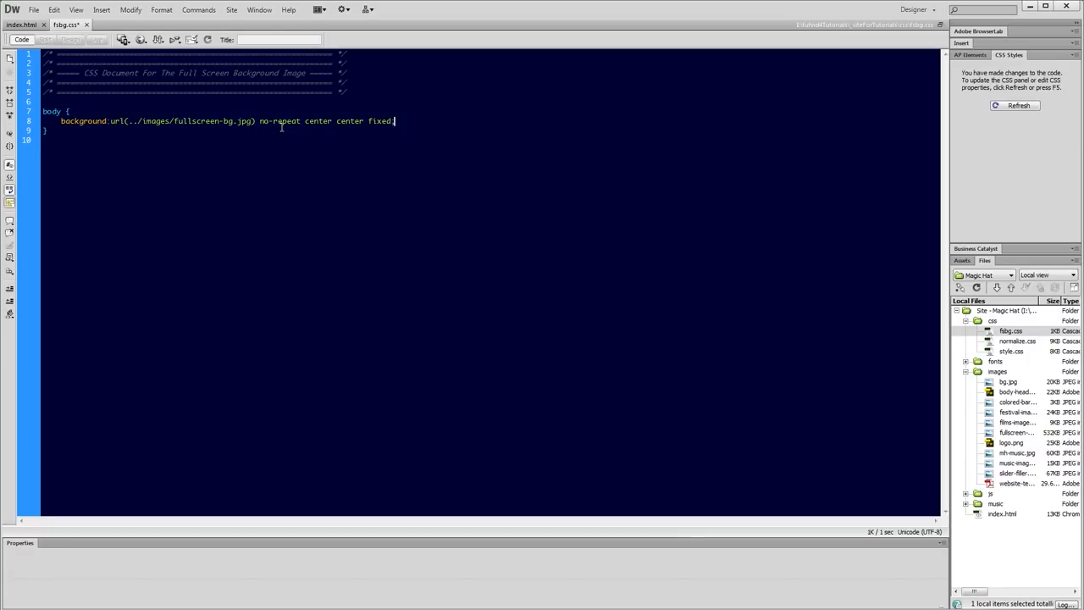
key(Return)
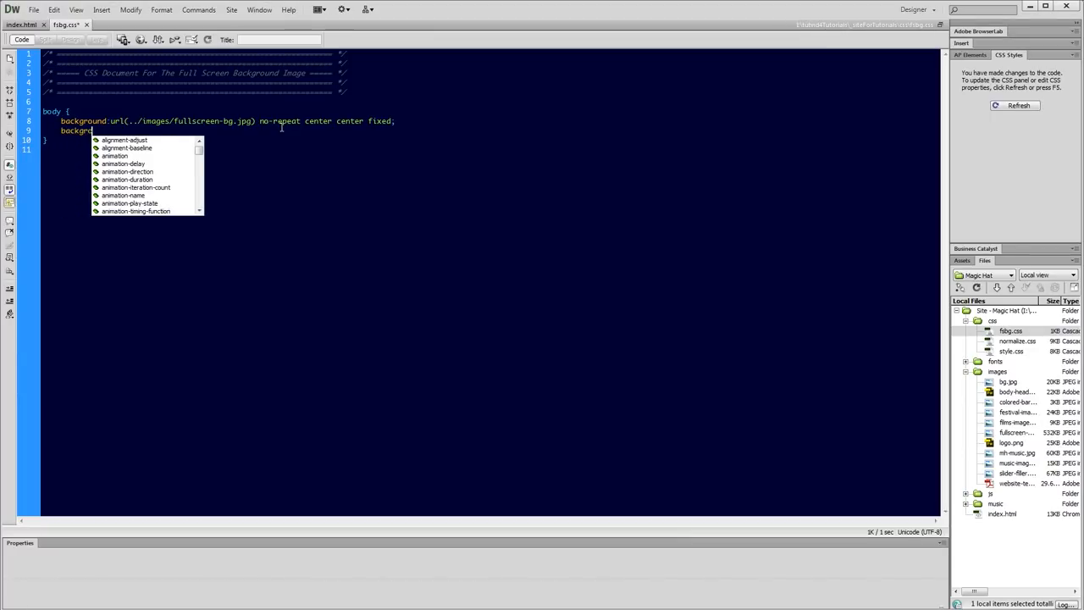
Add background-size: cover plus -webkit-, -moz- and -o- prefixed versions to the body rule.
text(background-size:cover;)
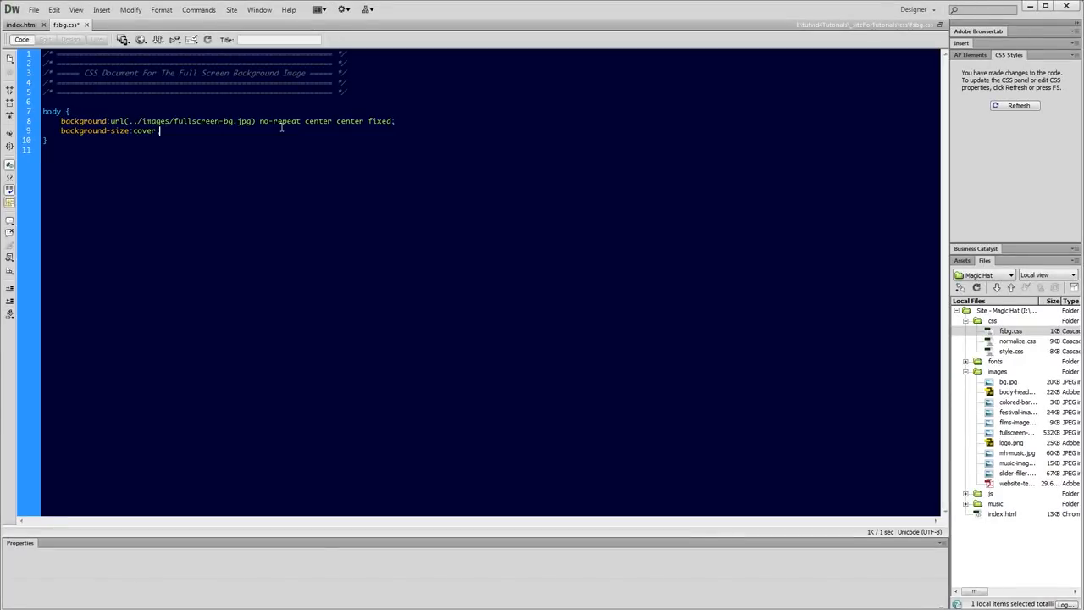
key(Return)
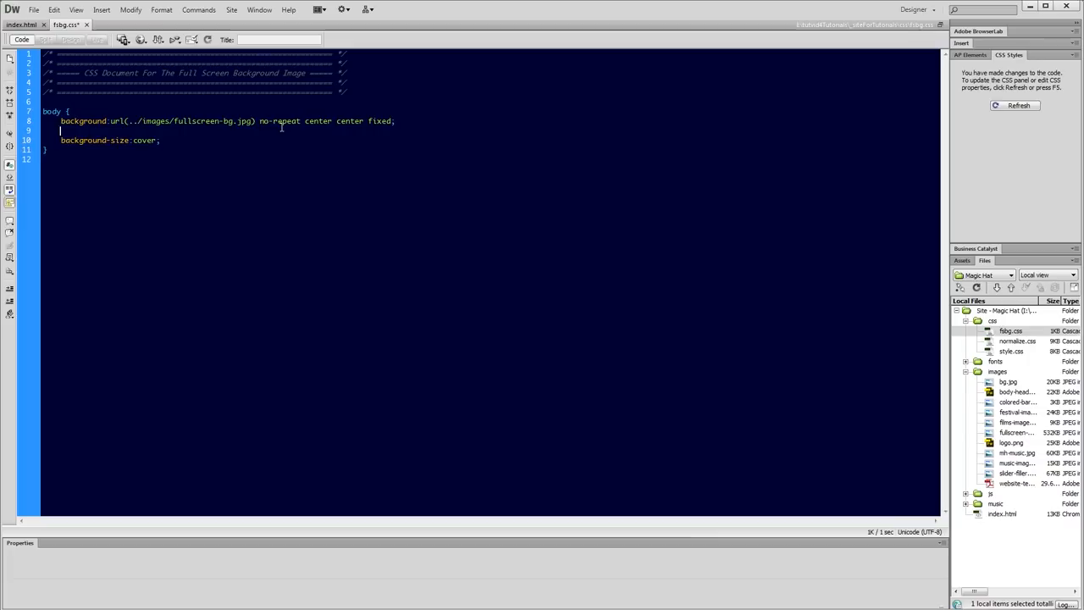
text(-moz)
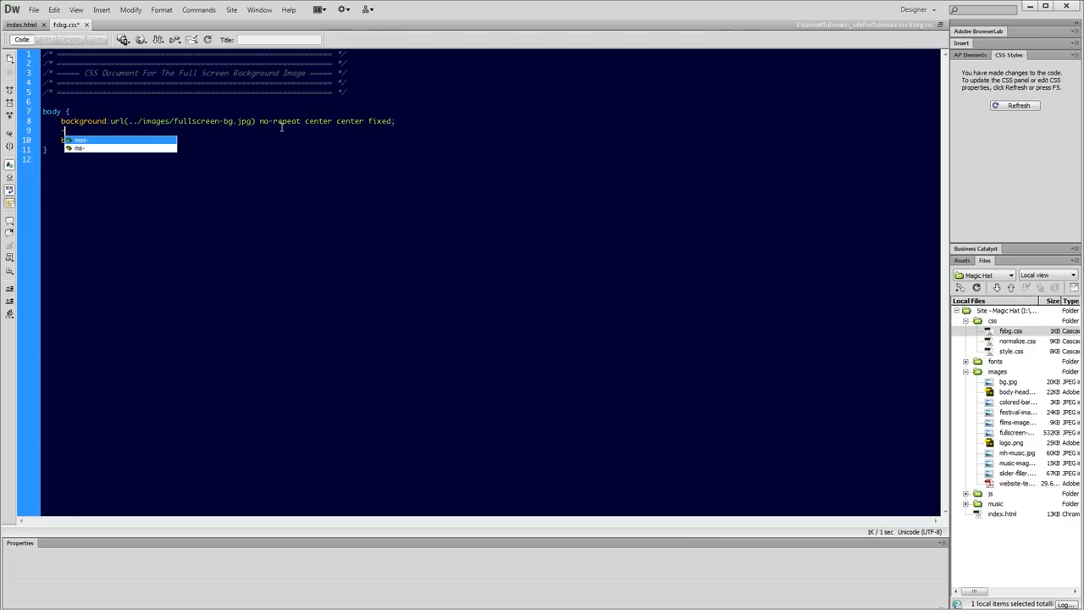
text(-webkit-background-size:cover;)
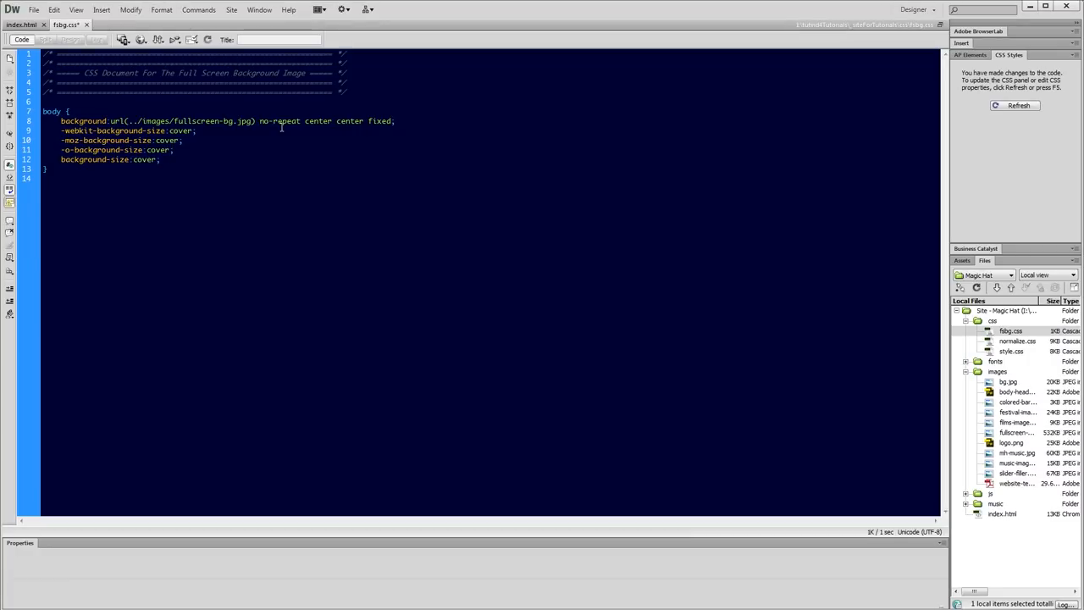
click(174, 150)
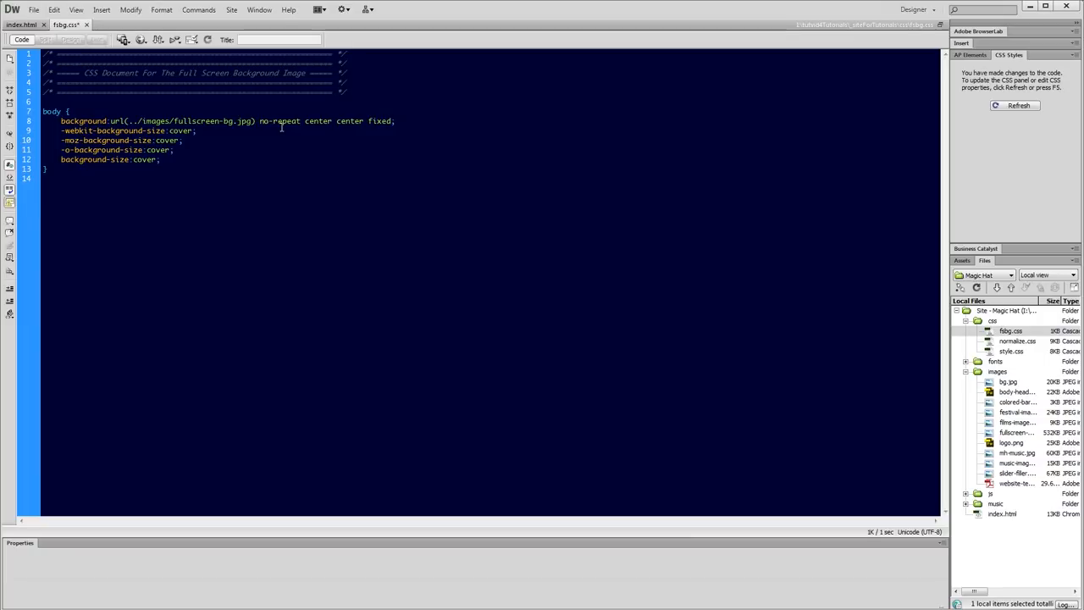
click(174, 149)
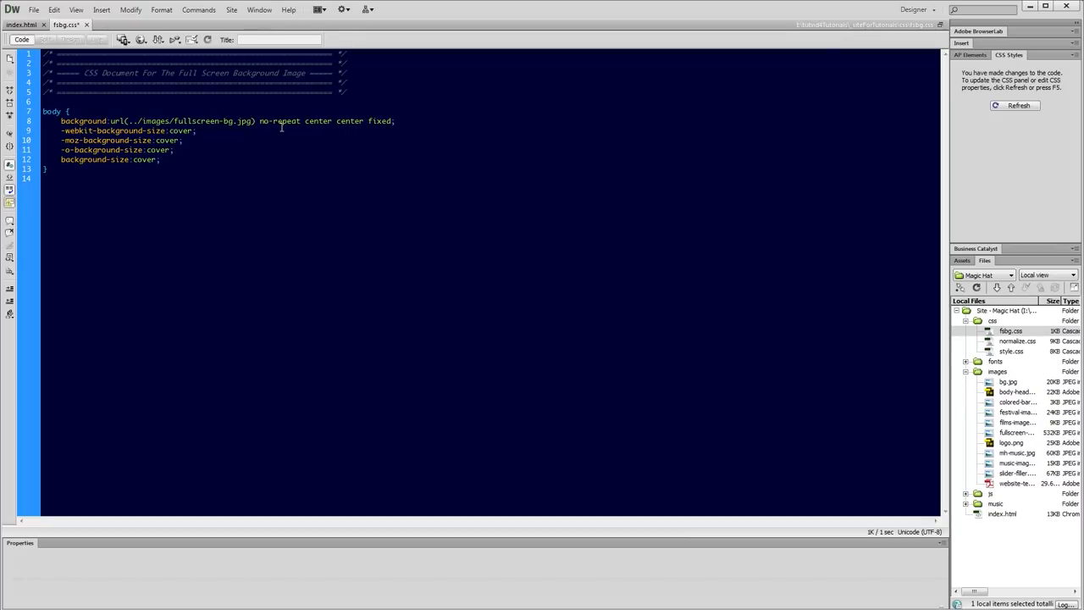
click(172, 150)
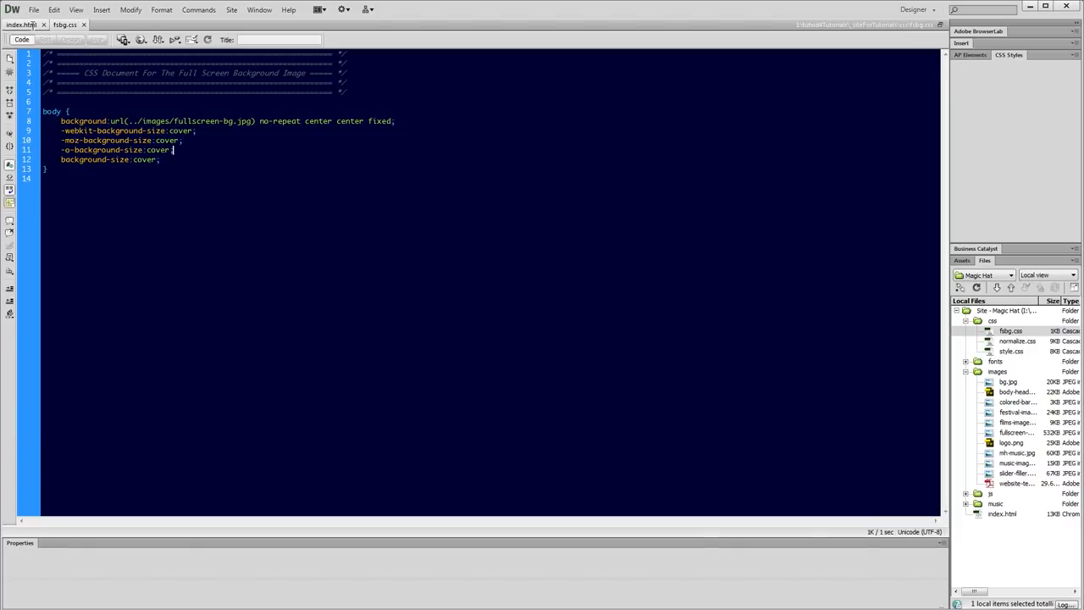
Return to the index.html document and scroll through its Design view.
click(71, 53)
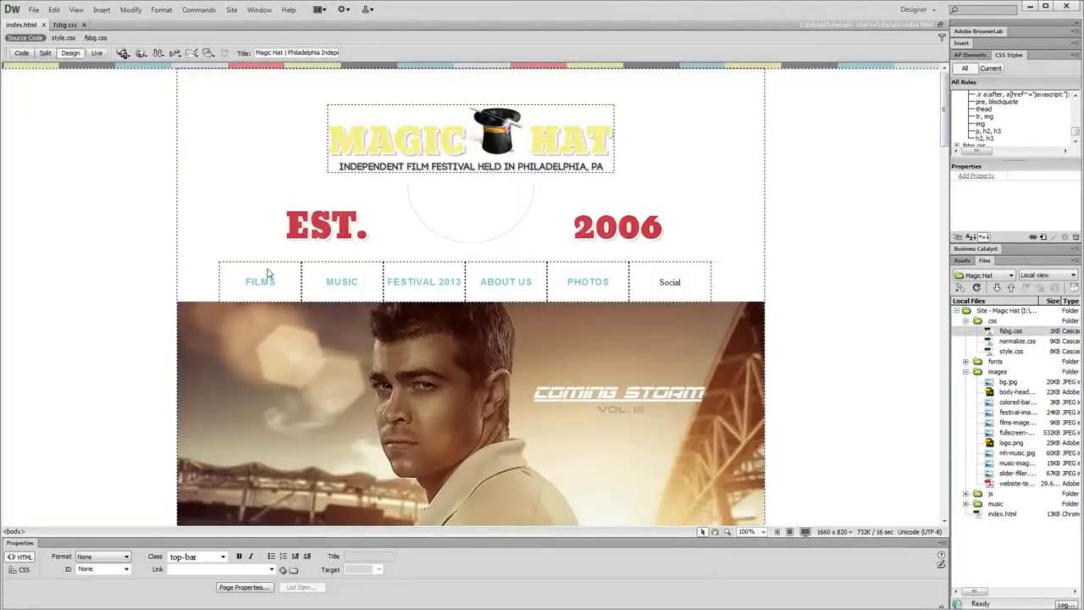
mouse_move(825, 144)
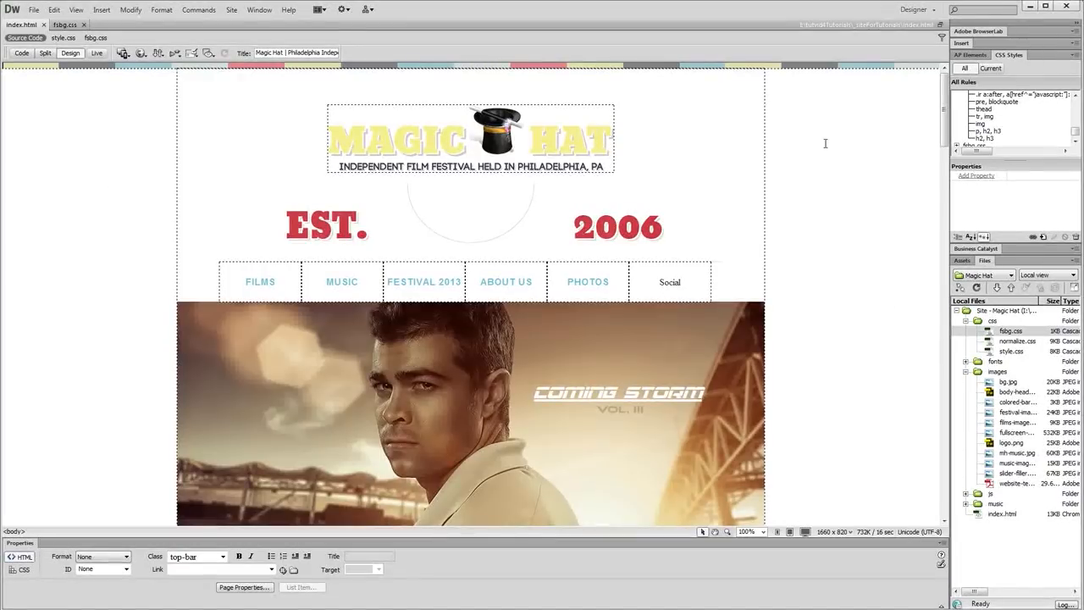
scroll(down, 3)
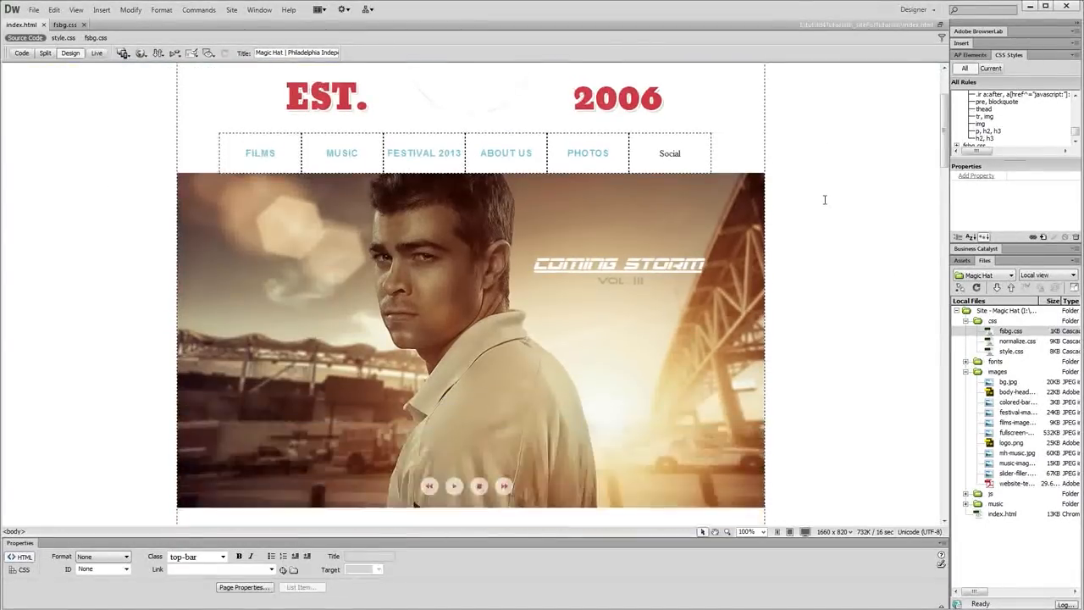
scroll(up, 3)
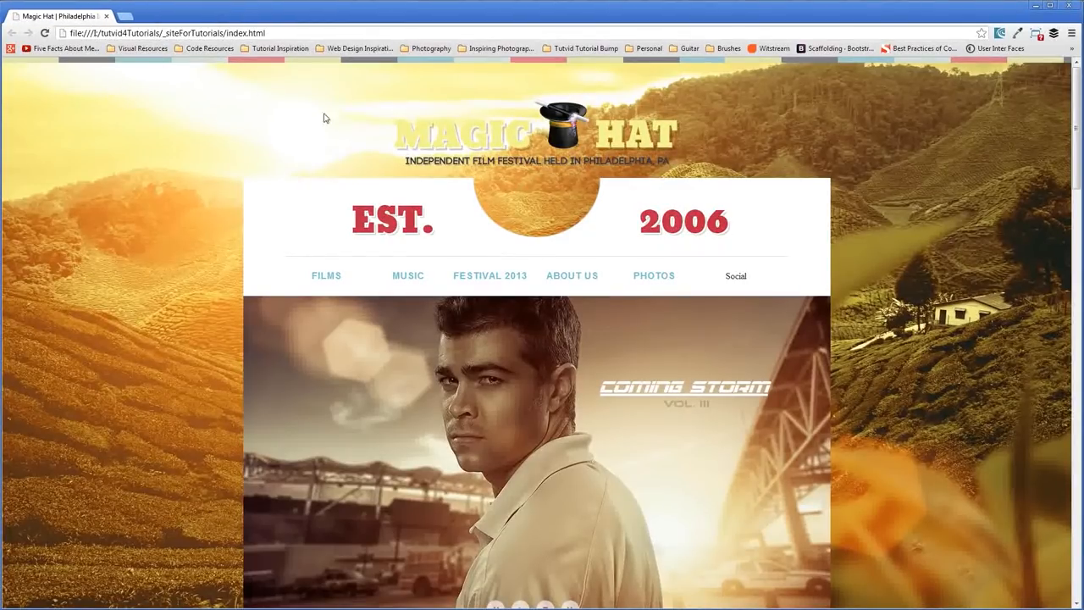
Scroll the Chrome preview down and up to confirm the fixed background, then minimize Chrome.
scroll(down, 3)
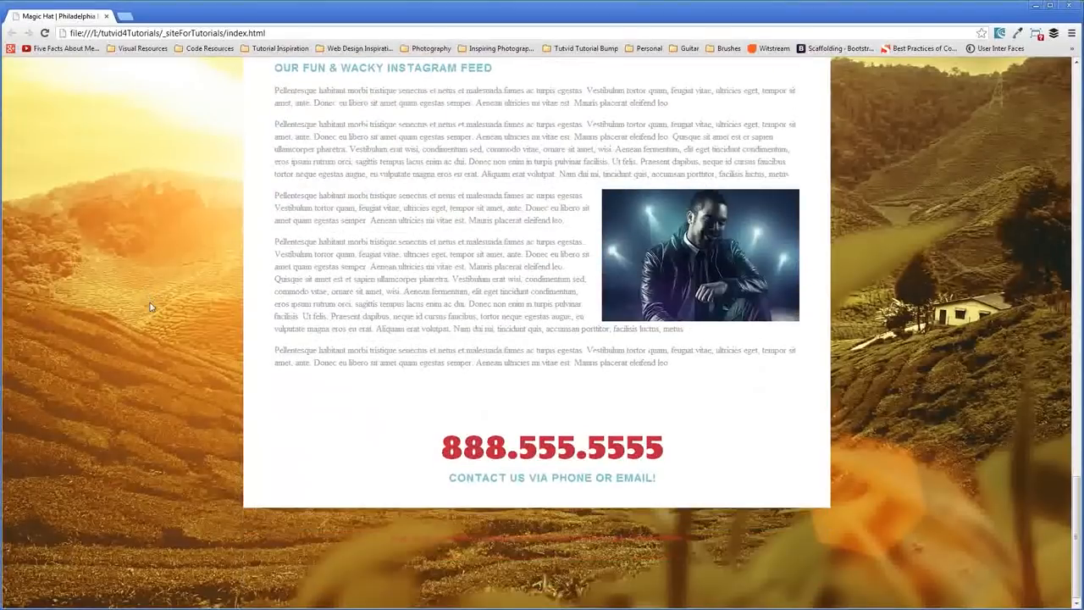
scroll(up, 3)
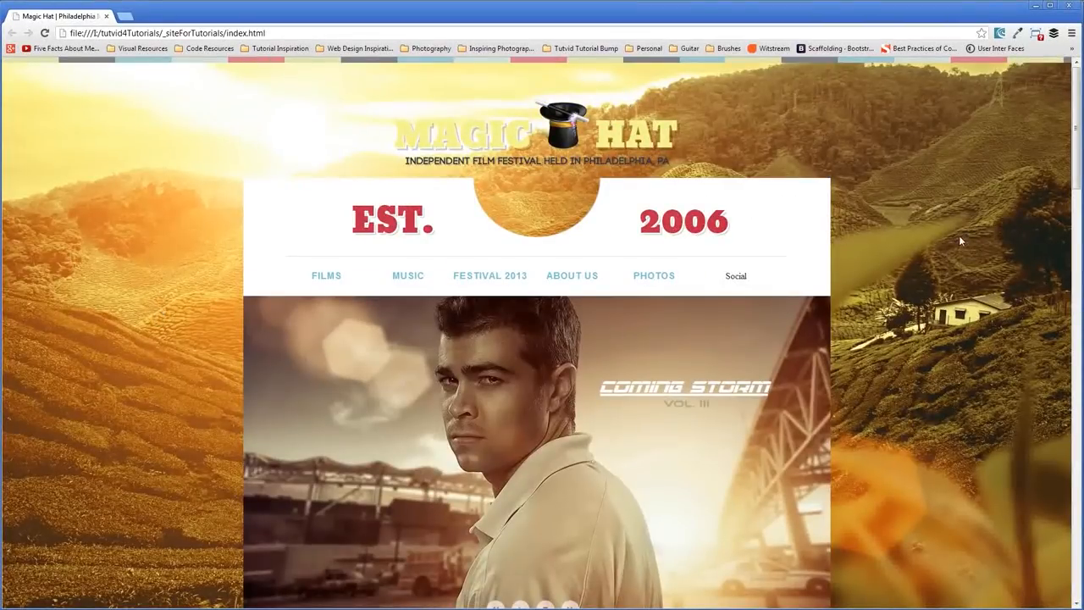
scroll(down, 3)
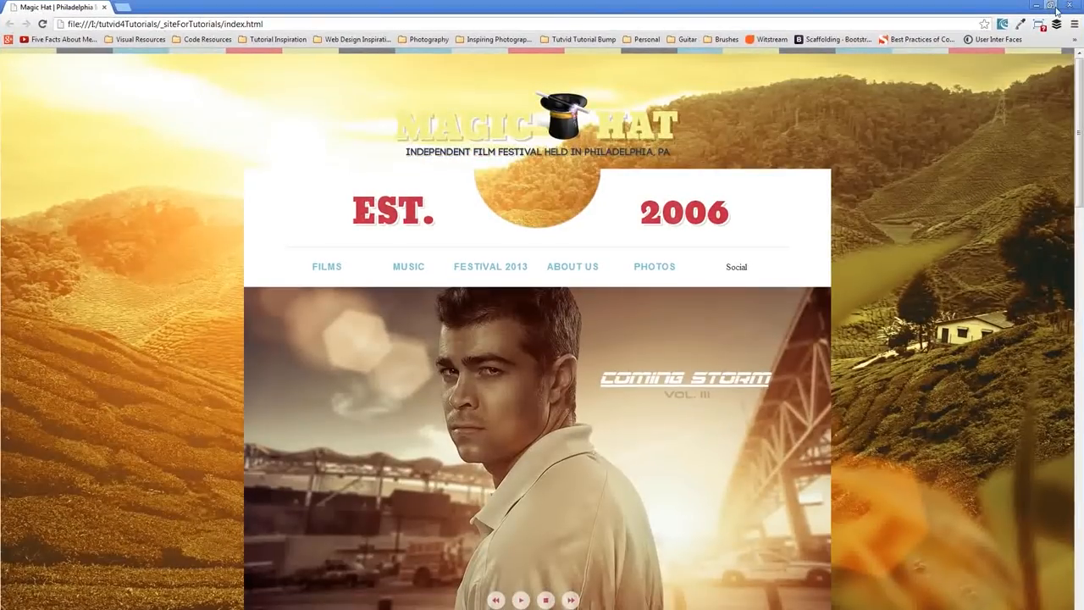
click(1044, 5)
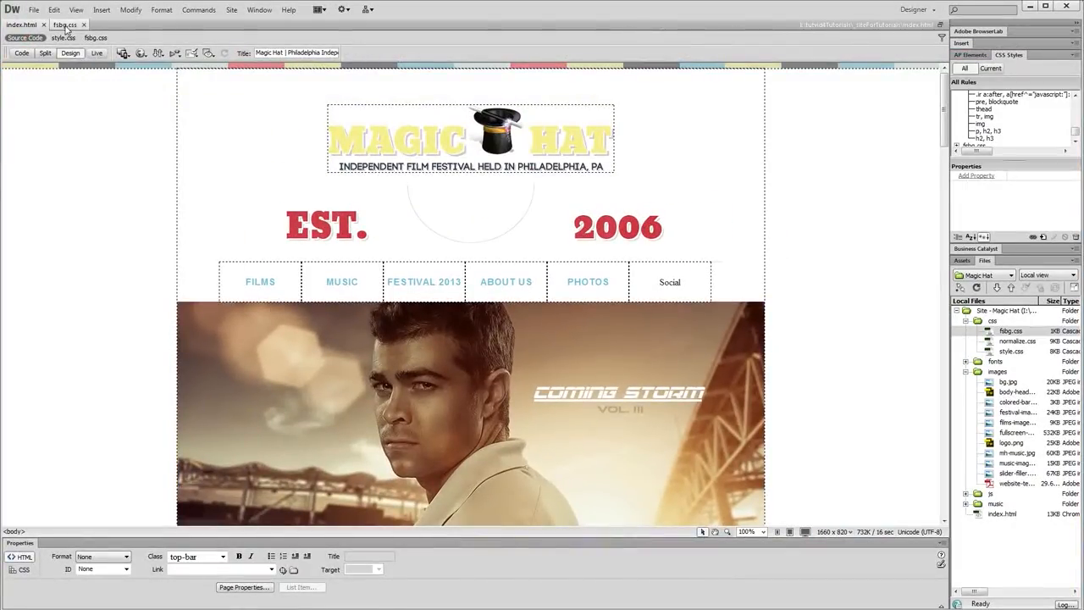
Review the fsbg.css link in index.html's code and the finished fsbg.css rule.
click(22, 40)
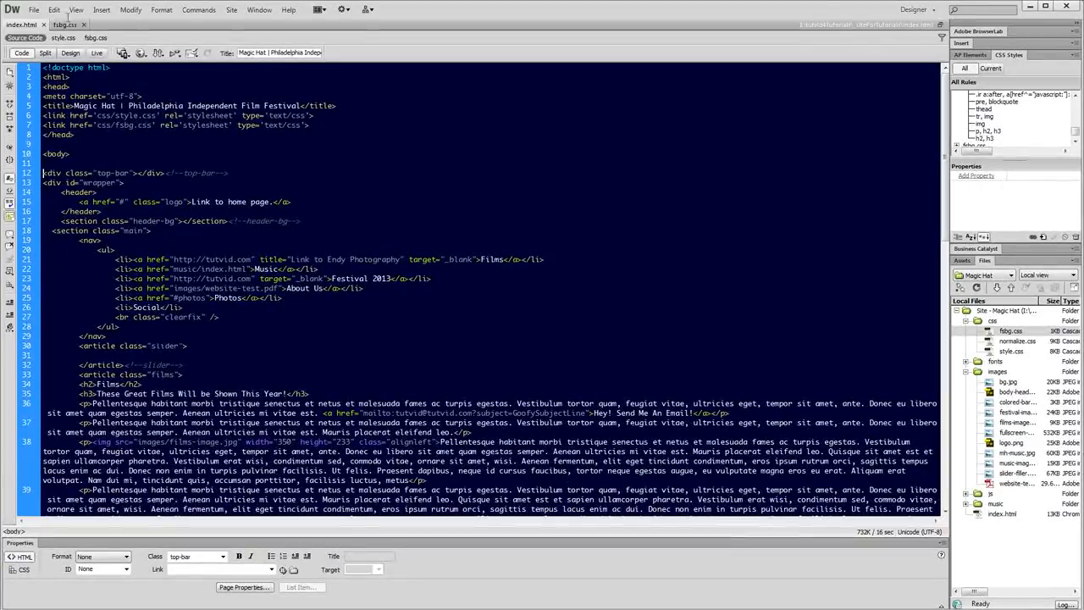
click(64, 24)
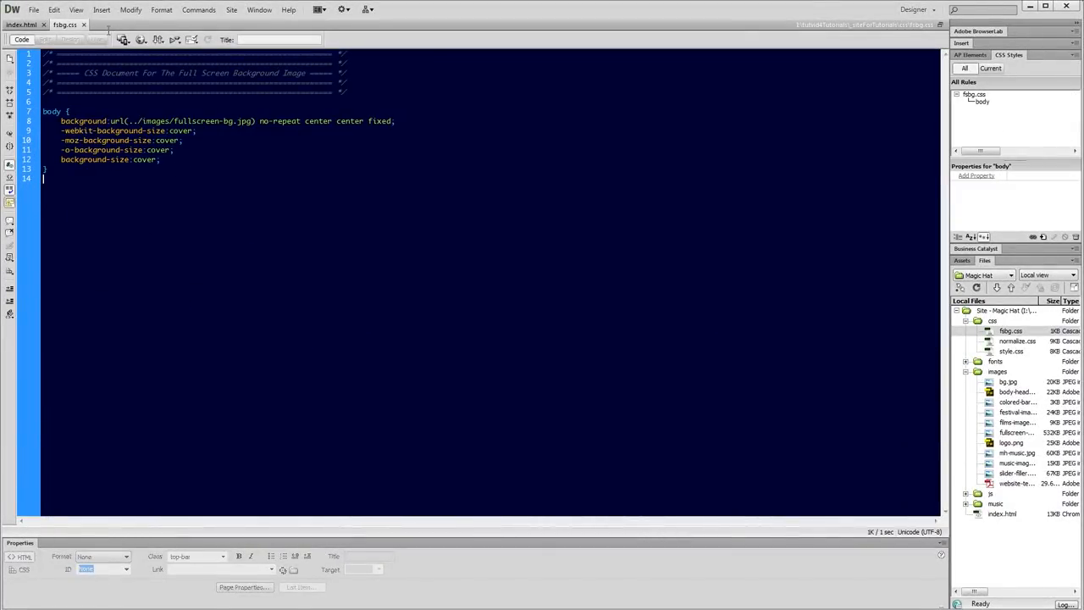
click(24, 24)
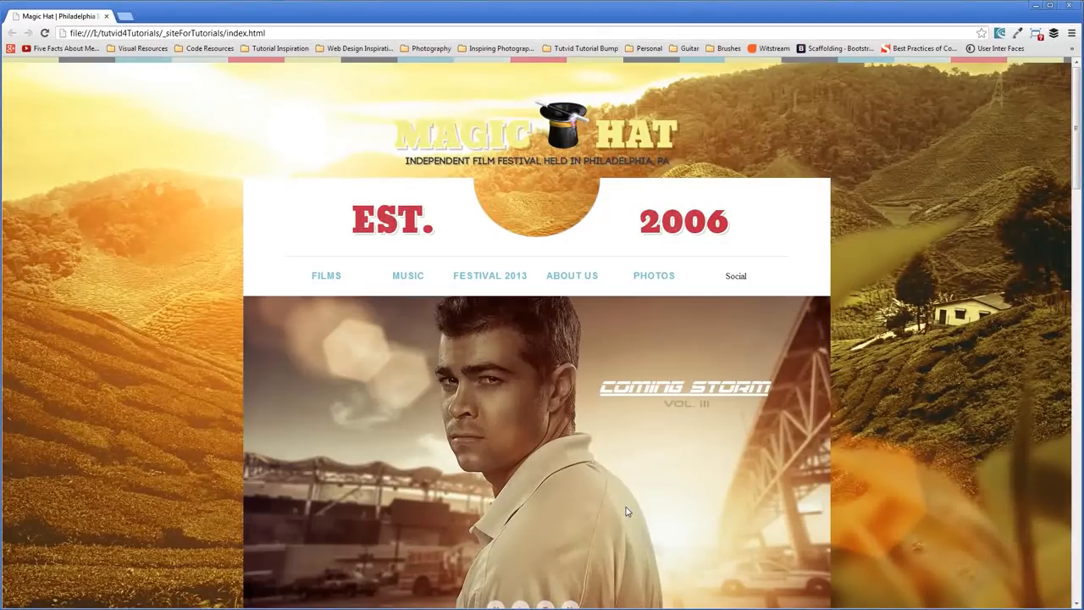
mouse_move(779, 532)
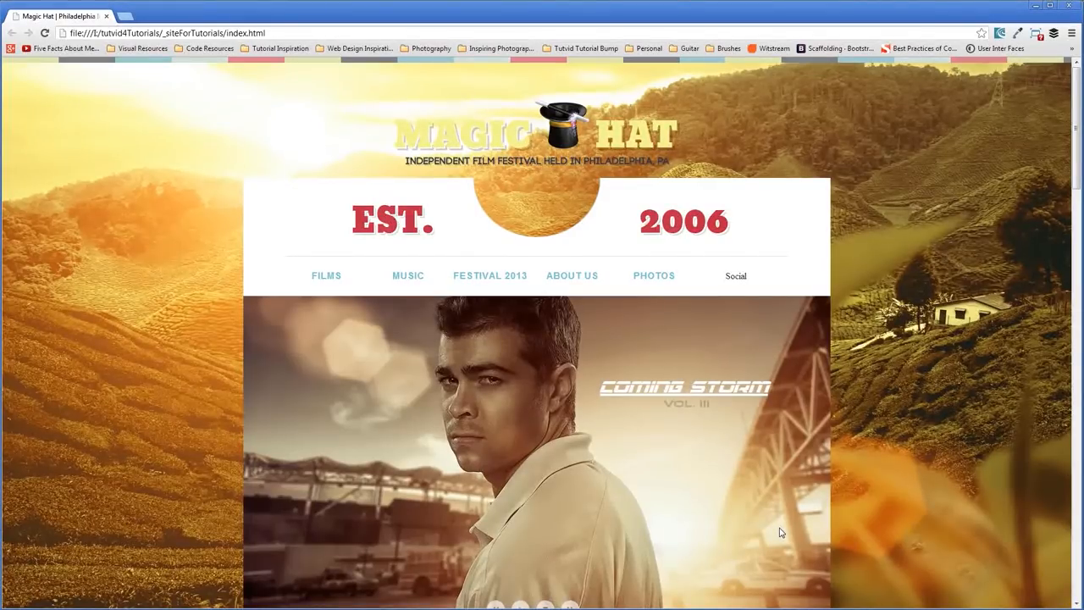
mouse_move(925, 517)
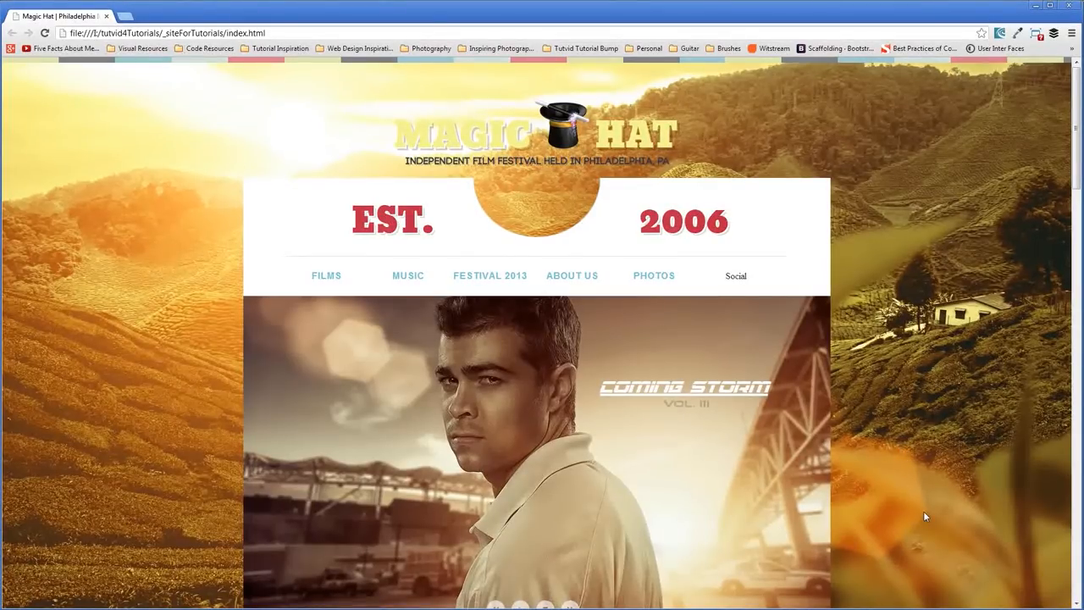